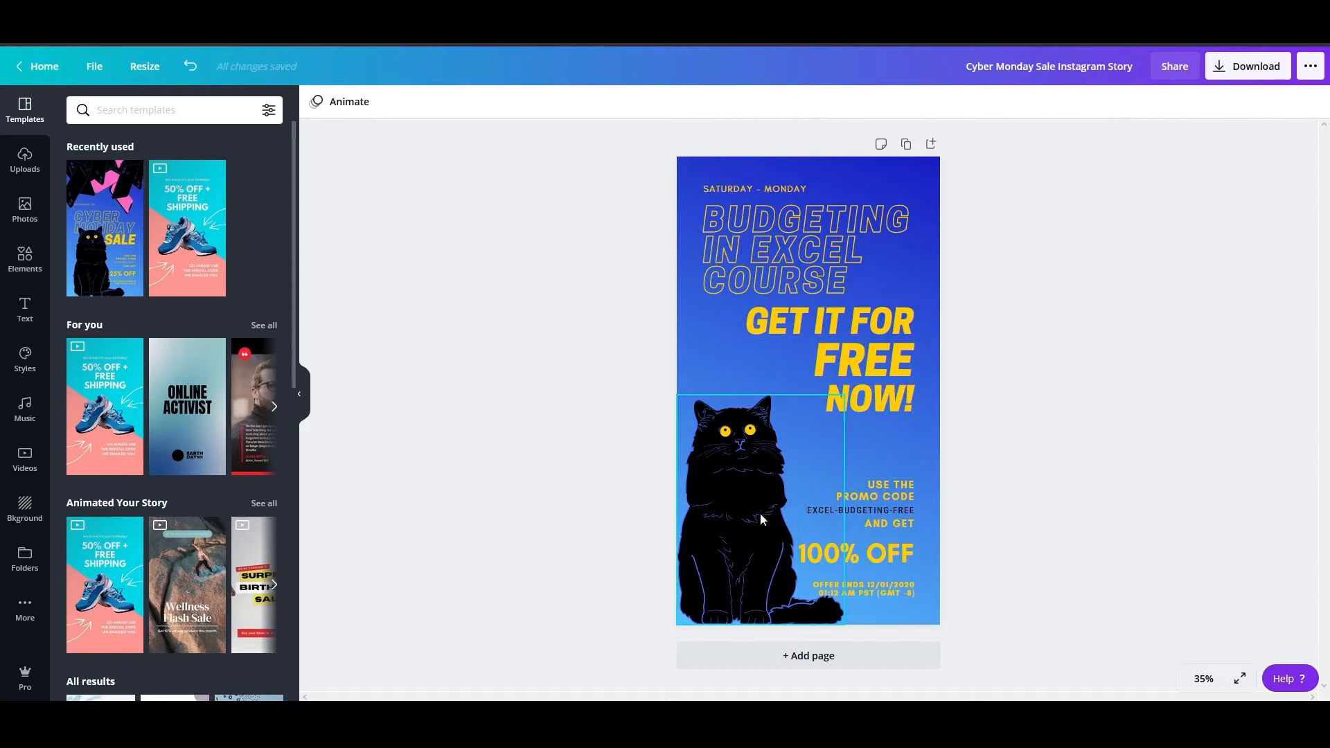
- Preview the Fade, Rise and Tumble page animations, then apply Scrapbook to the story page
{"action": "left_click", "coordinate": [348, 101]}
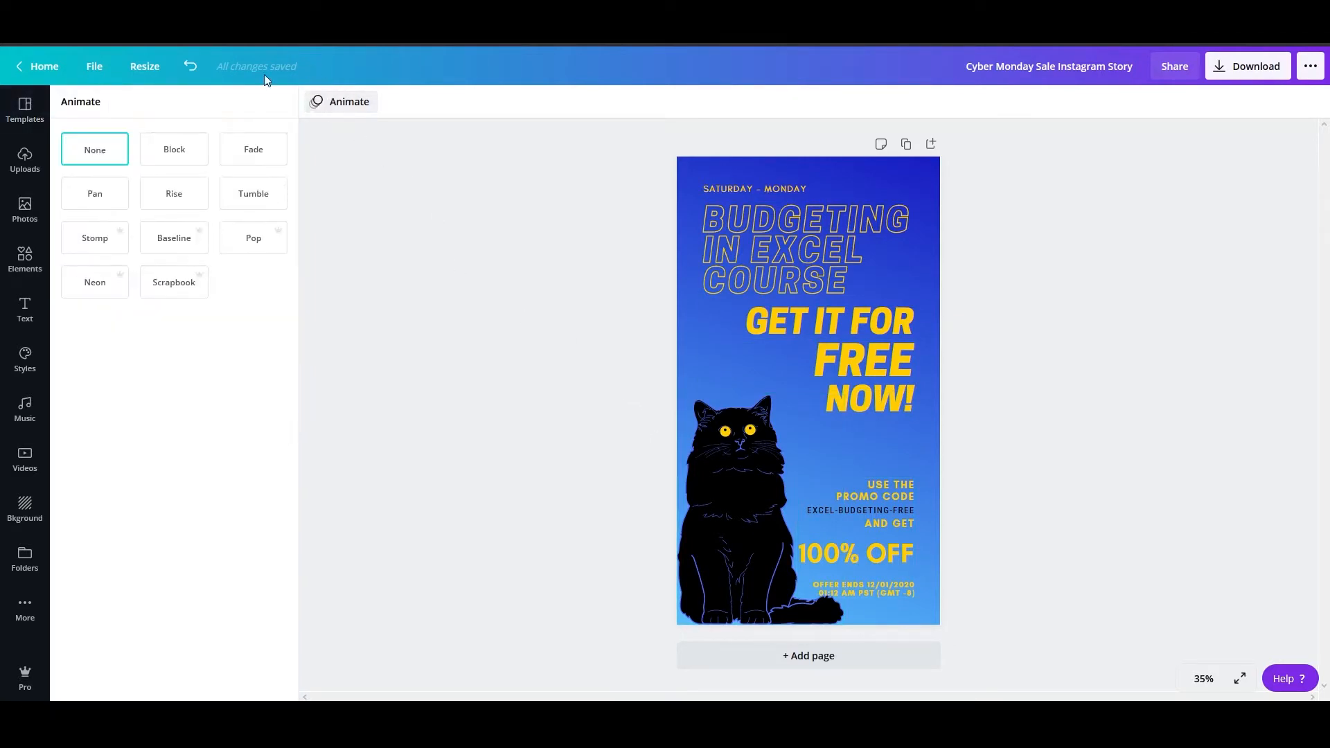
{"action": "mouse_move", "coordinate": [174, 162]}
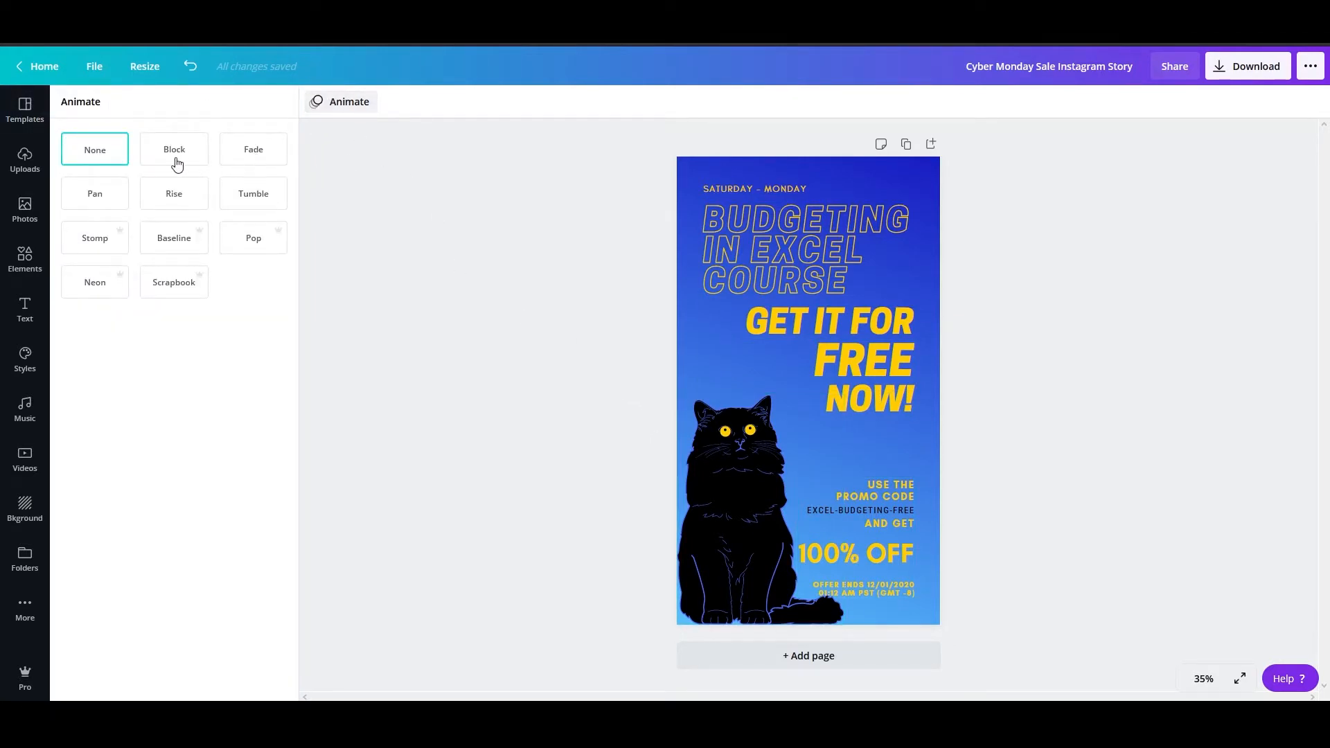
{"action": "left_click", "coordinate": [253, 150]}
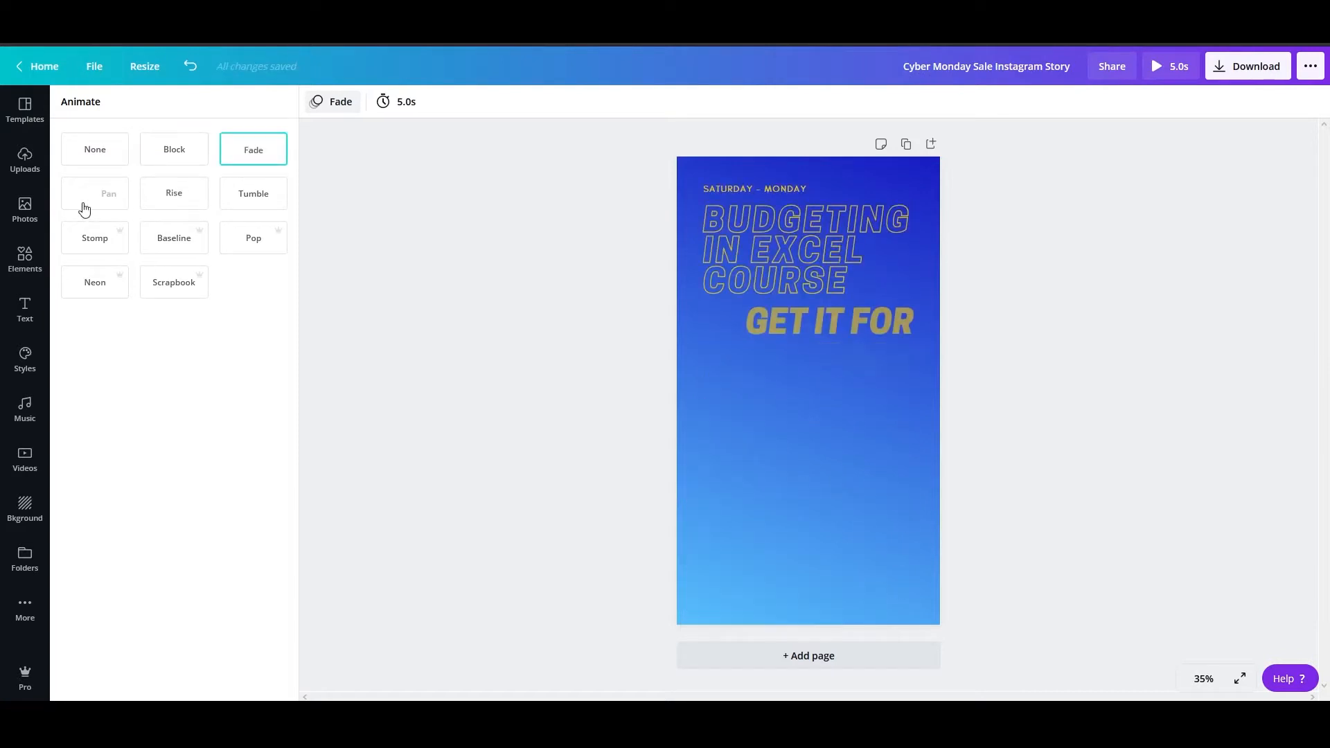
{"action": "left_click", "coordinate": [174, 193]}
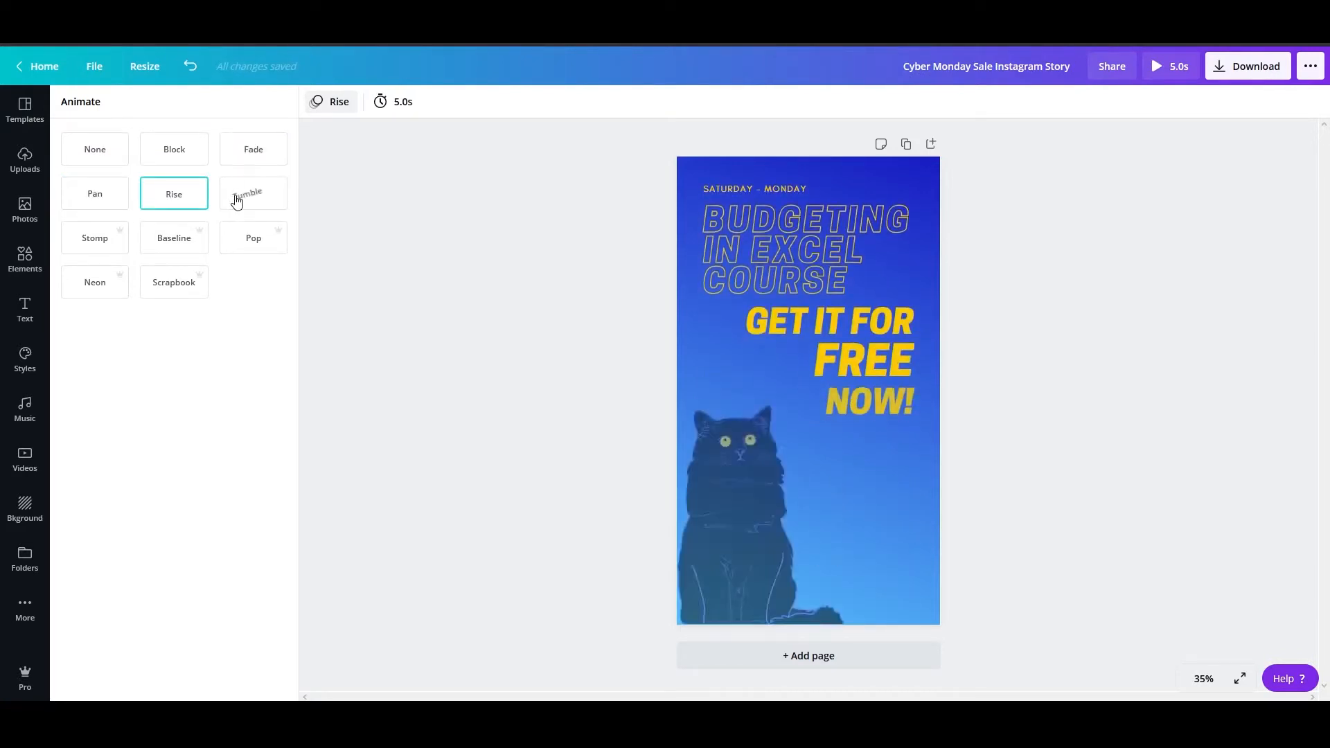
{"action": "left_click", "coordinate": [253, 193]}
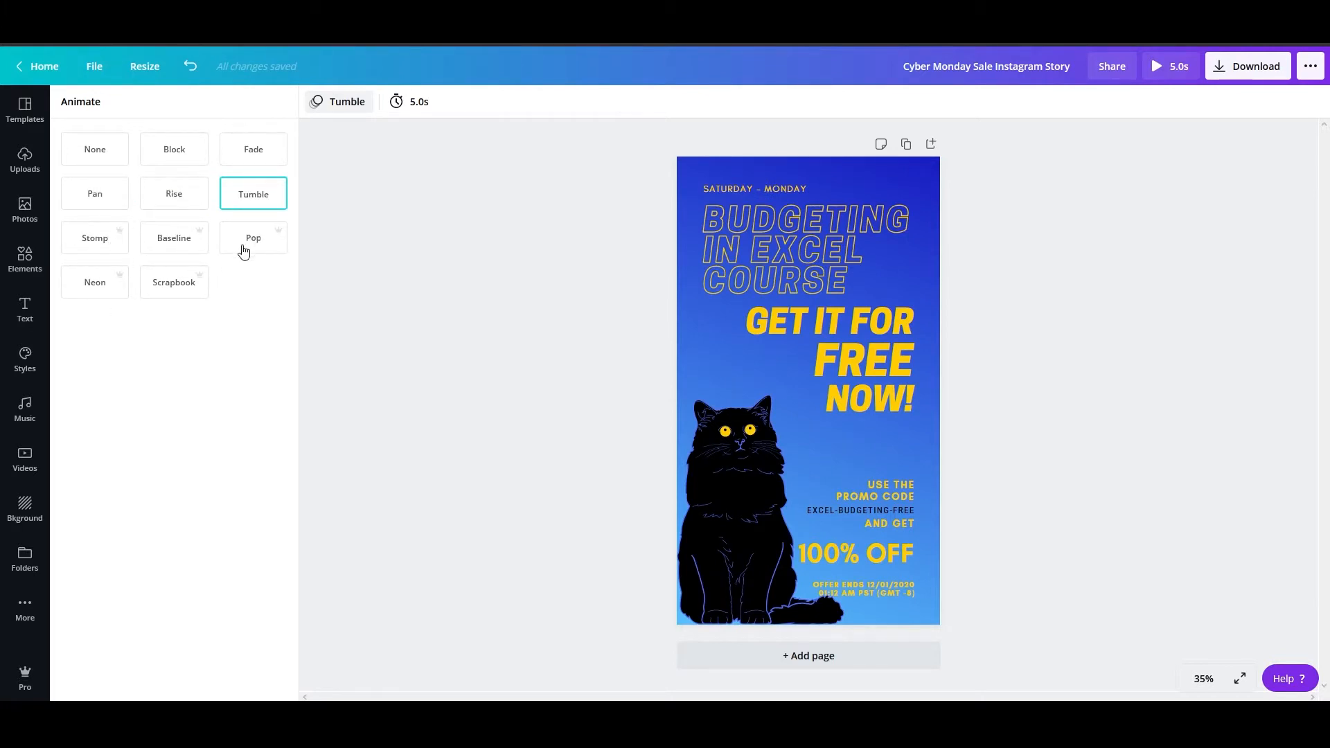
{"action": "left_click", "coordinate": [173, 282]}
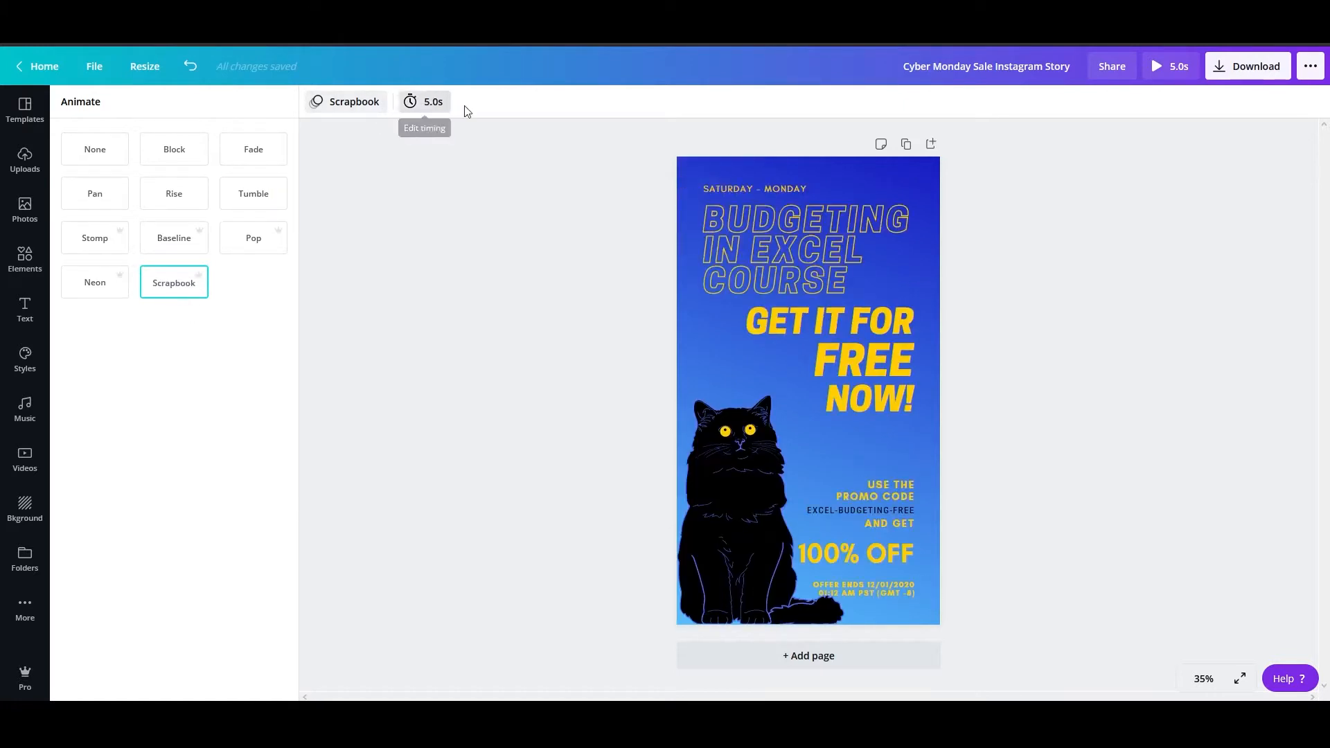
{"action": "left_click", "coordinate": [711, 433]}
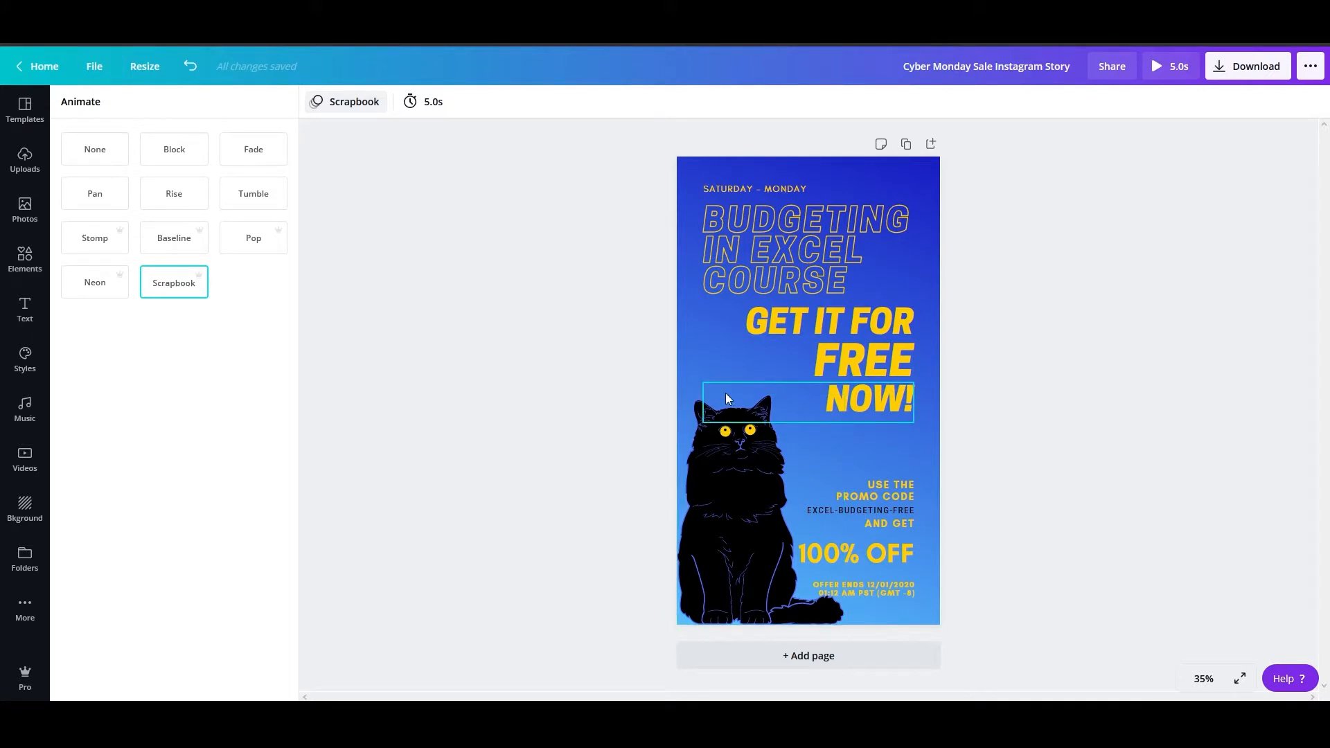
{"action": "left_click", "coordinate": [805, 250]}
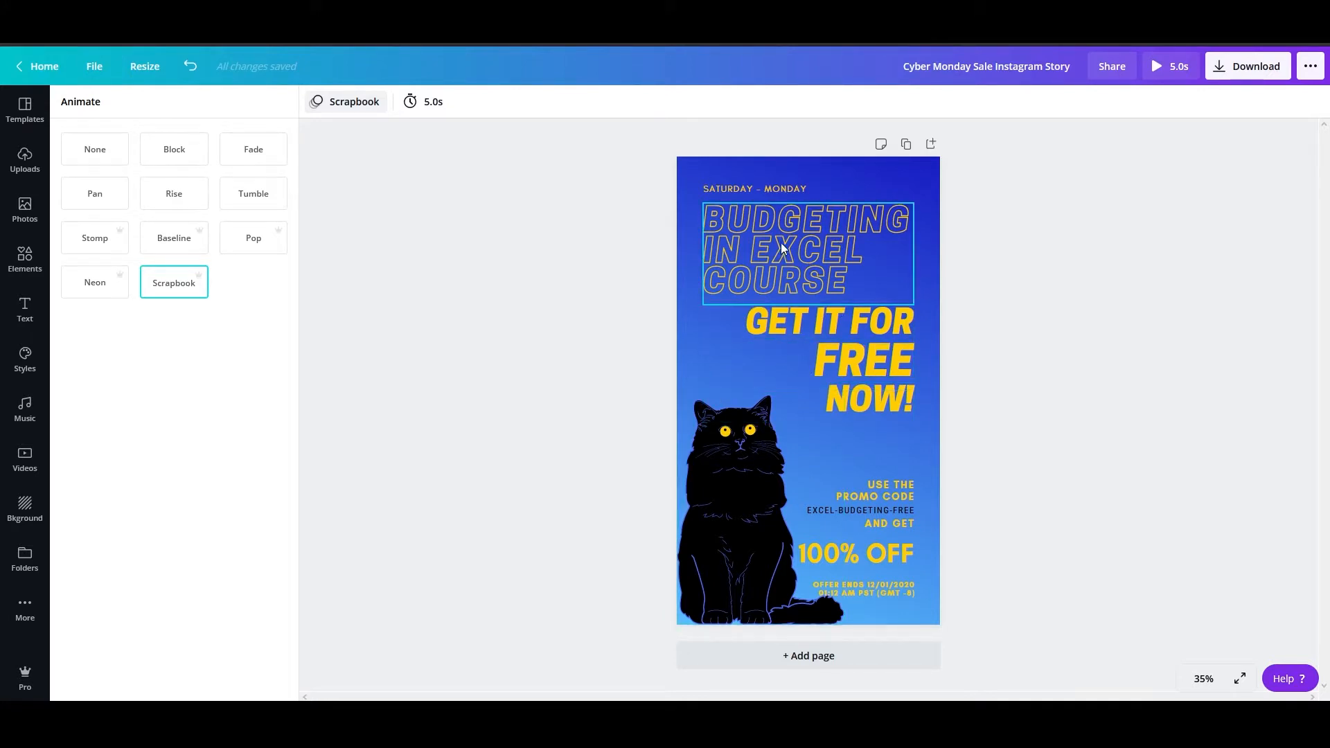
{"action": "mouse_move", "coordinate": [779, 256]}
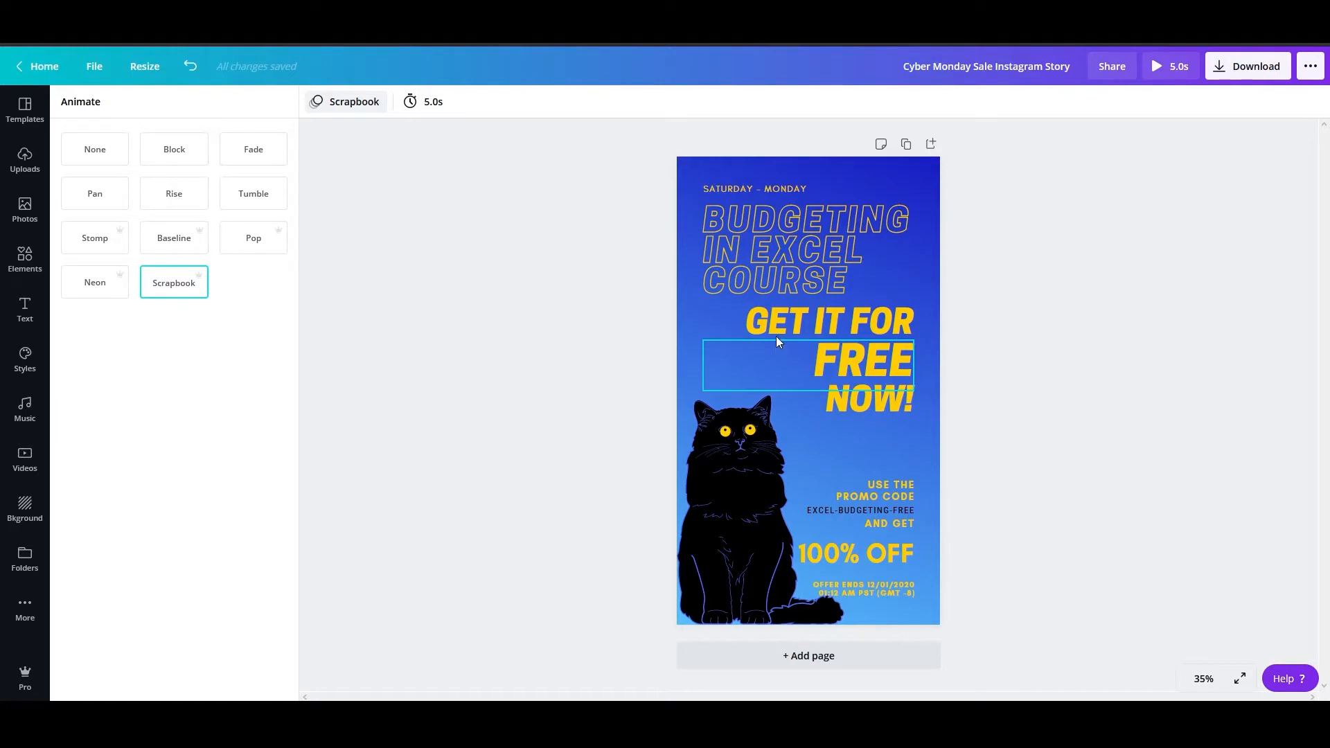
- From Home, search 'vid' and start a blank 1920×1080 Video design
{"action": "left_click", "coordinate": [37, 67]}
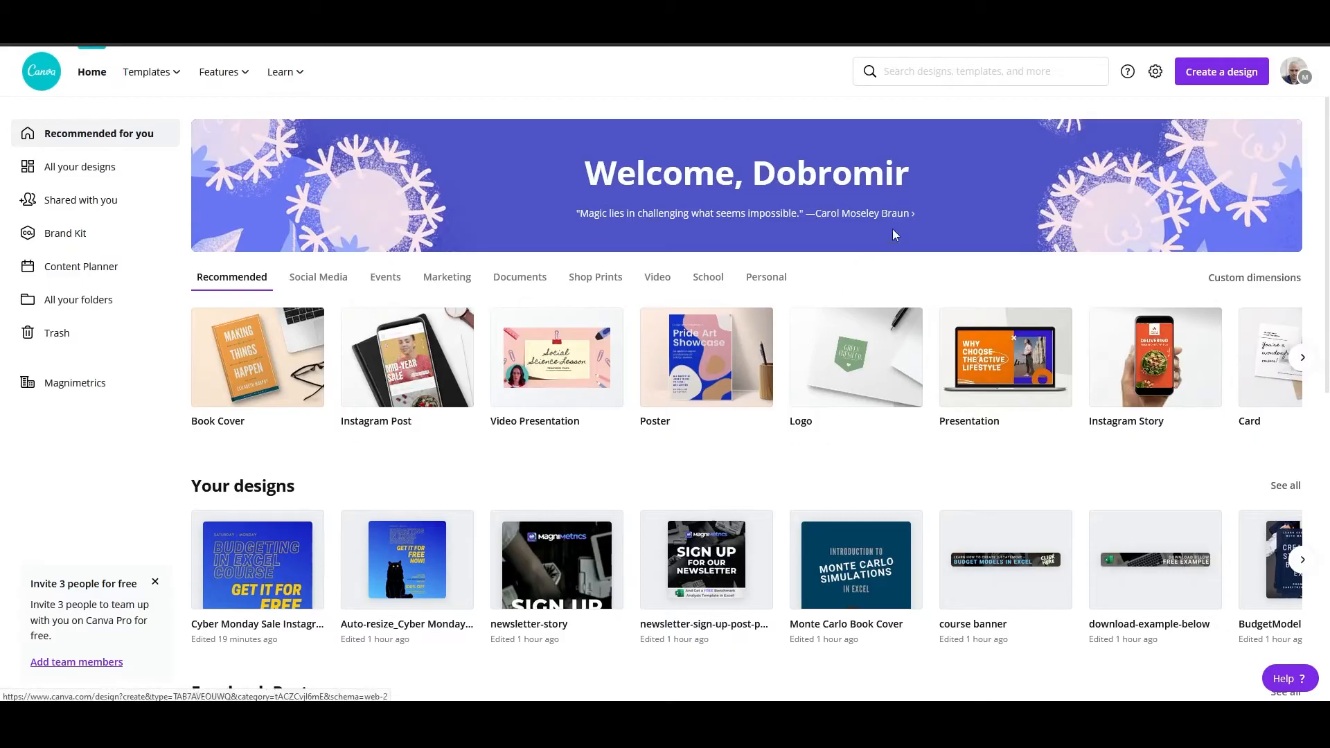
{"action": "type", "text": "video"}
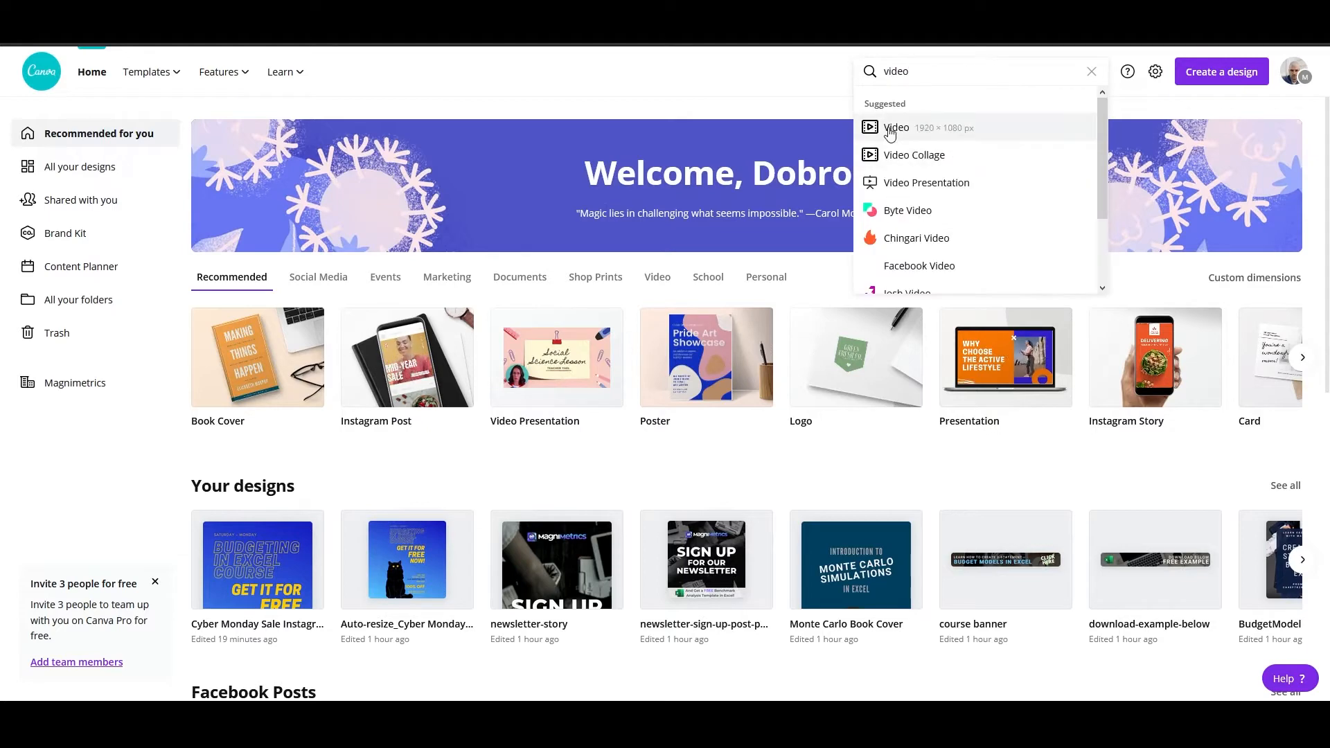
{"action": "left_click", "coordinate": [896, 127]}
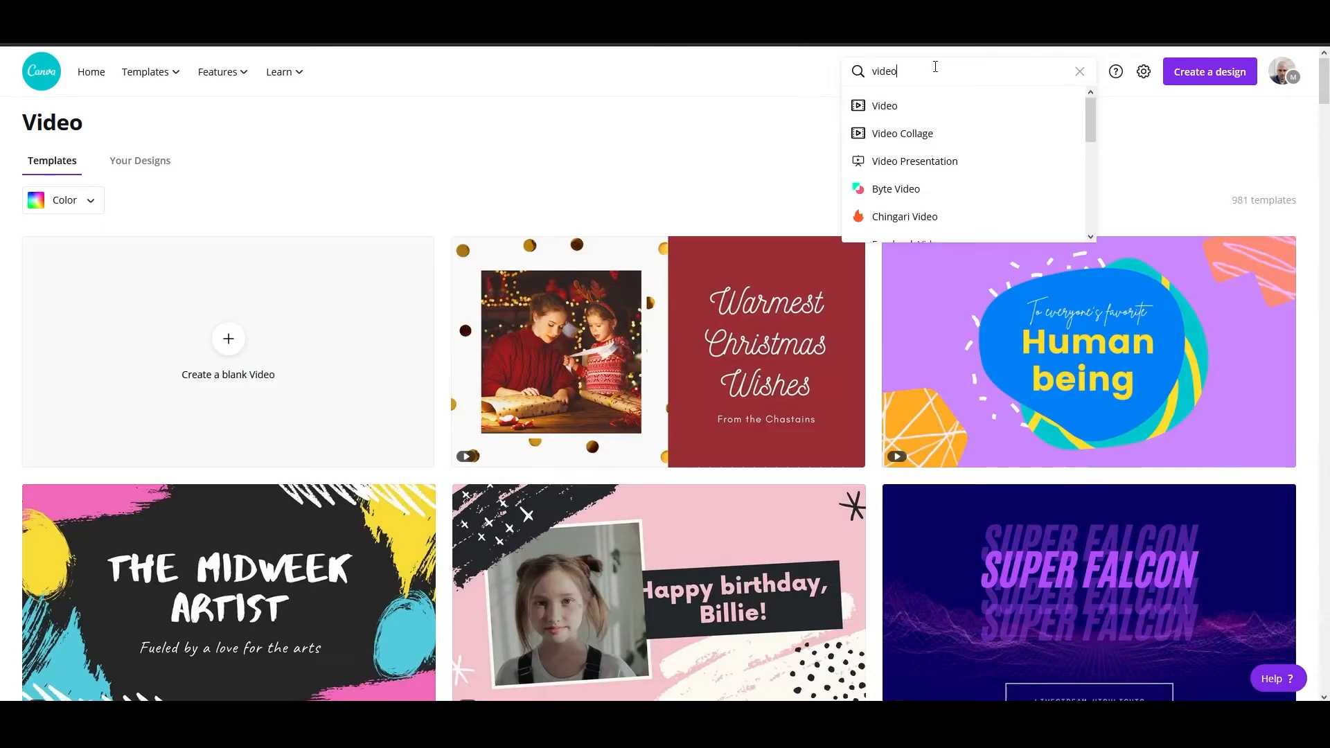
{"action": "left_click", "coordinate": [227, 339]}
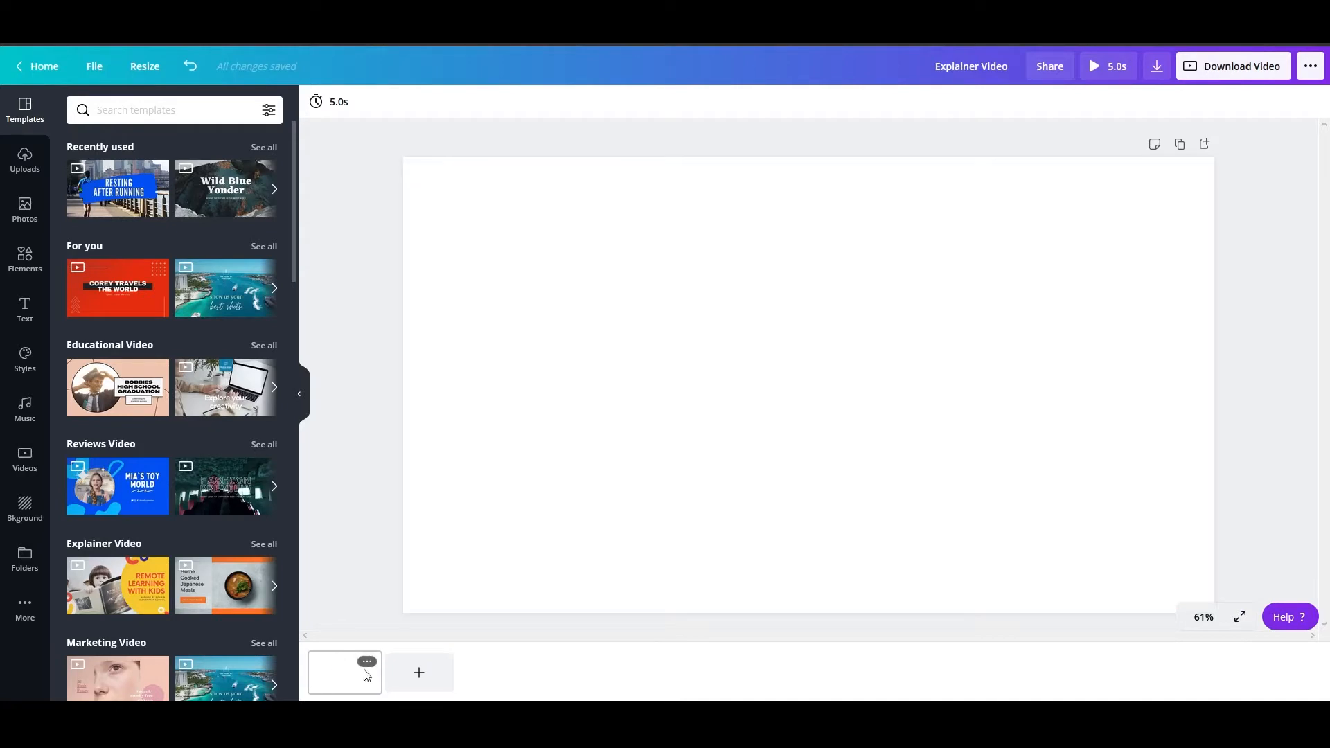
{"action": "mouse_move", "coordinate": [418, 672]}
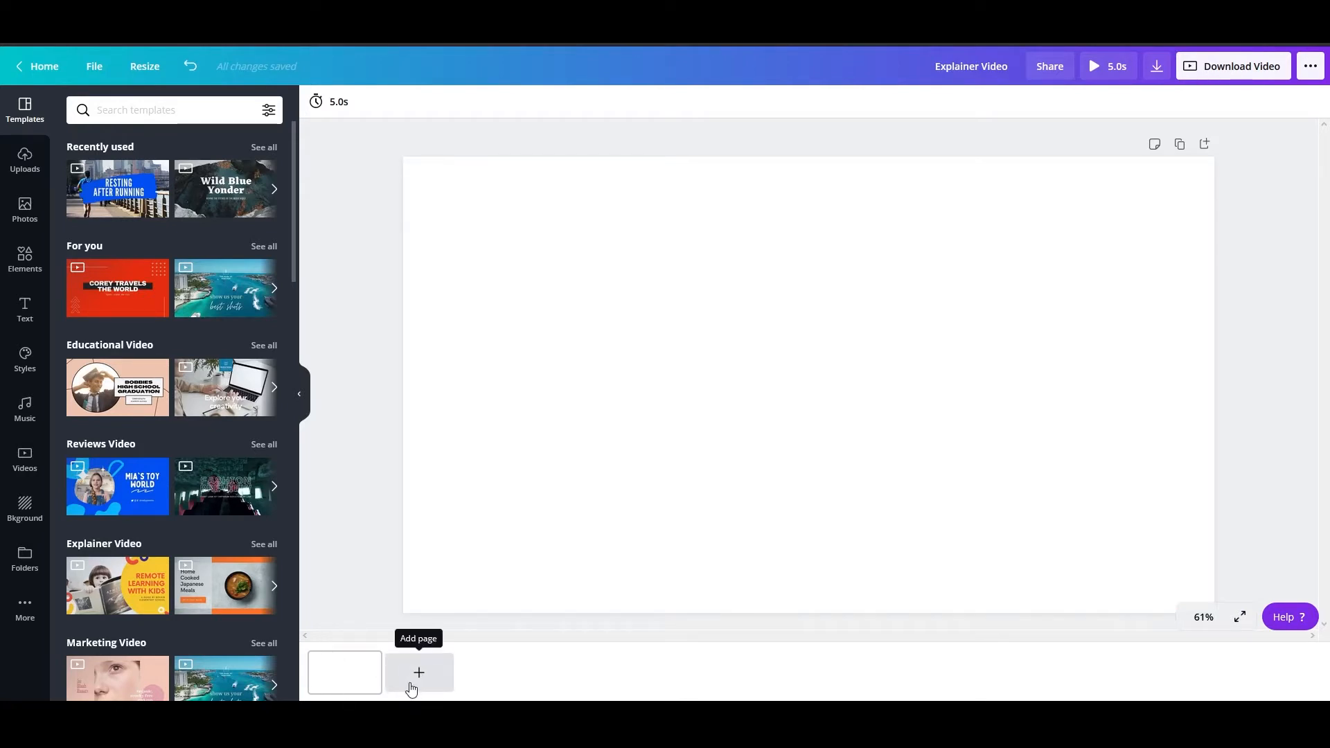
{"action": "mouse_move", "coordinate": [331, 102]}
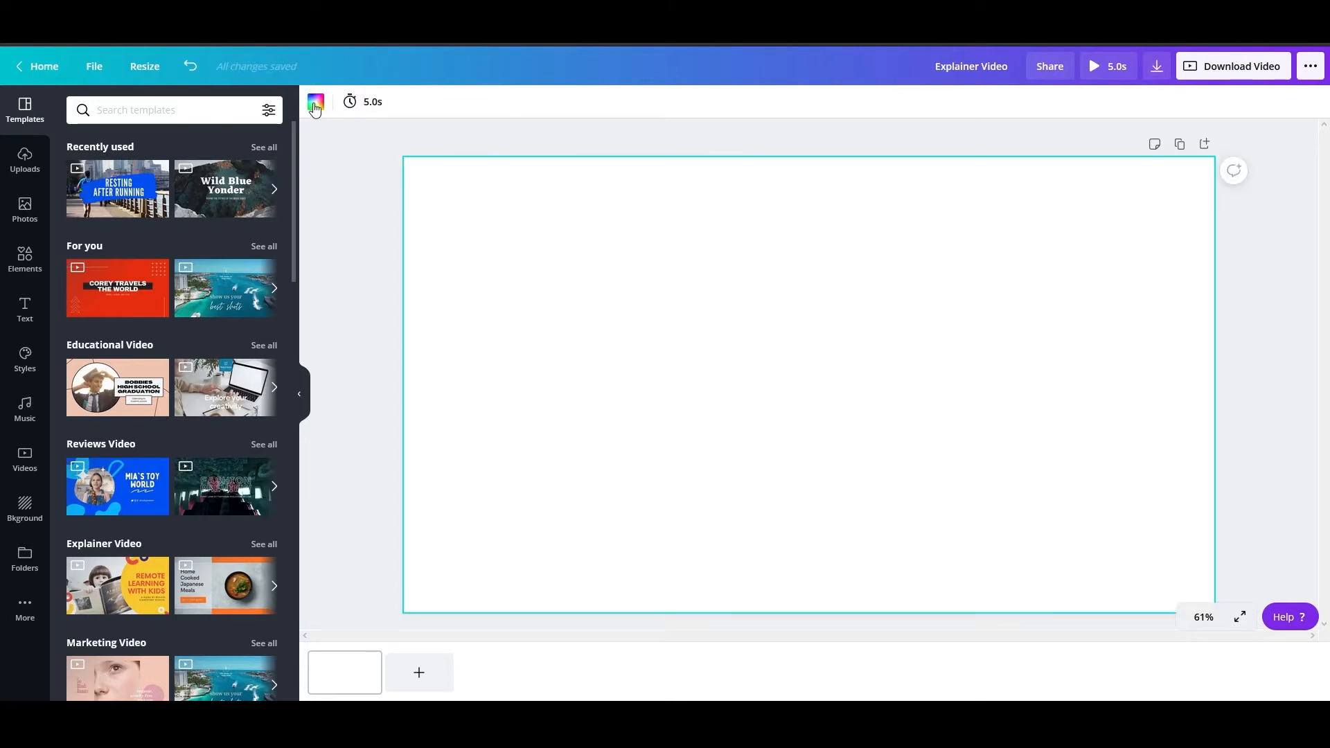
- Fill the page background with the purple logo colour and add a default heading
{"action": "left_click", "coordinate": [315, 102]}
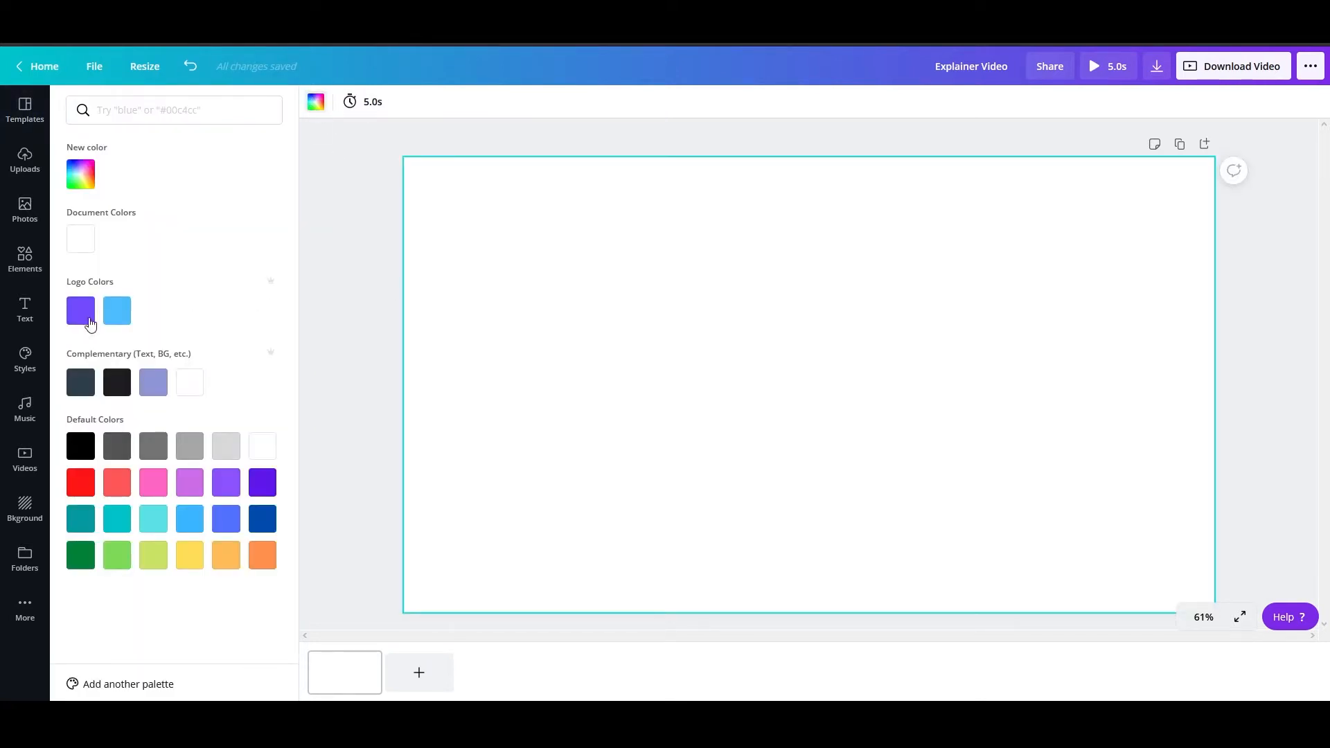
{"action": "left_click", "coordinate": [79, 311]}
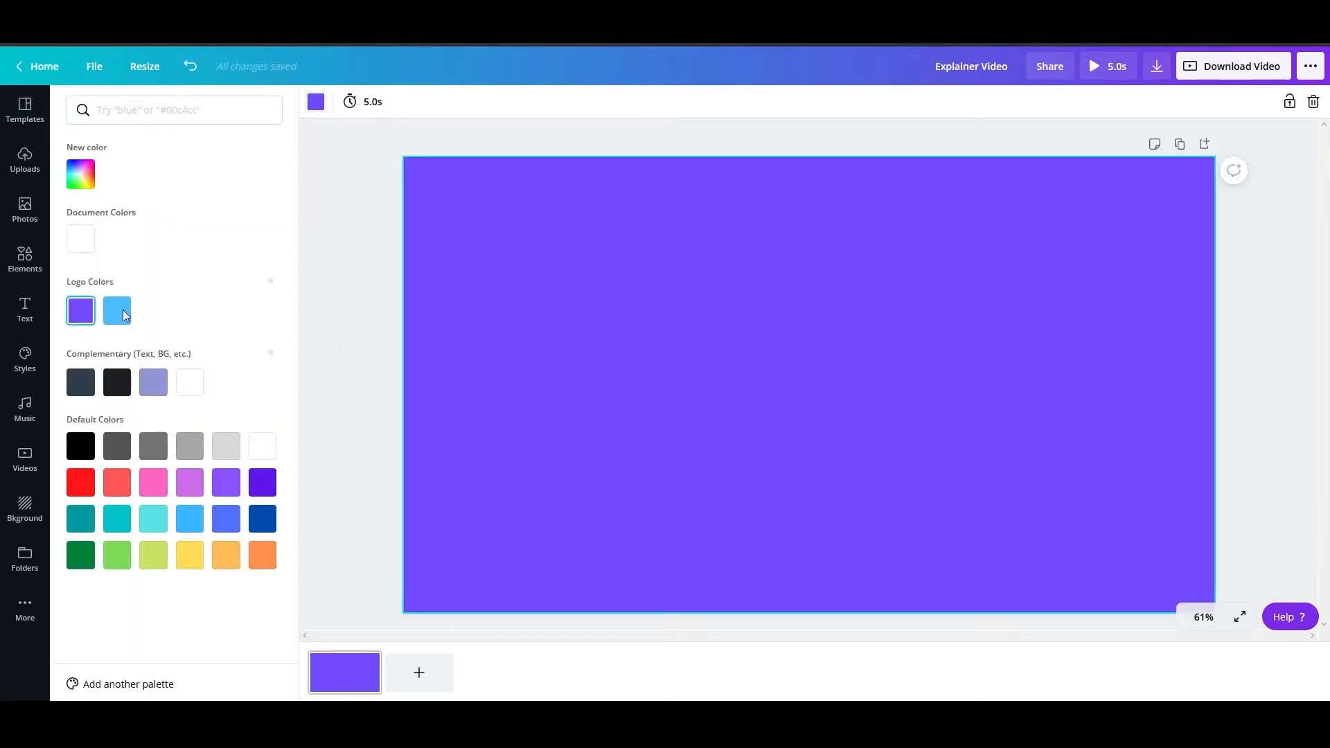
{"action": "mouse_move", "coordinate": [116, 311]}
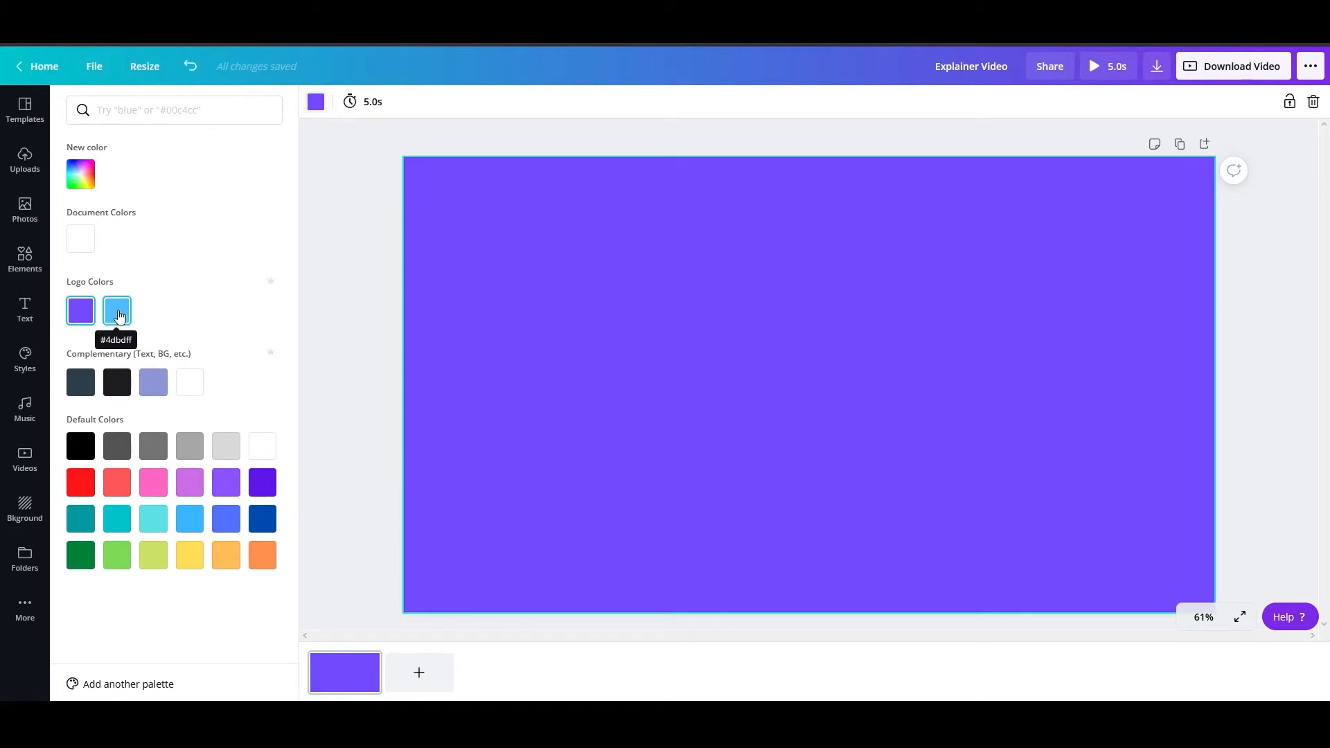
{"action": "left_click", "coordinate": [25, 111]}
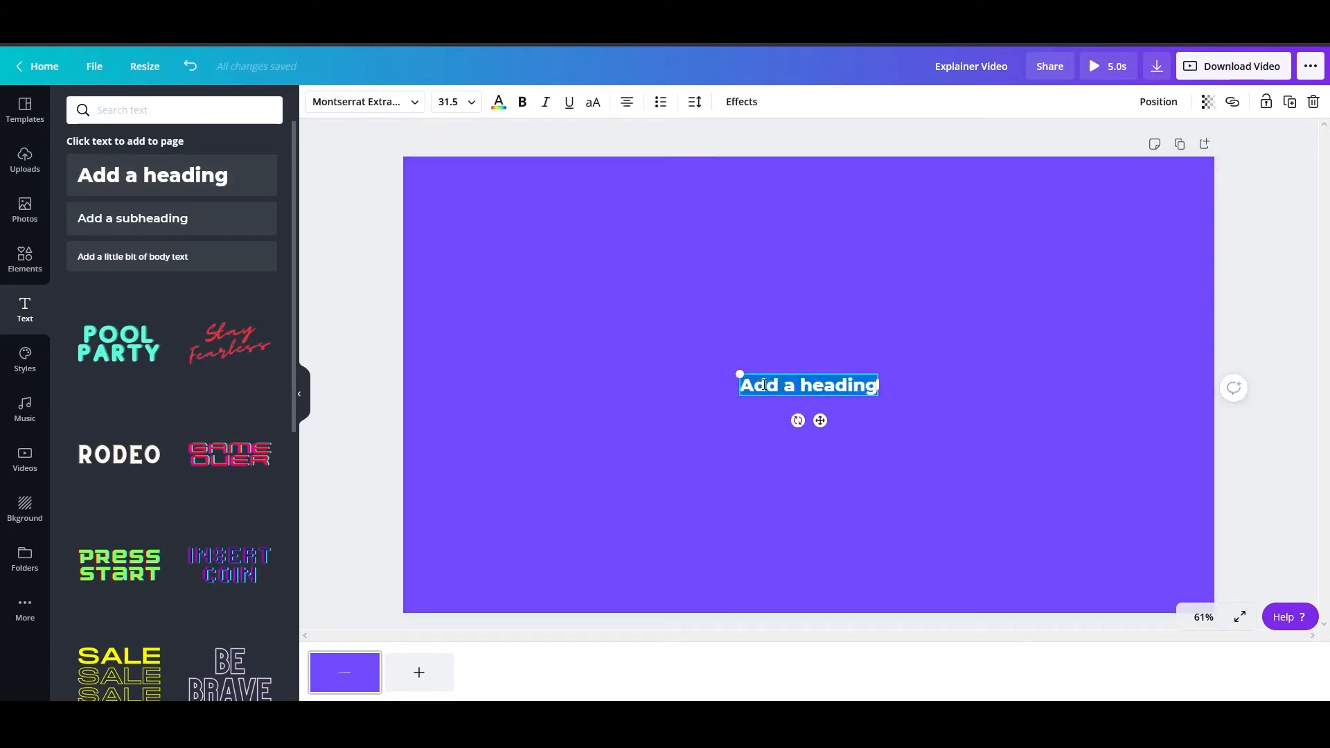
- Enter 'Does your business use data?' at size 64 in uppercase, wrapped onto two lines
{"action": "type", "text": "Does your business use data?"}
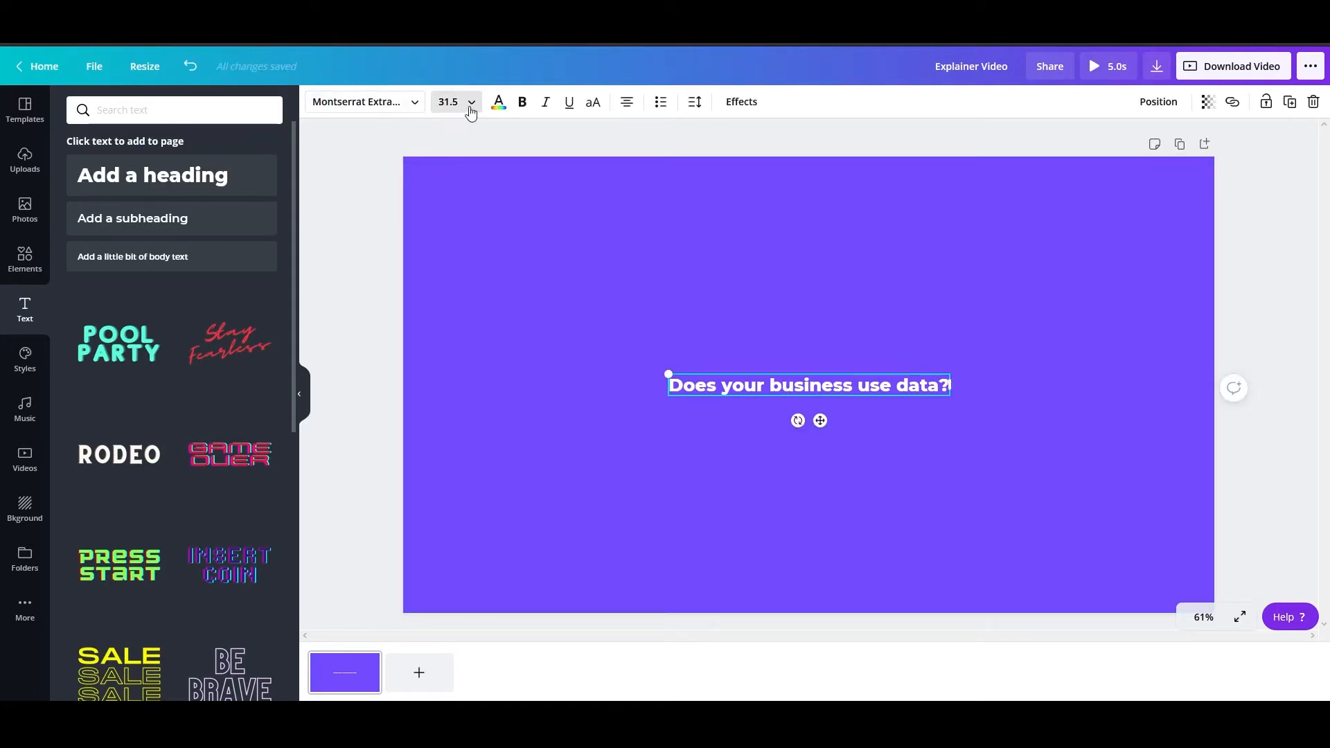
{"action": "left_click", "coordinate": [471, 102]}
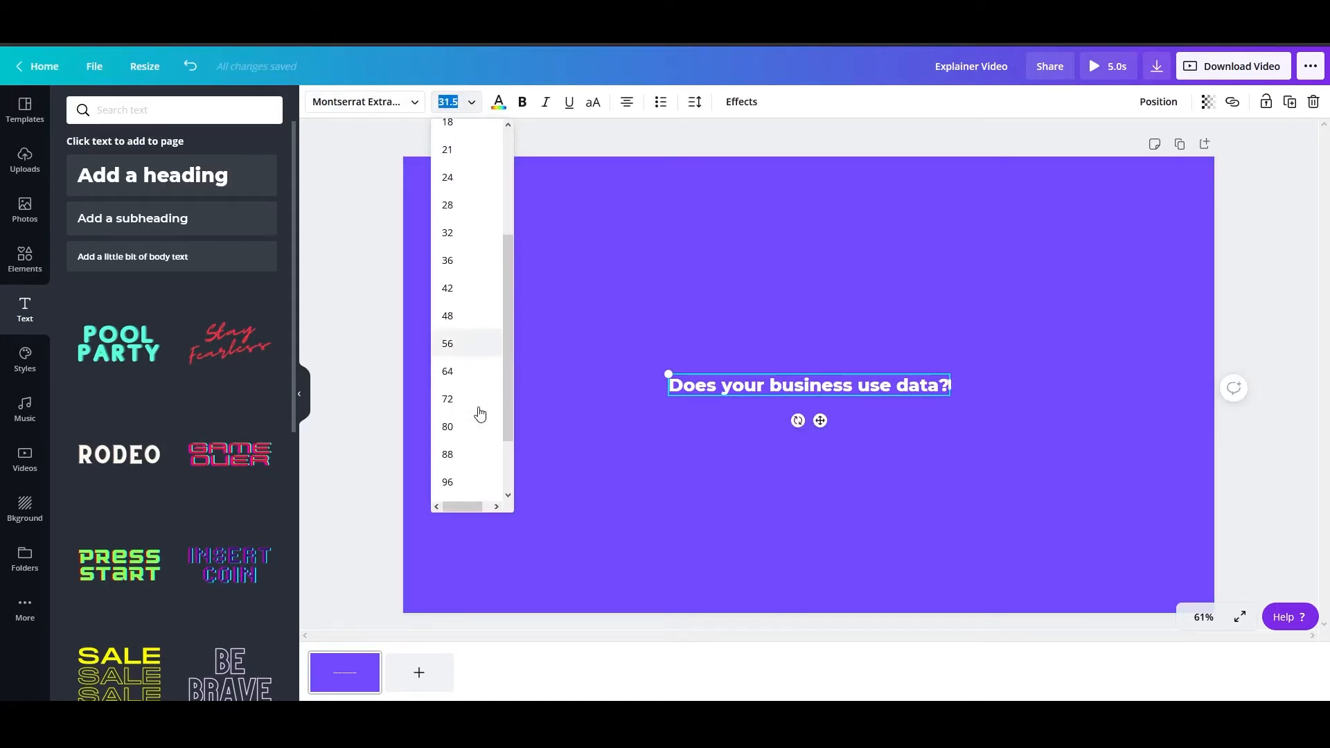
{"action": "left_click", "coordinate": [446, 370]}
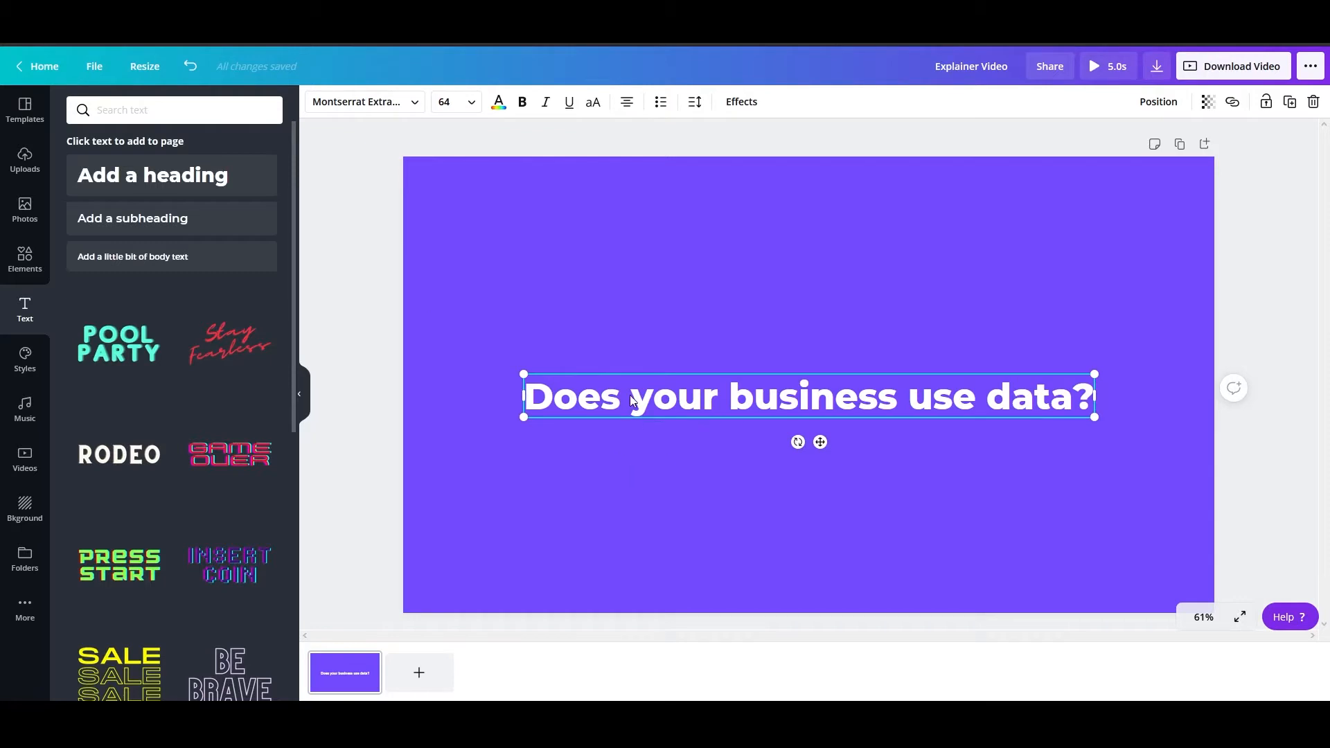
{"action": "left_click", "coordinate": [593, 101]}
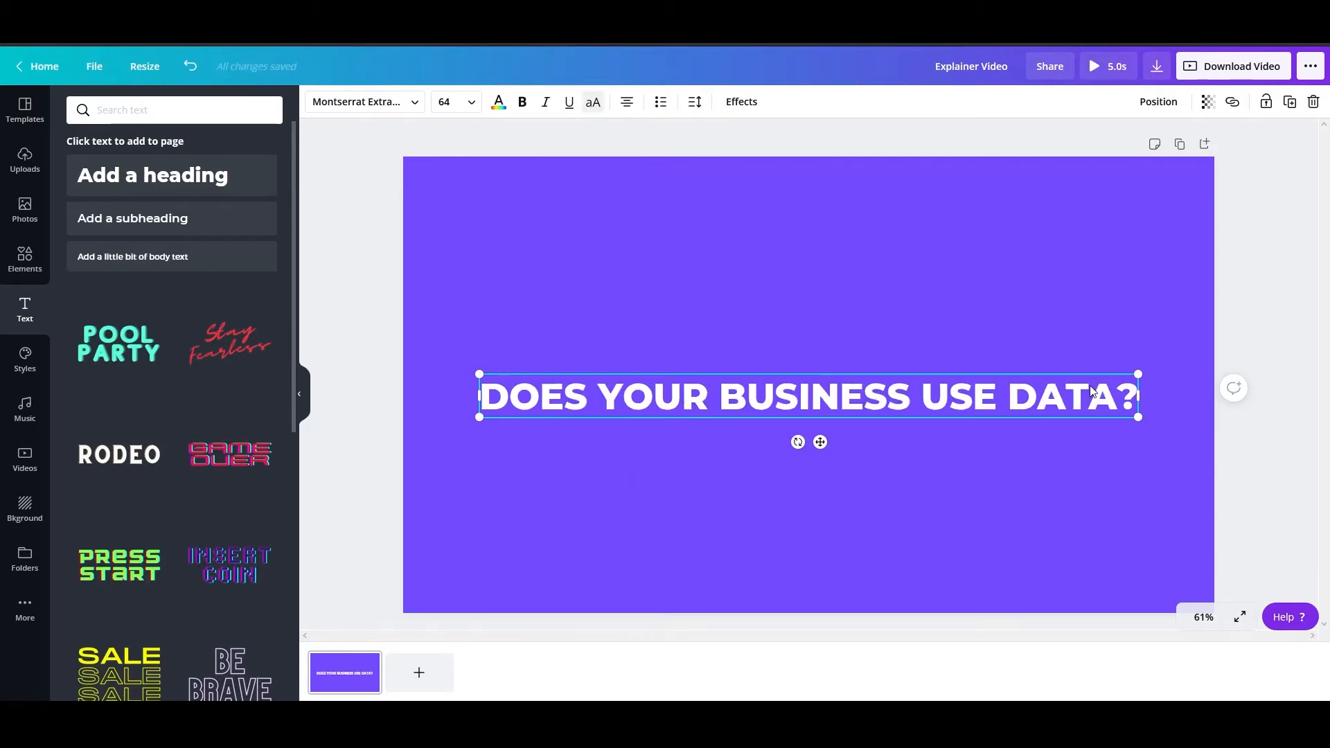
{"action": "left_click_drag", "start_coordinate": [1137, 396], "coordinate": [972, 396]}
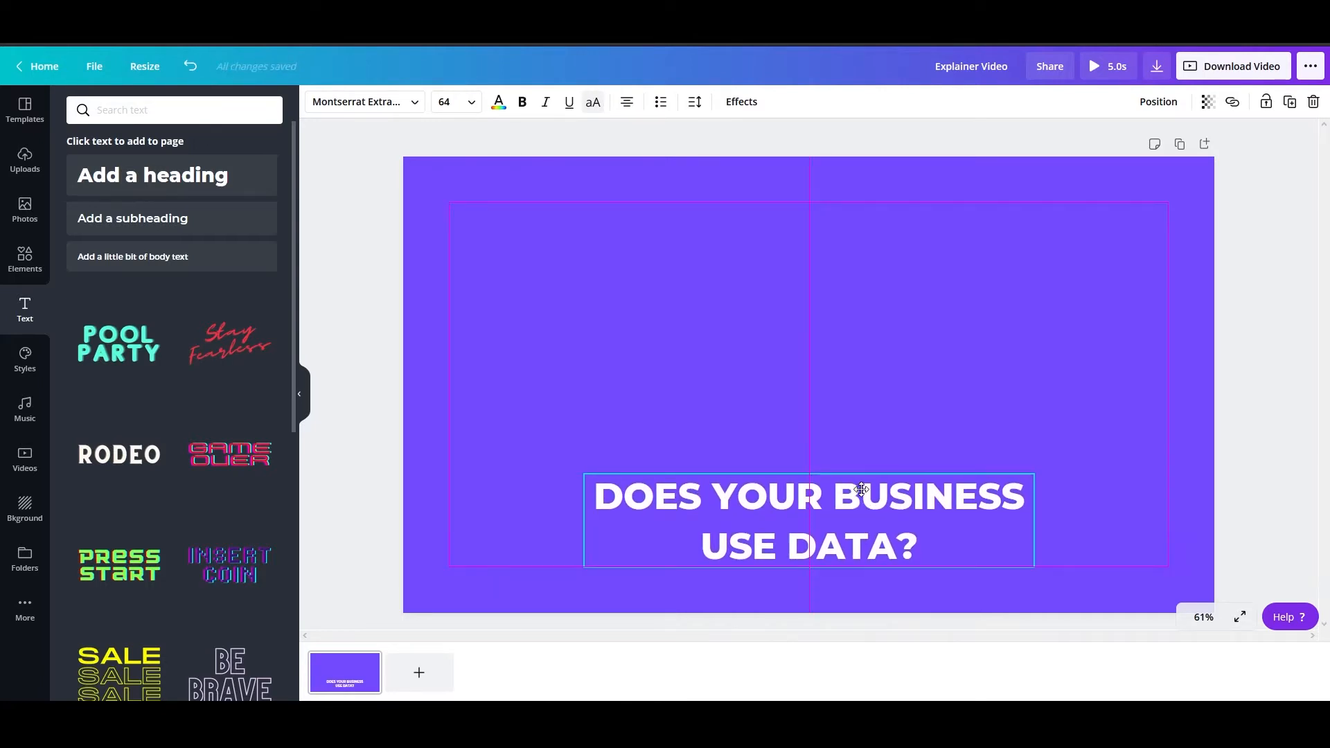
- Add a near-black drop shadow to the two-line heading
{"action": "left_click", "coordinate": [740, 102]}
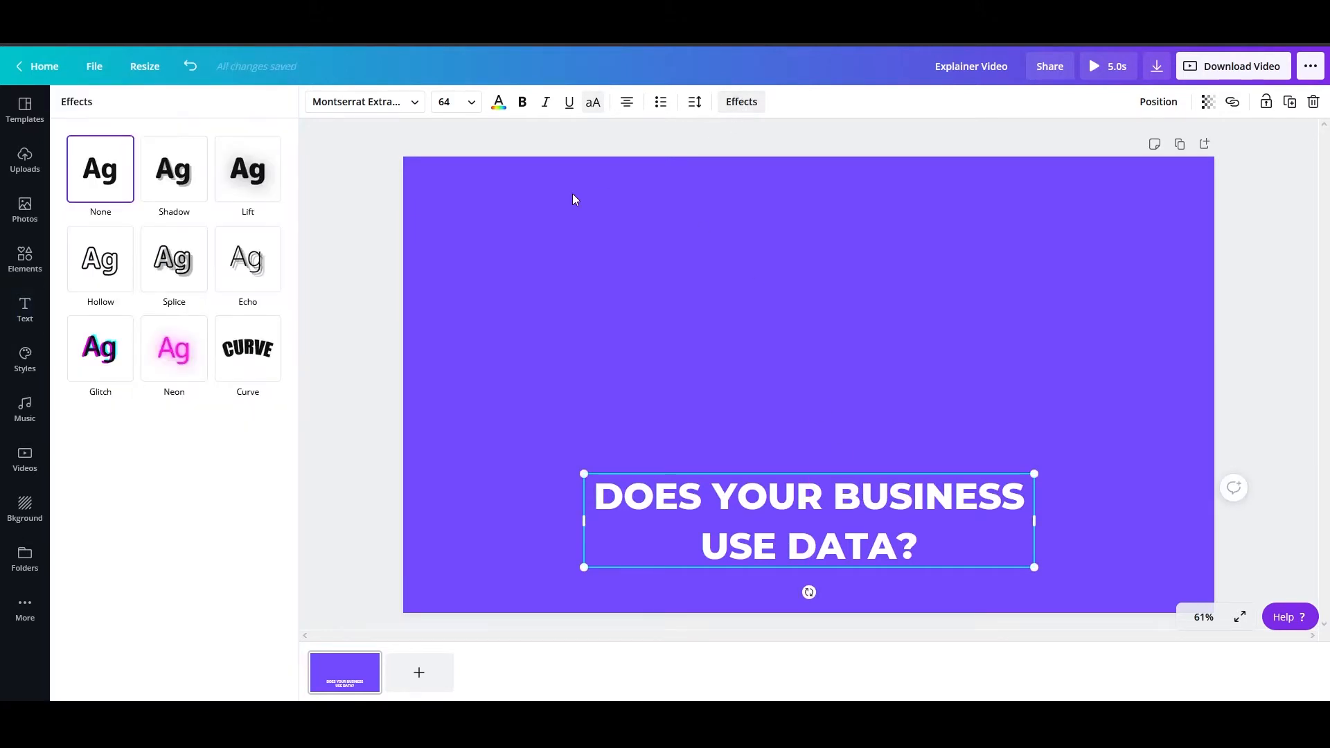
{"action": "left_click", "coordinate": [174, 168]}
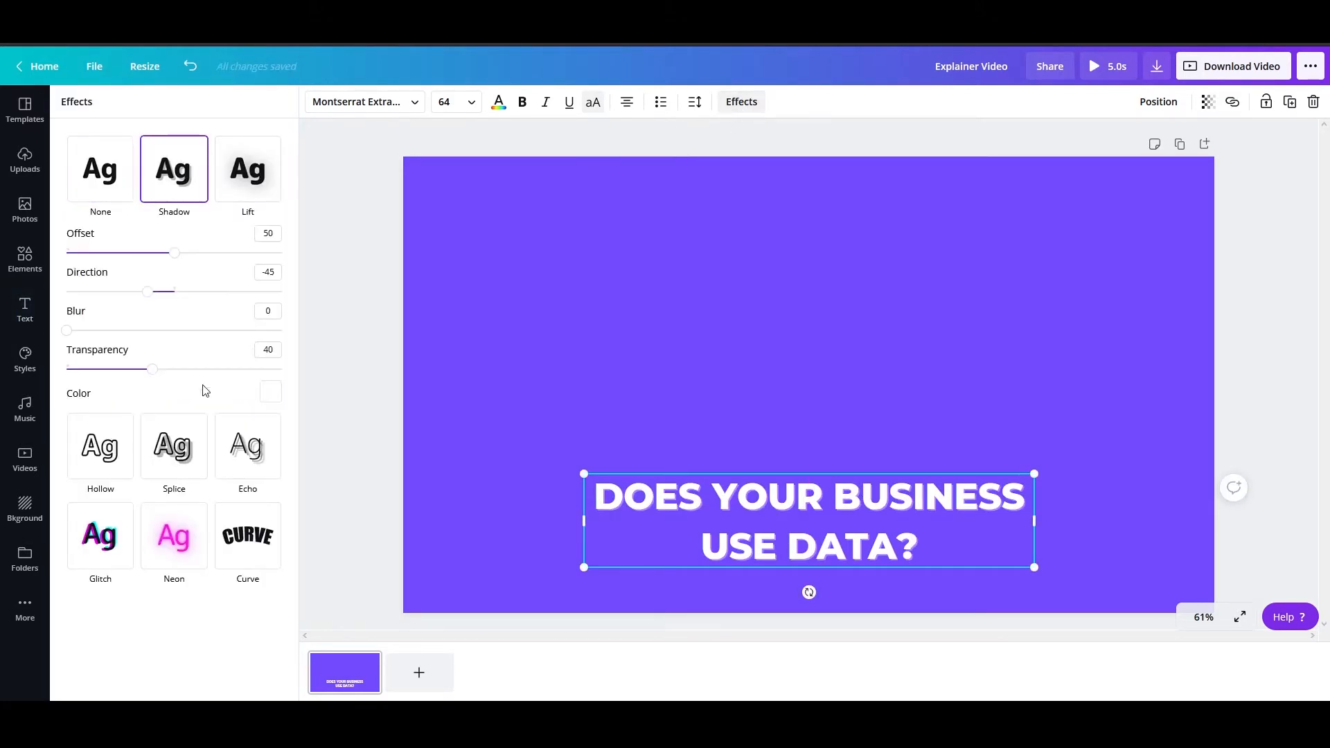
{"action": "left_click", "coordinate": [269, 392]}
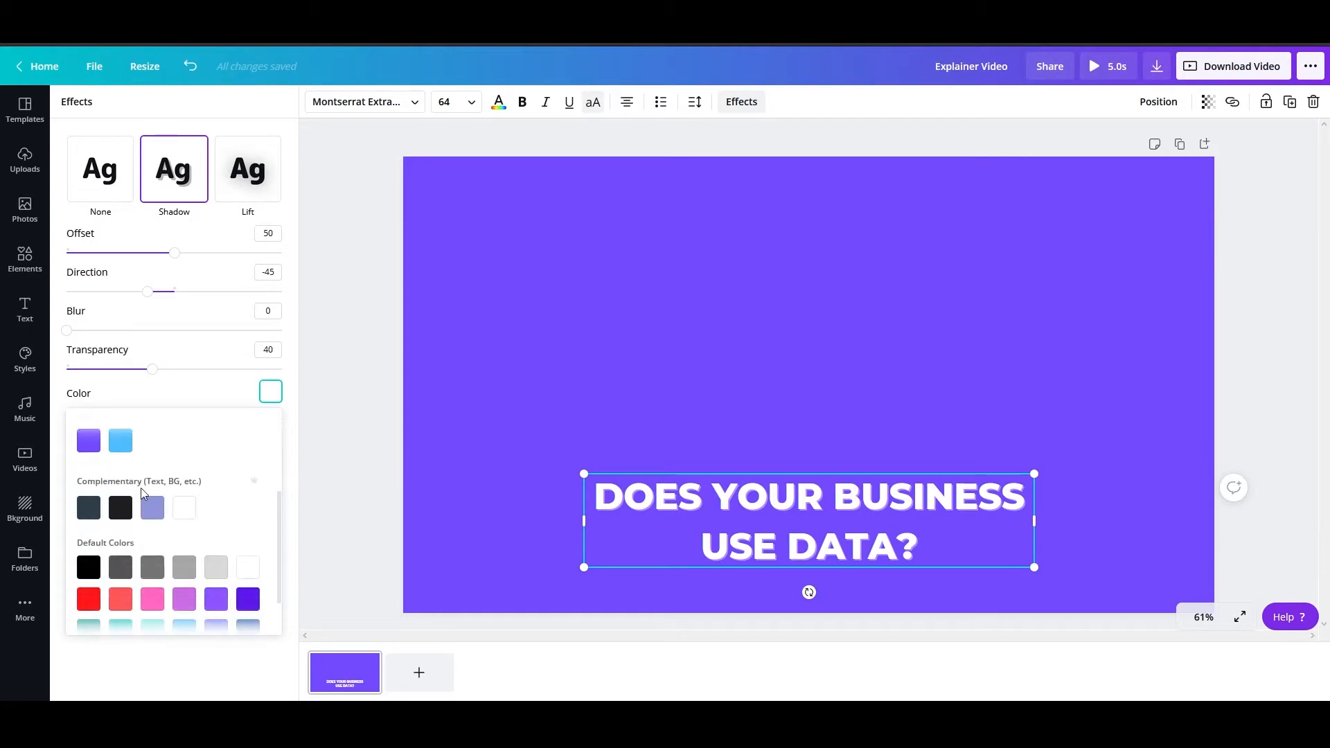
{"action": "left_click", "coordinate": [120, 507]}
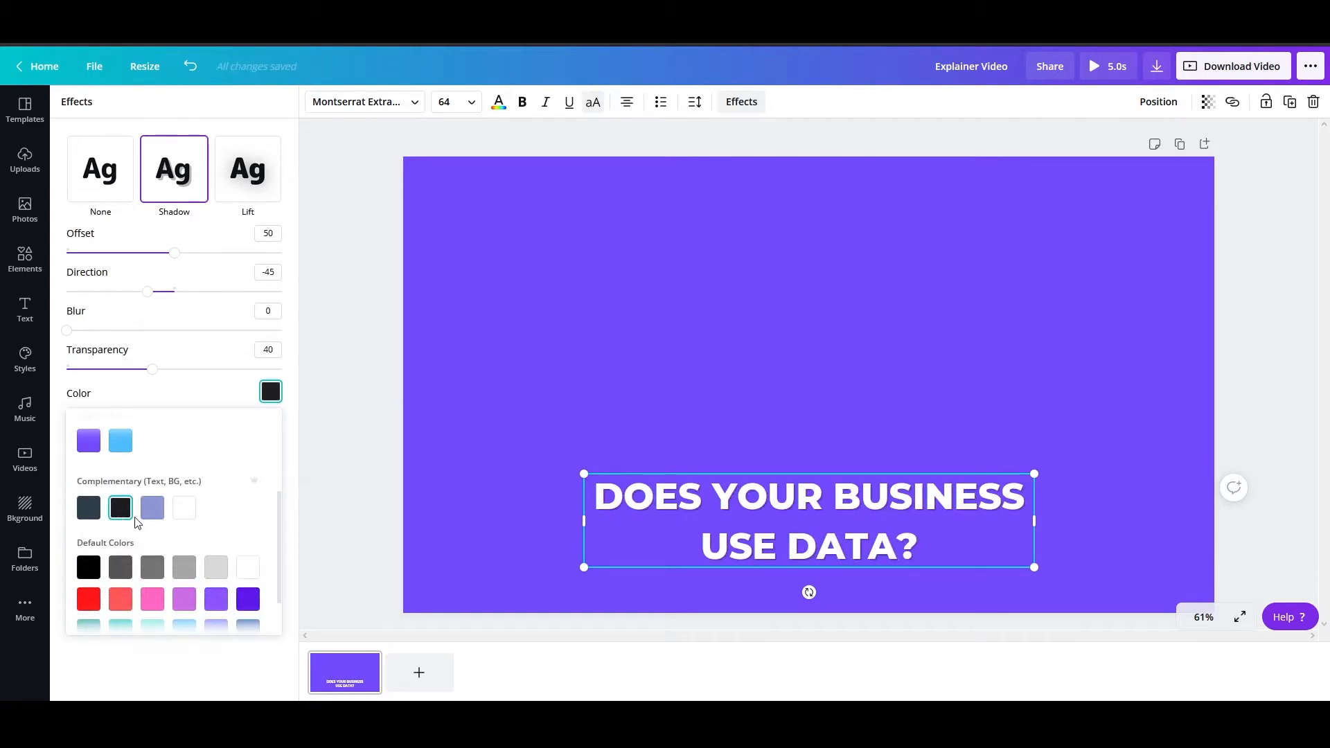
{"action": "mouse_move", "coordinate": [337, 226]}
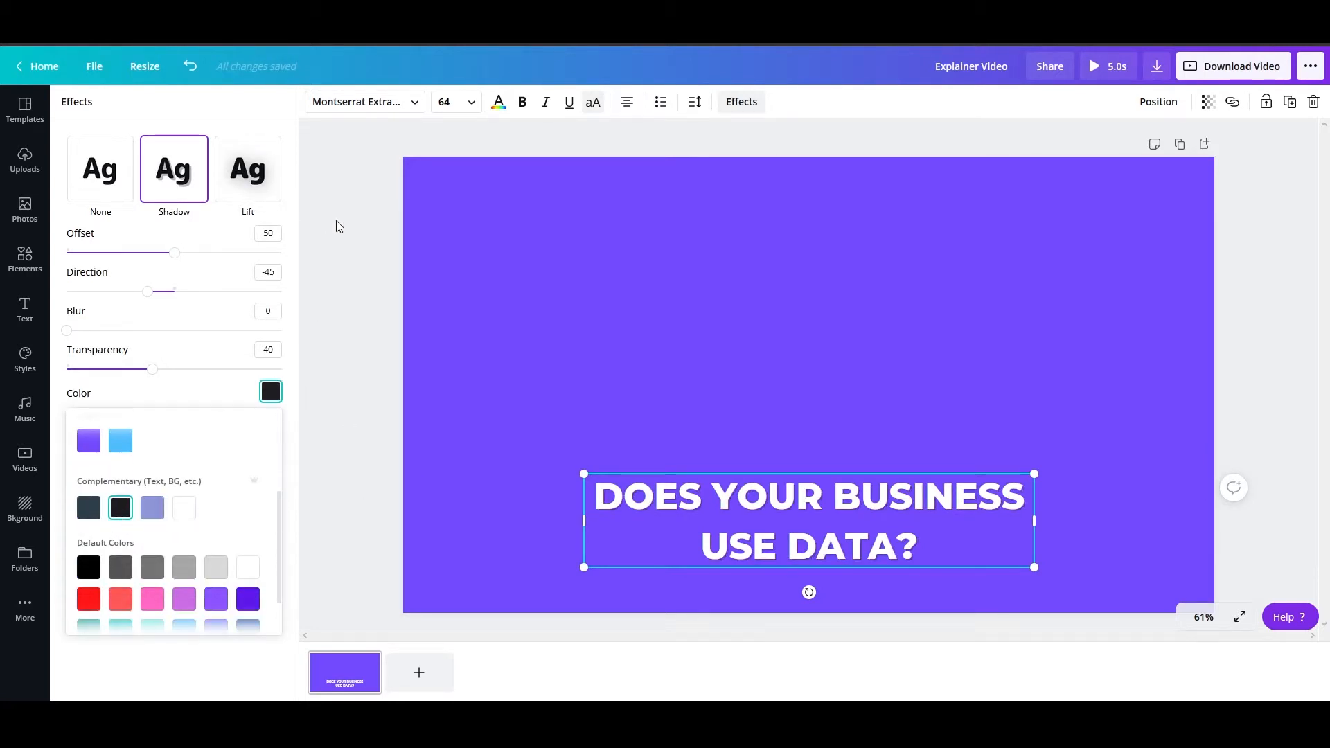
{"action": "left_click", "coordinate": [25, 310]}
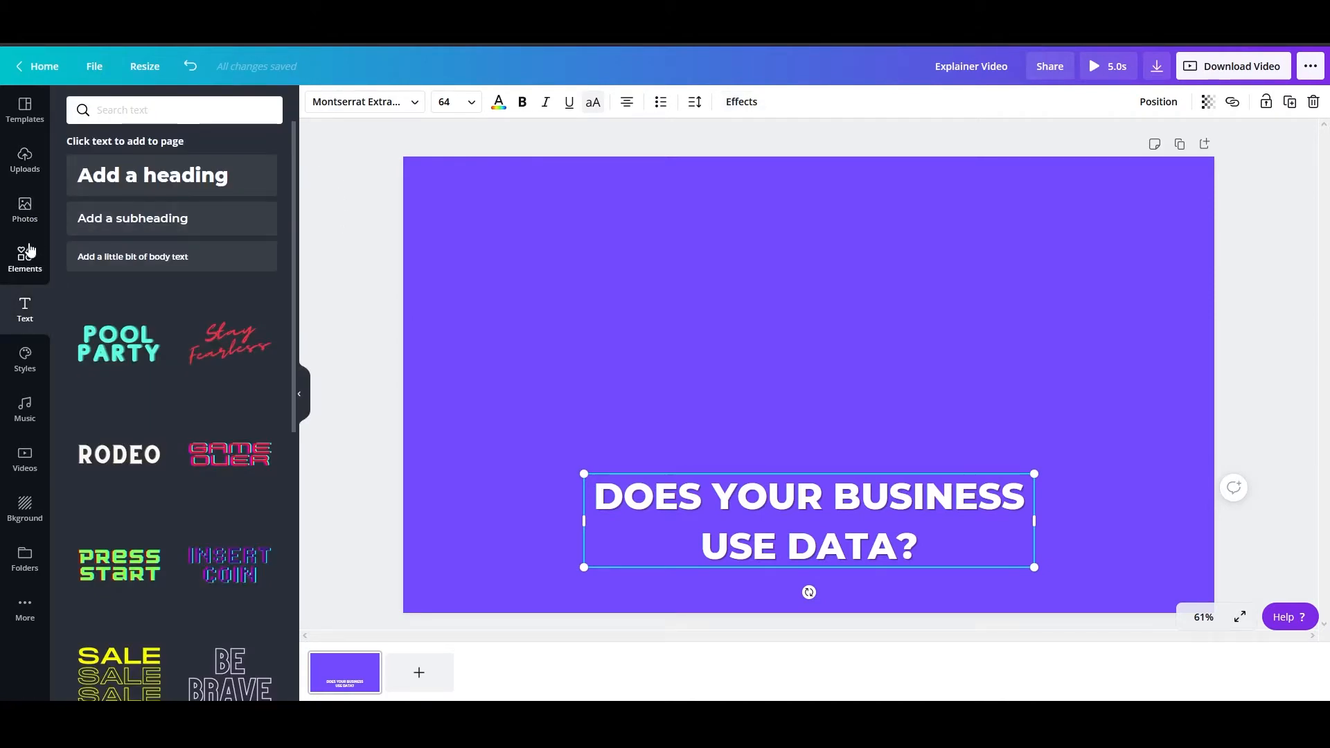
- Add the server-rack illustration from Elements and centre it above the heading
{"action": "left_click", "coordinate": [25, 258]}
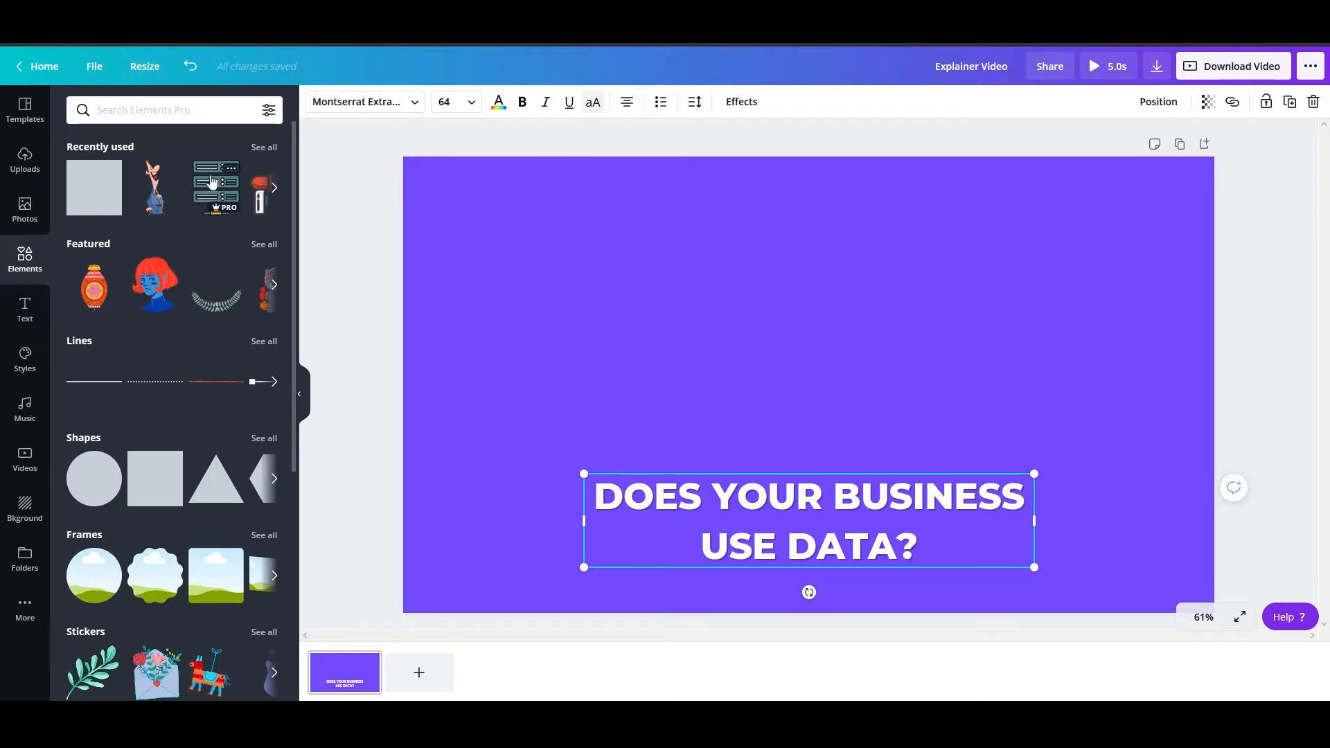
{"action": "left_click", "coordinate": [215, 188]}
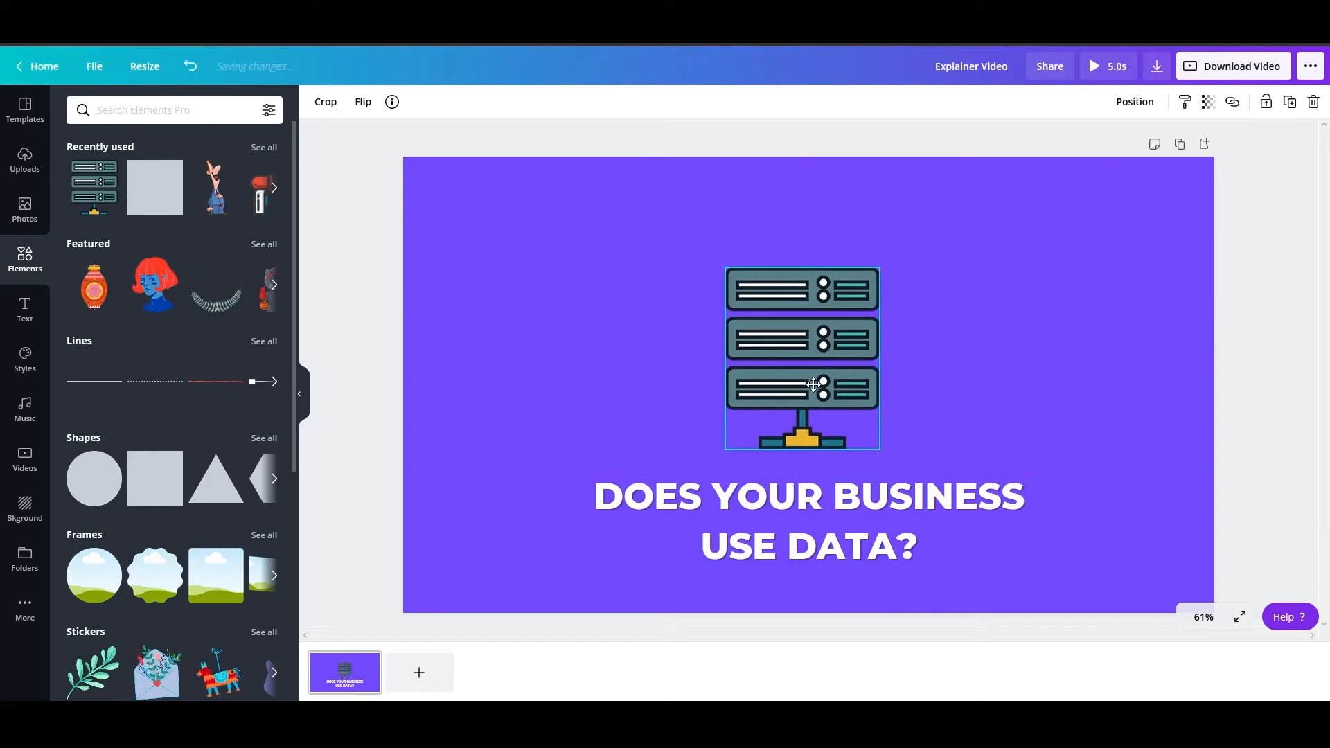
{"action": "left_click_drag", "start_coordinate": [801, 386], "coordinate": [808, 386]}
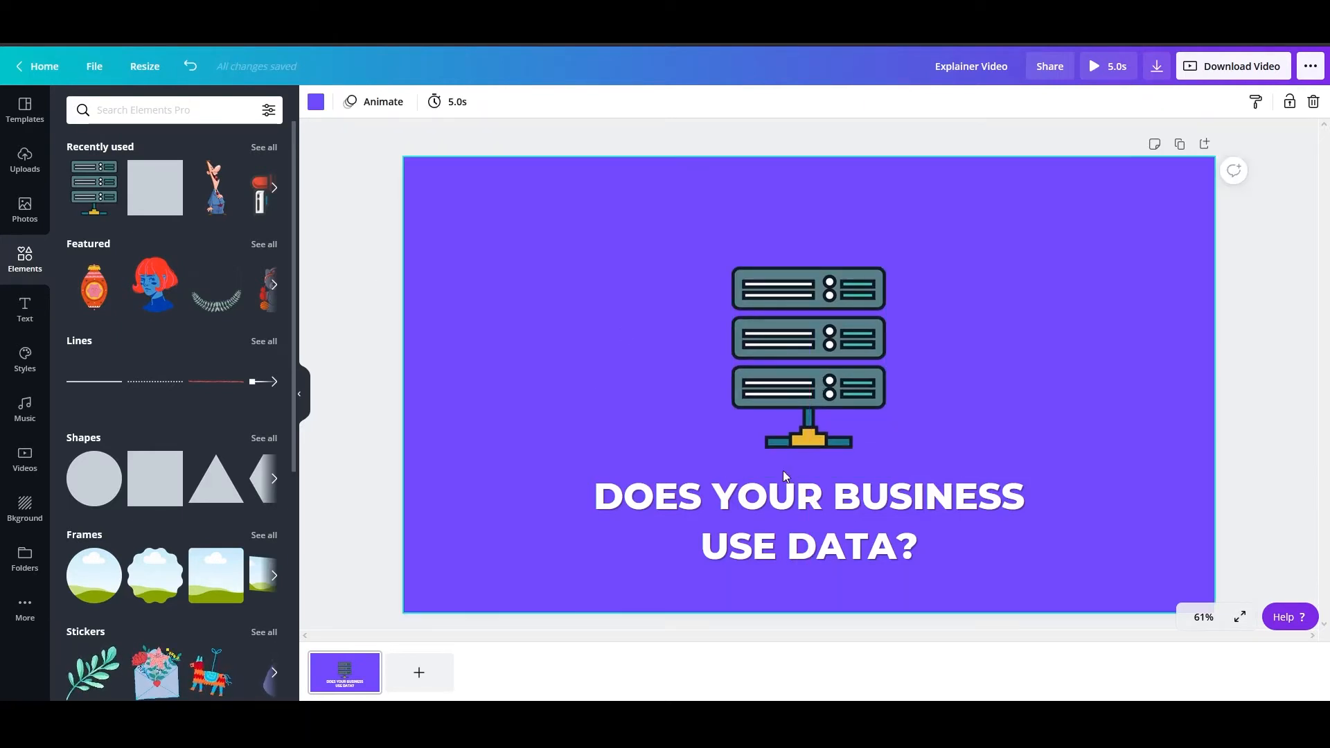
- Give page 1 the Pop animation with a 4-second duration, then add a second page
{"action": "left_click", "coordinate": [382, 102]}
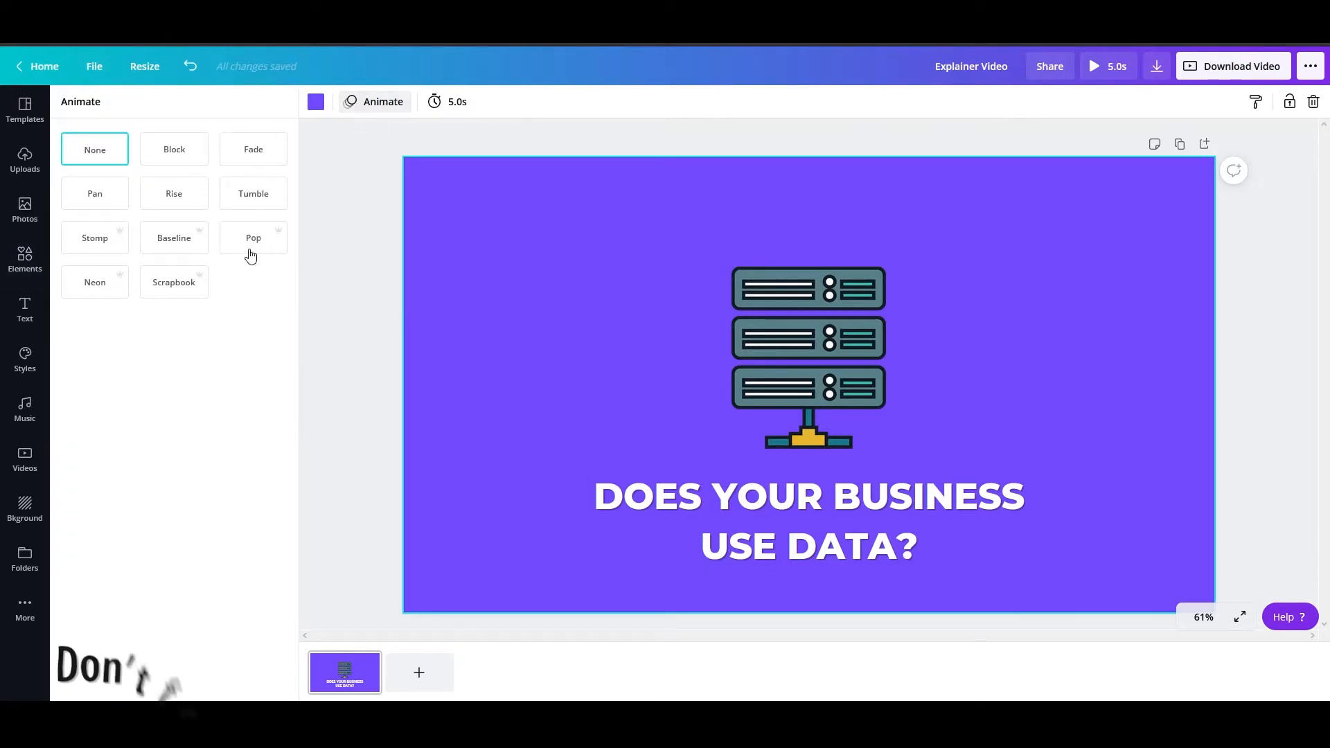
{"action": "left_click", "coordinate": [253, 238]}
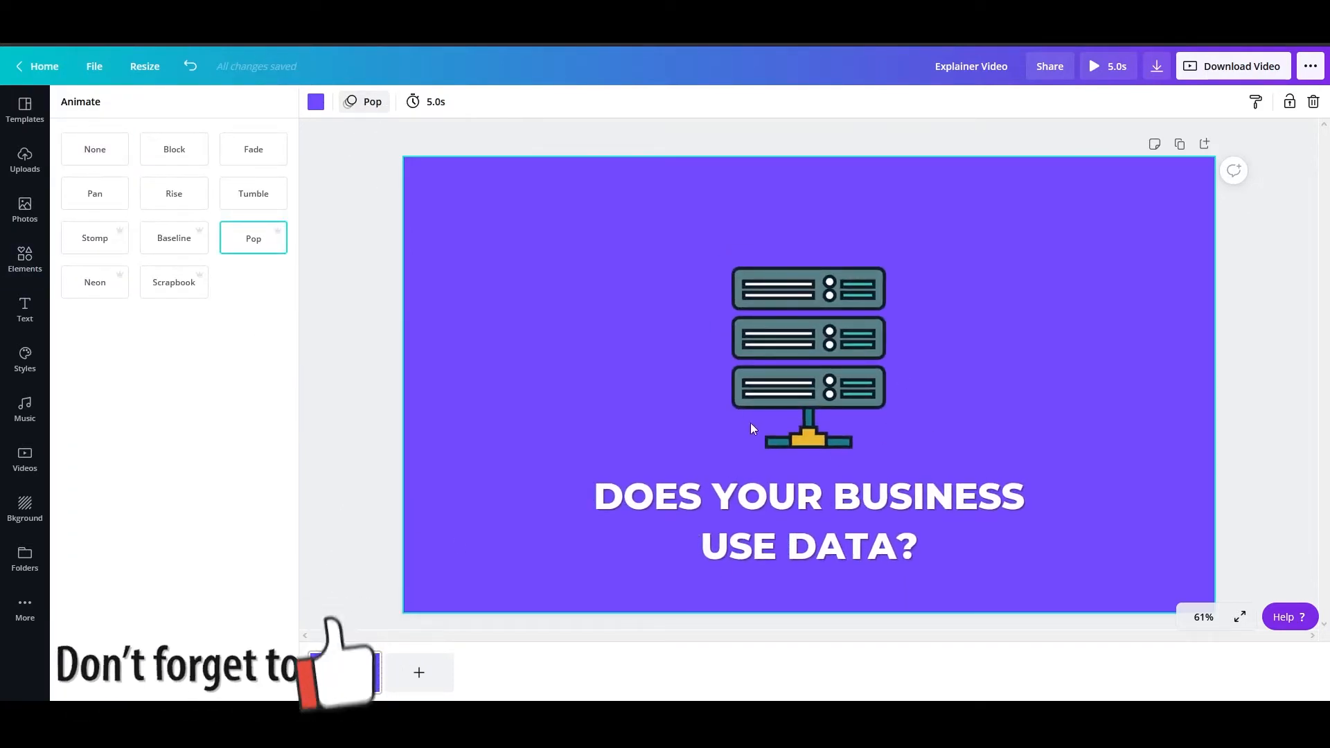
{"action": "left_click", "coordinate": [427, 101]}
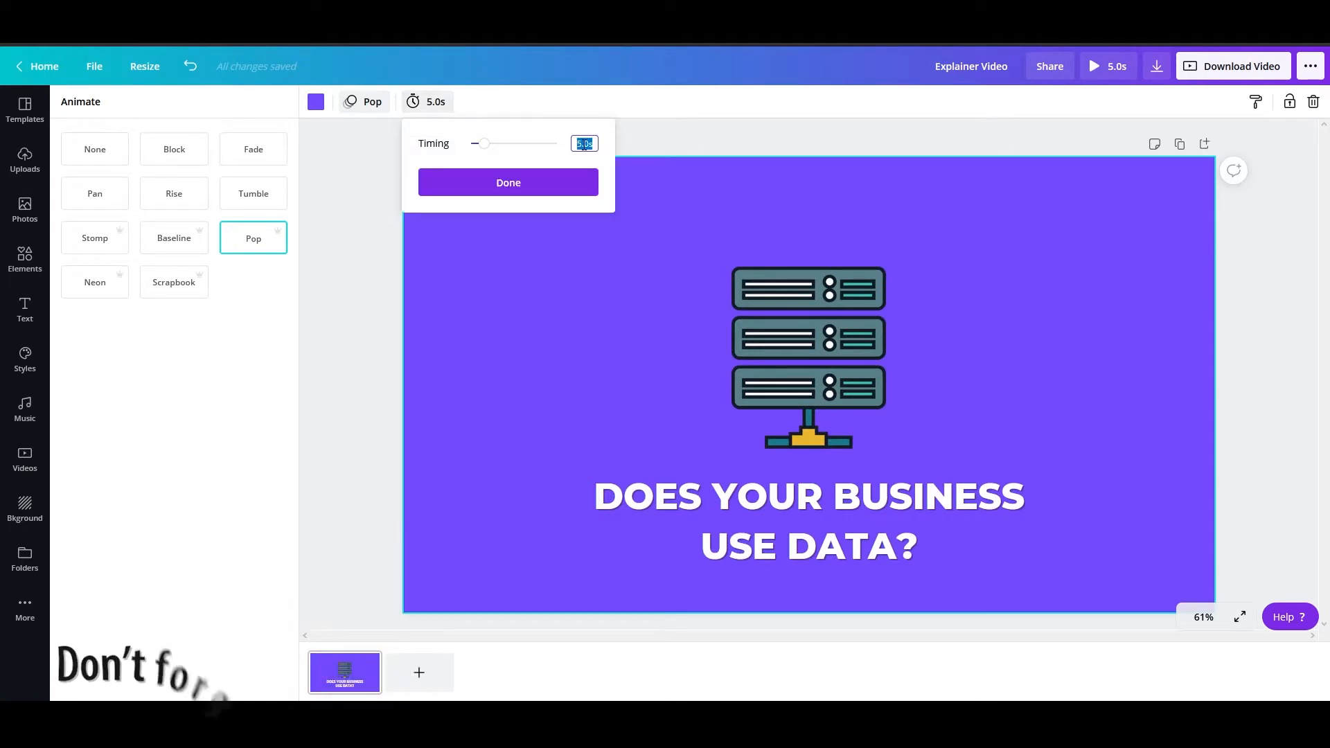
{"action": "left_click", "coordinate": [583, 143]}
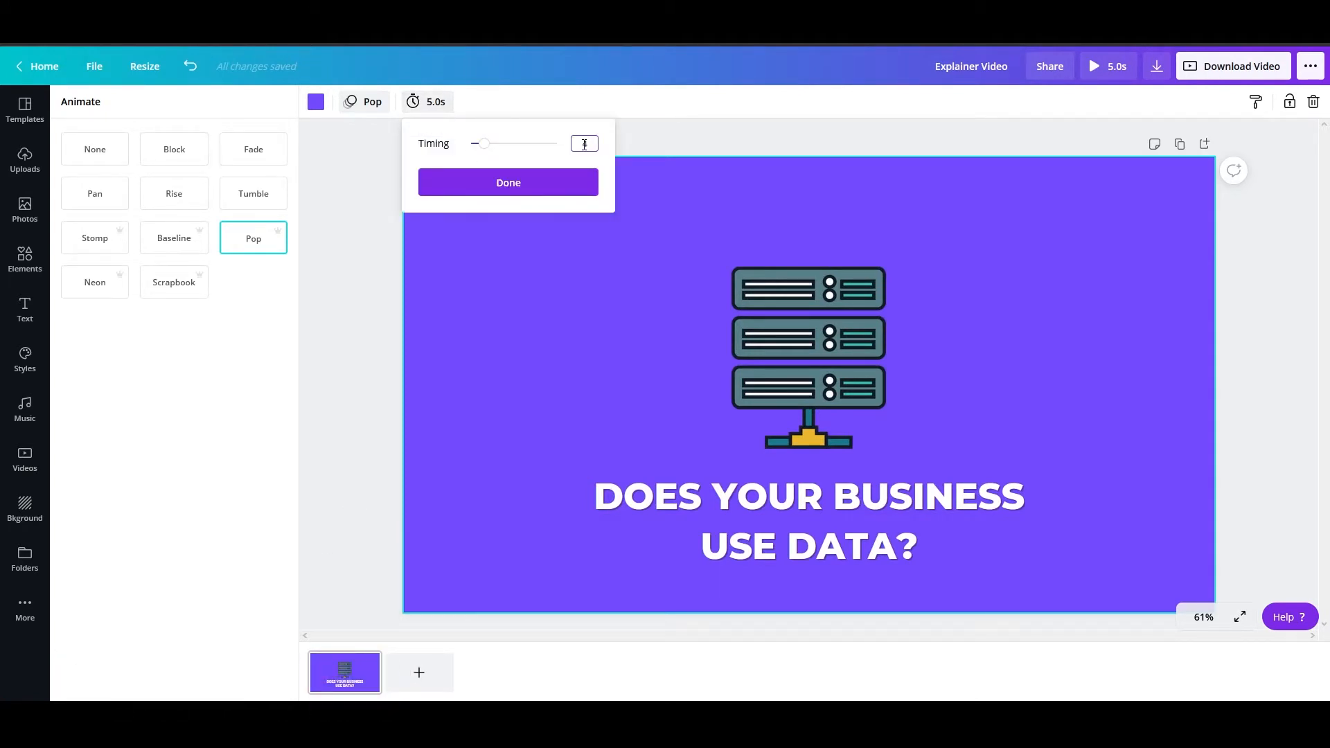
{"action": "left_click", "coordinate": [507, 182]}
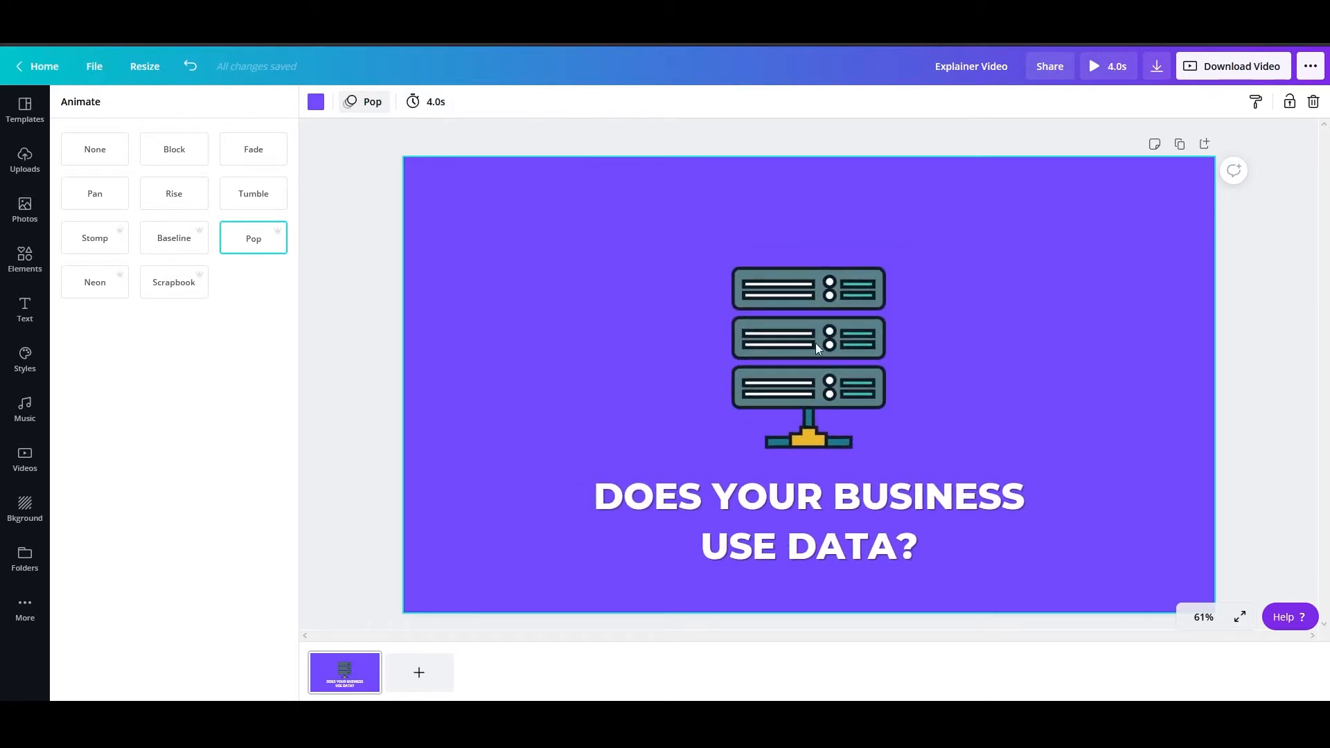
{"action": "mouse_move", "coordinate": [699, 455]}
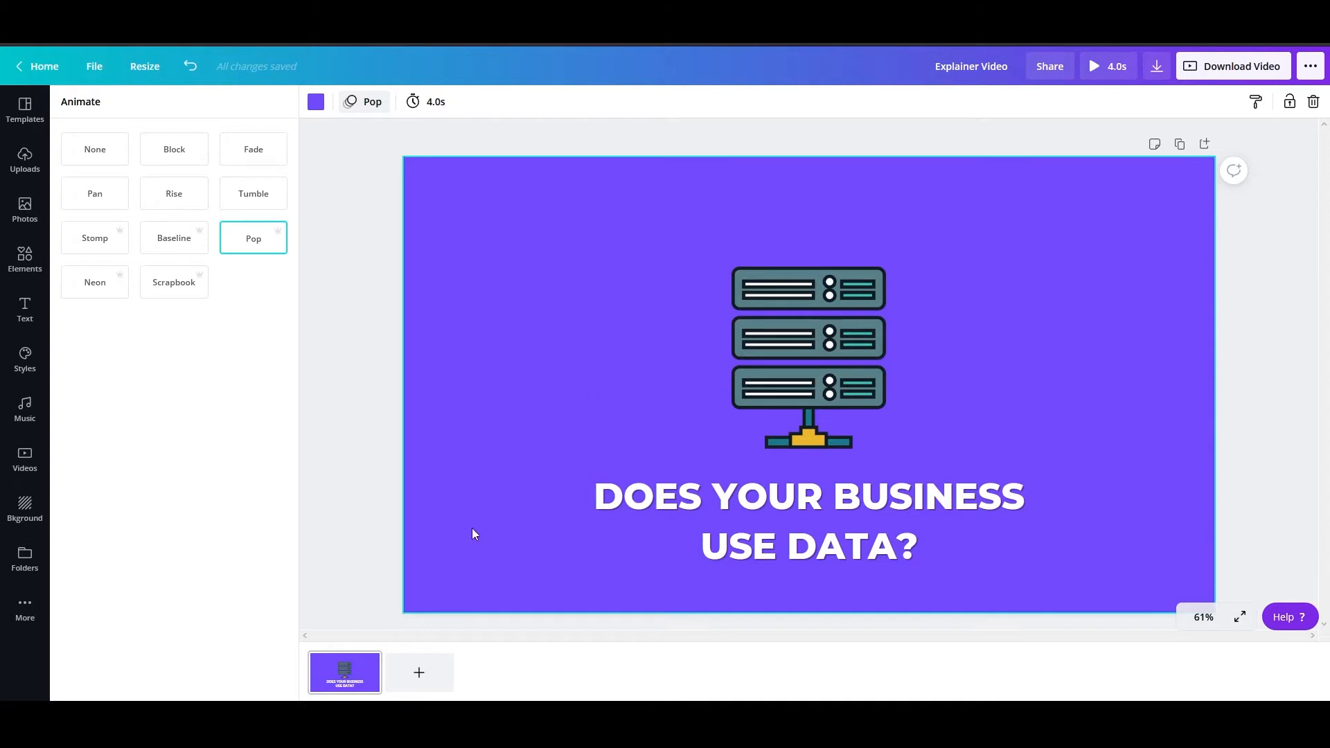
{"action": "mouse_move", "coordinate": [419, 672]}
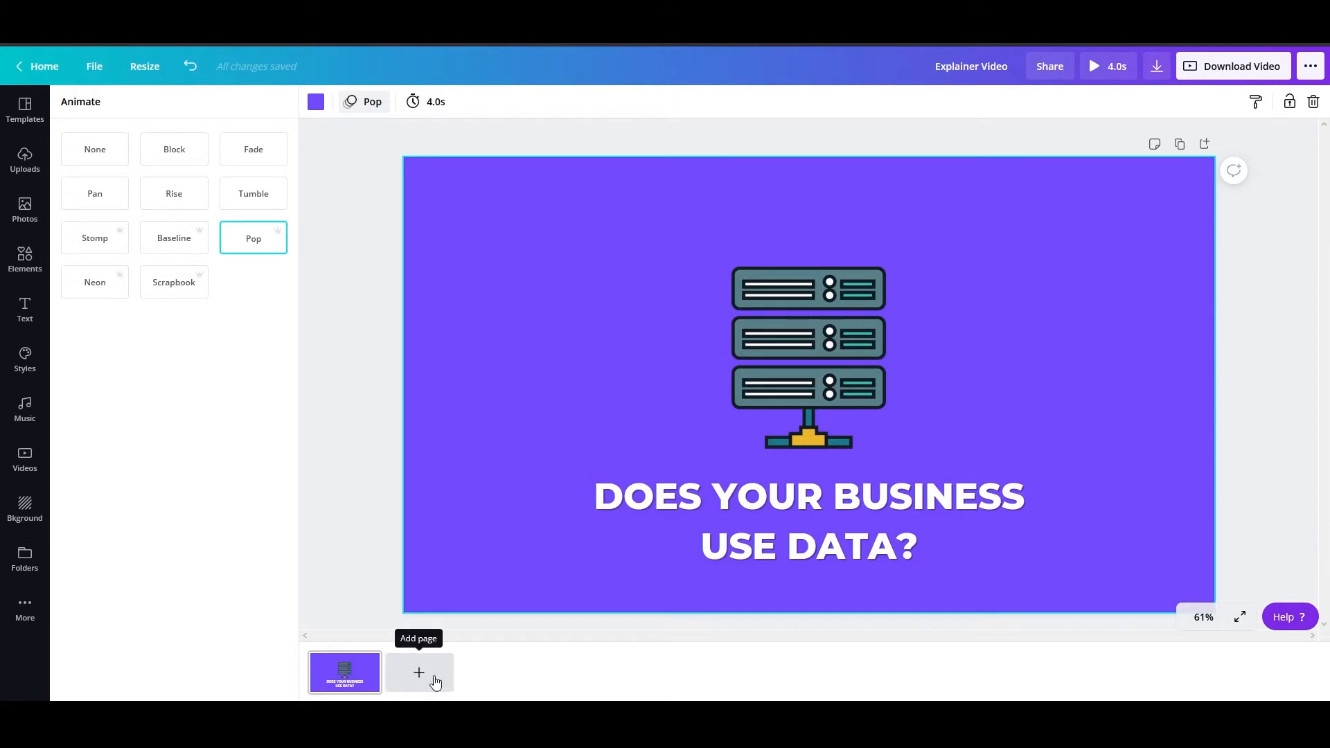
{"action": "mouse_move", "coordinate": [420, 673]}
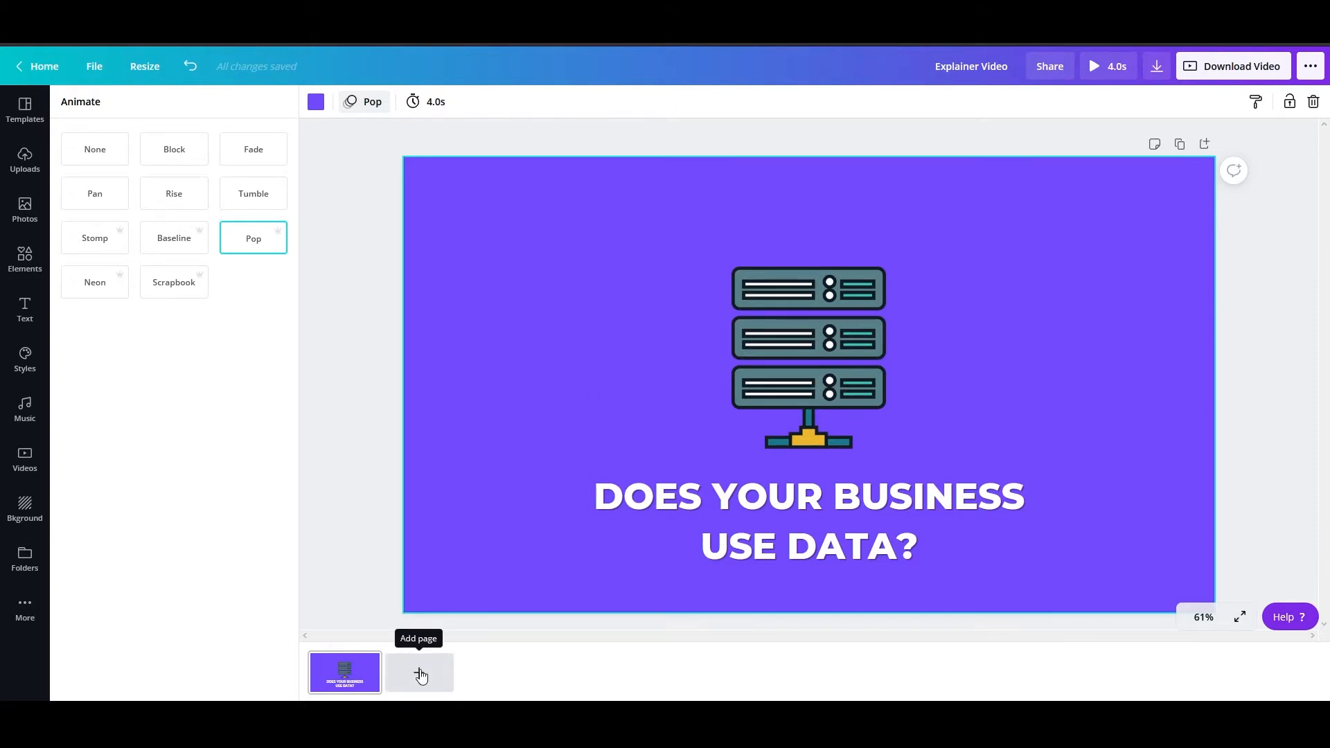
{"action": "left_click", "coordinate": [418, 672]}
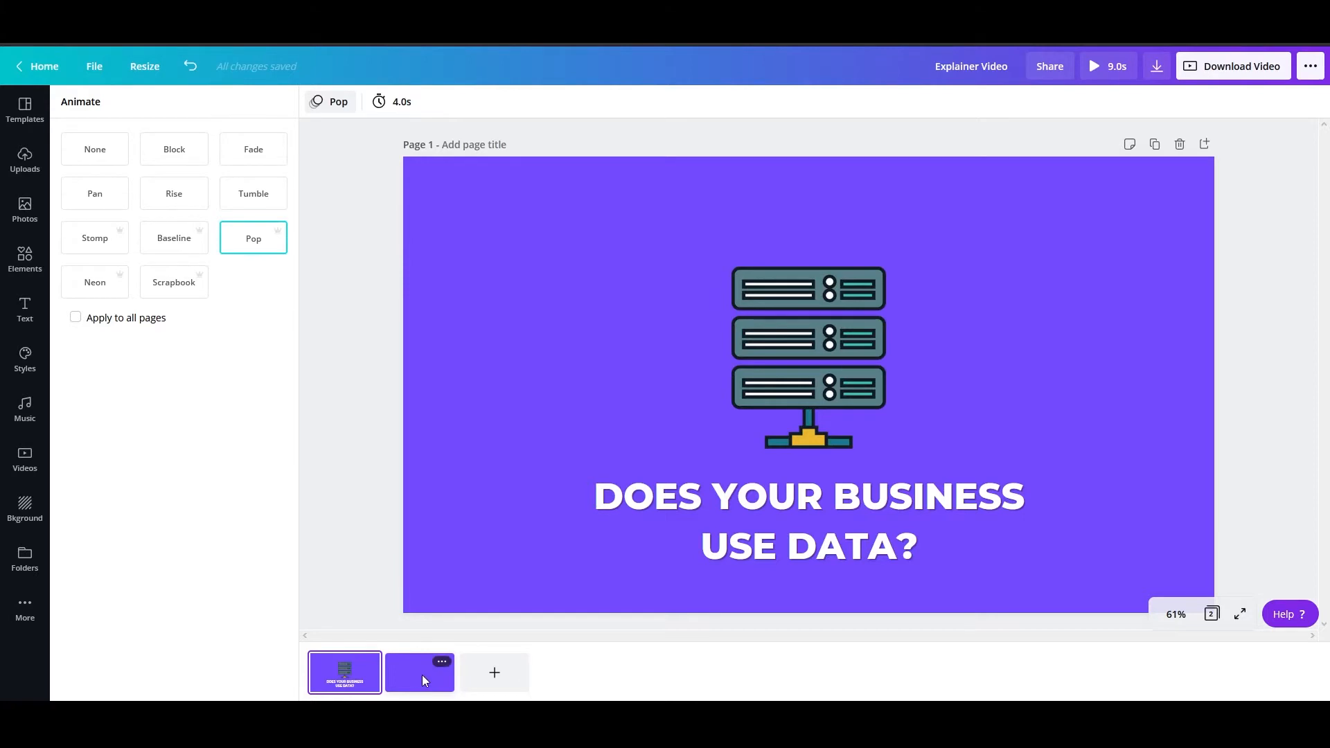
{"action": "mouse_move", "coordinate": [411, 670]}
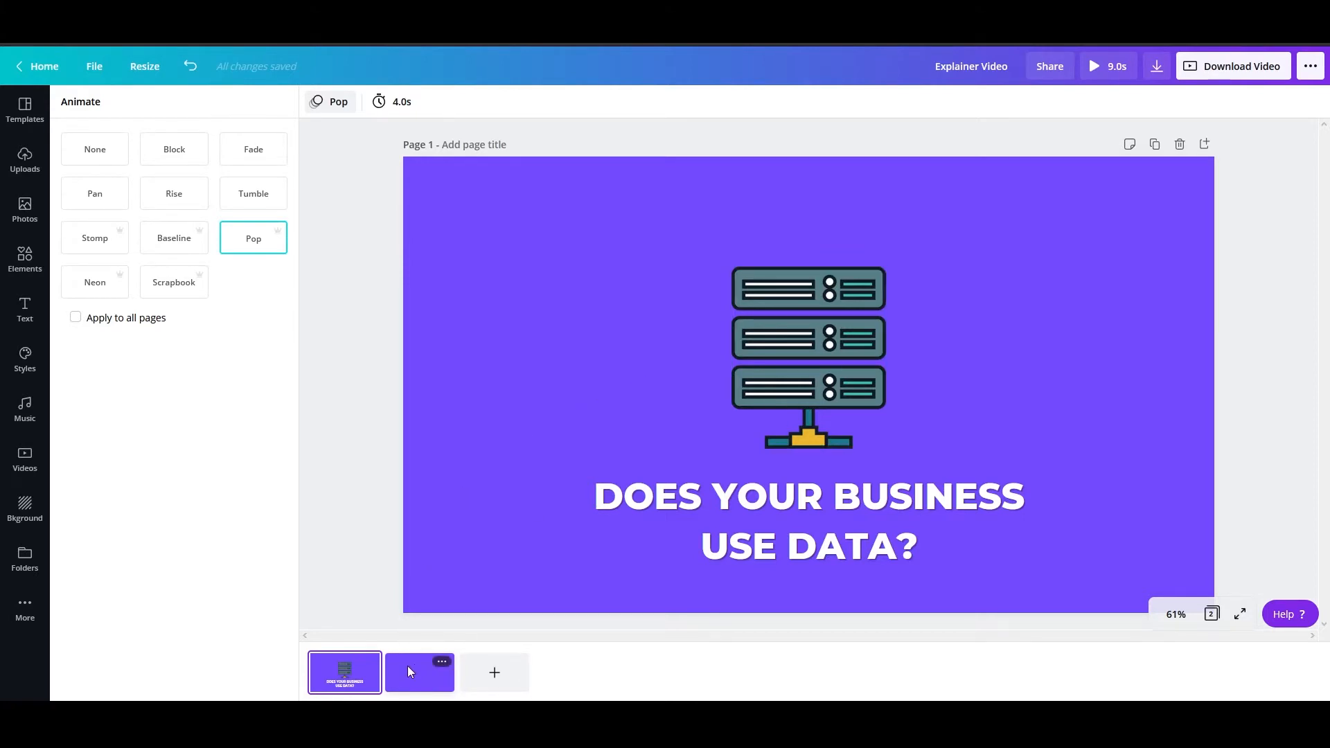
- Give page 2 a white background and a 4-second duration
{"action": "left_click", "coordinate": [419, 672]}
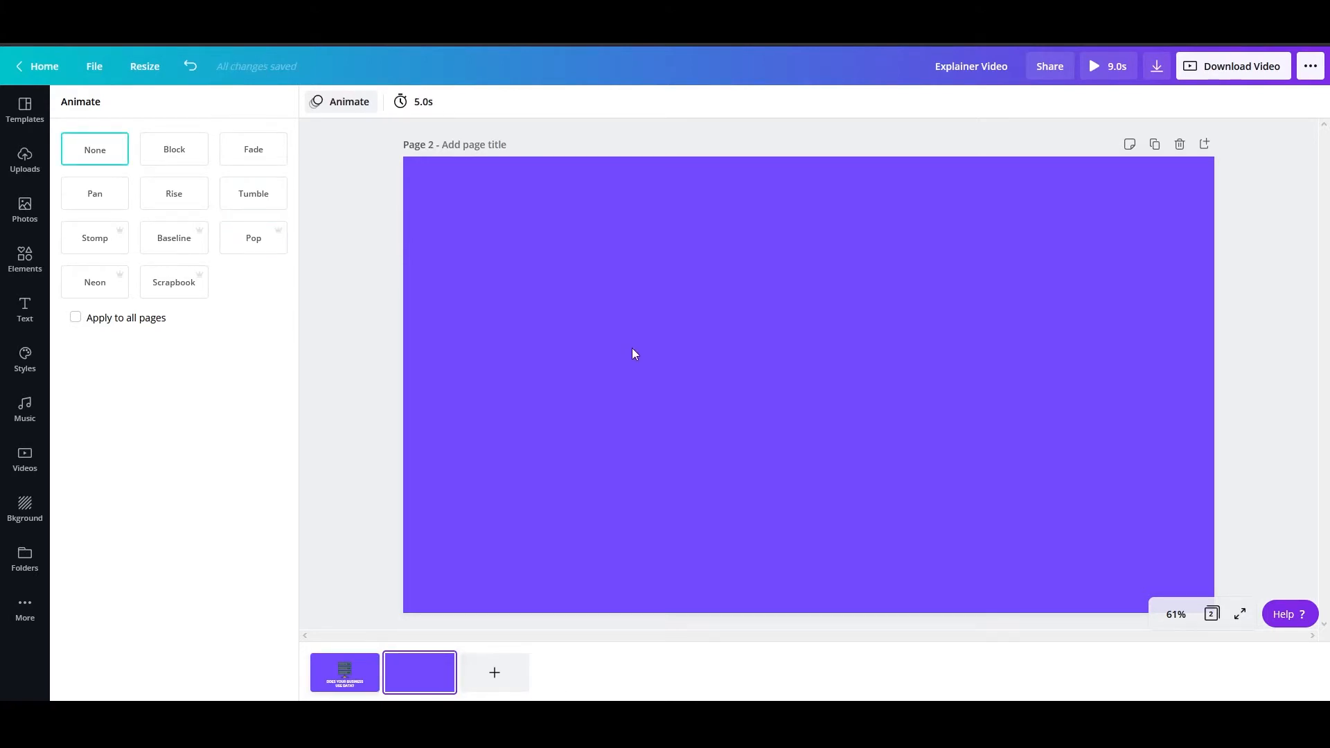
{"action": "left_click", "coordinate": [25, 259]}
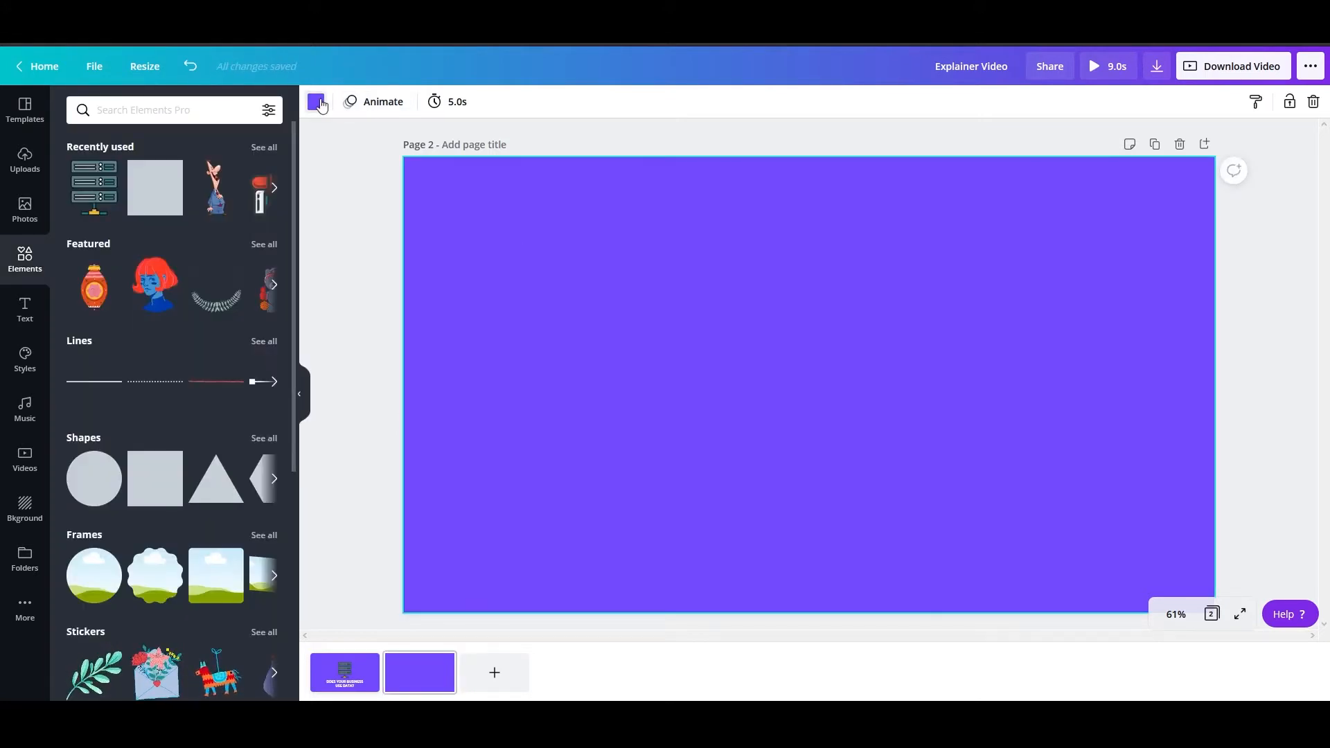
{"action": "left_click", "coordinate": [318, 102]}
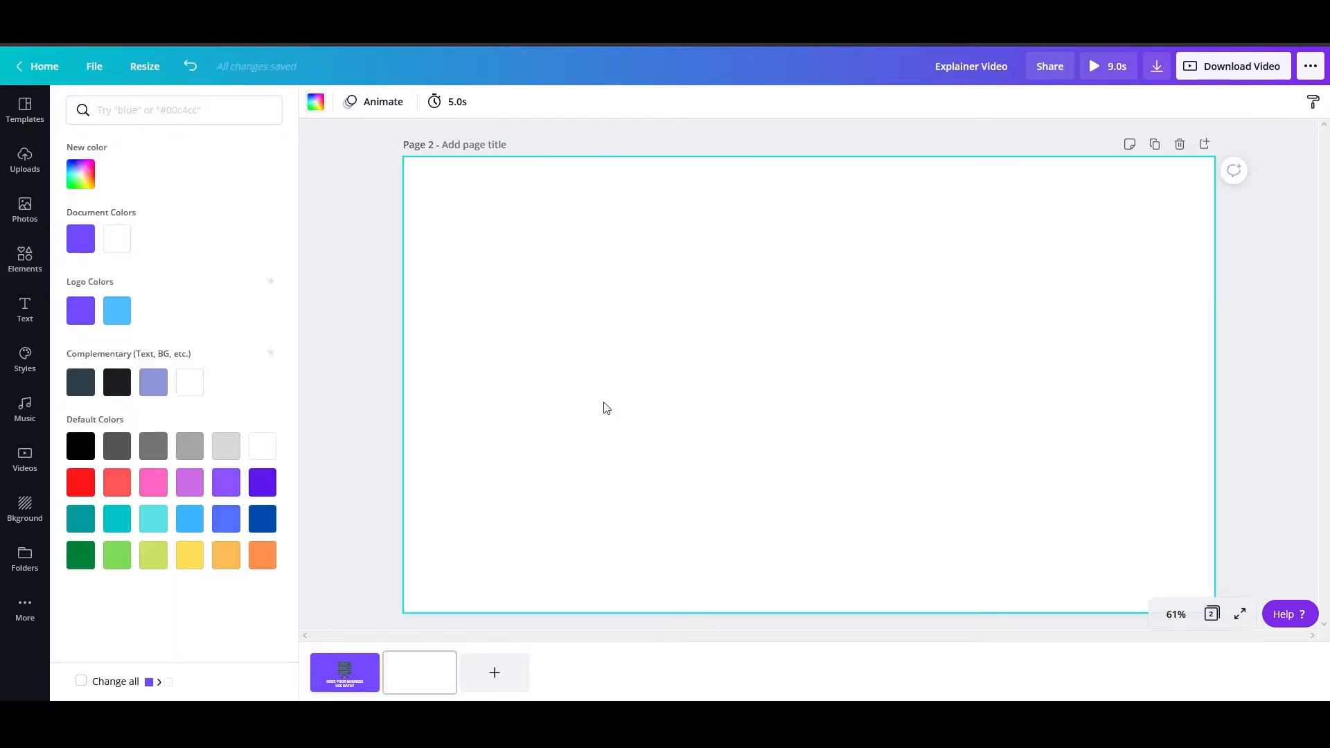
{"action": "left_click", "coordinate": [25, 260]}
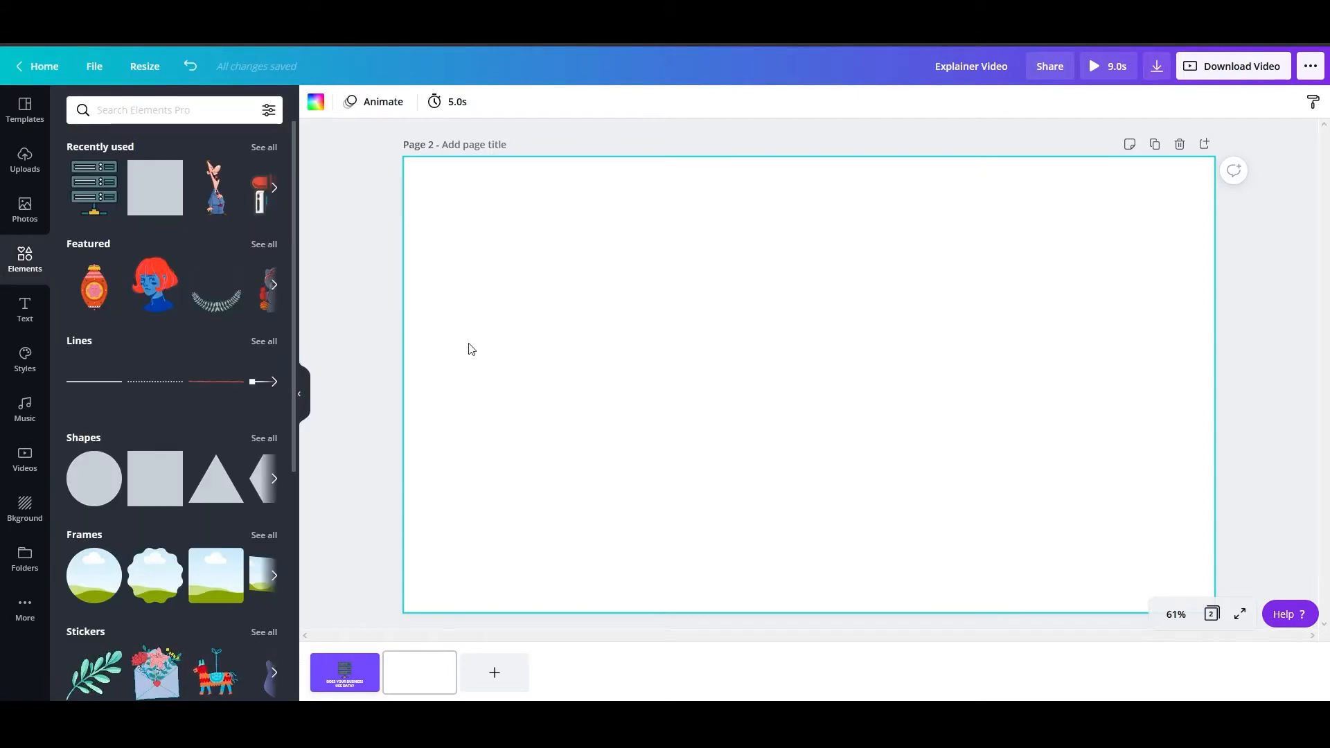
{"action": "left_click", "coordinate": [448, 102]}
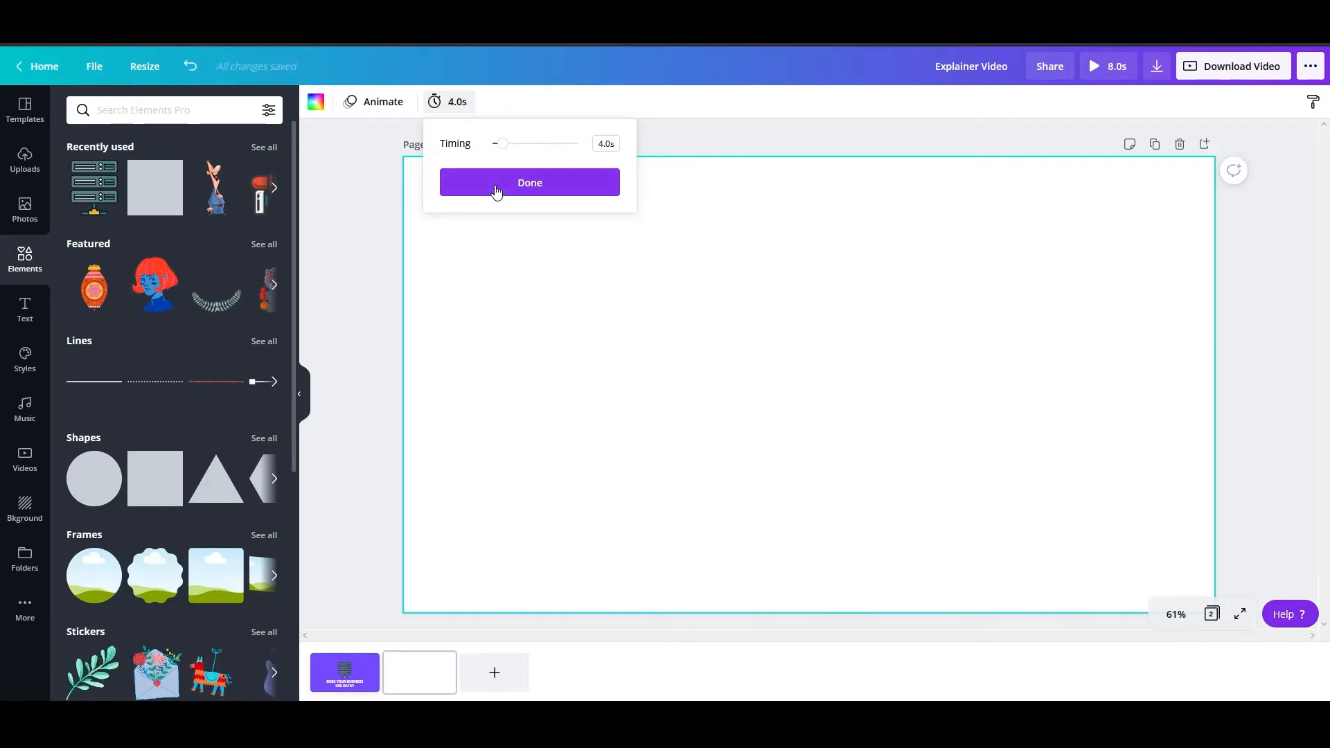
{"action": "left_click", "coordinate": [529, 183]}
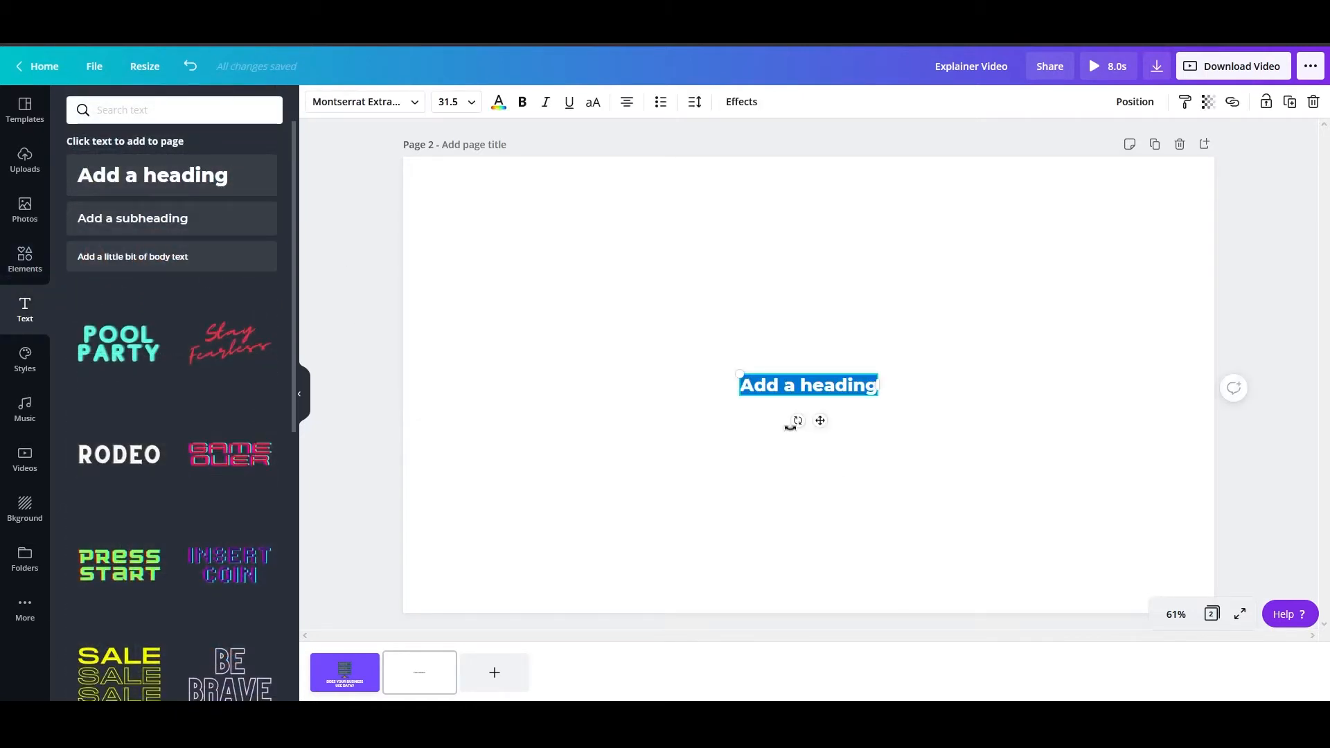
- Type 'Of course it does!', enlarge it to size 113 and make it uppercase
{"action": "type", "text": "Of"}
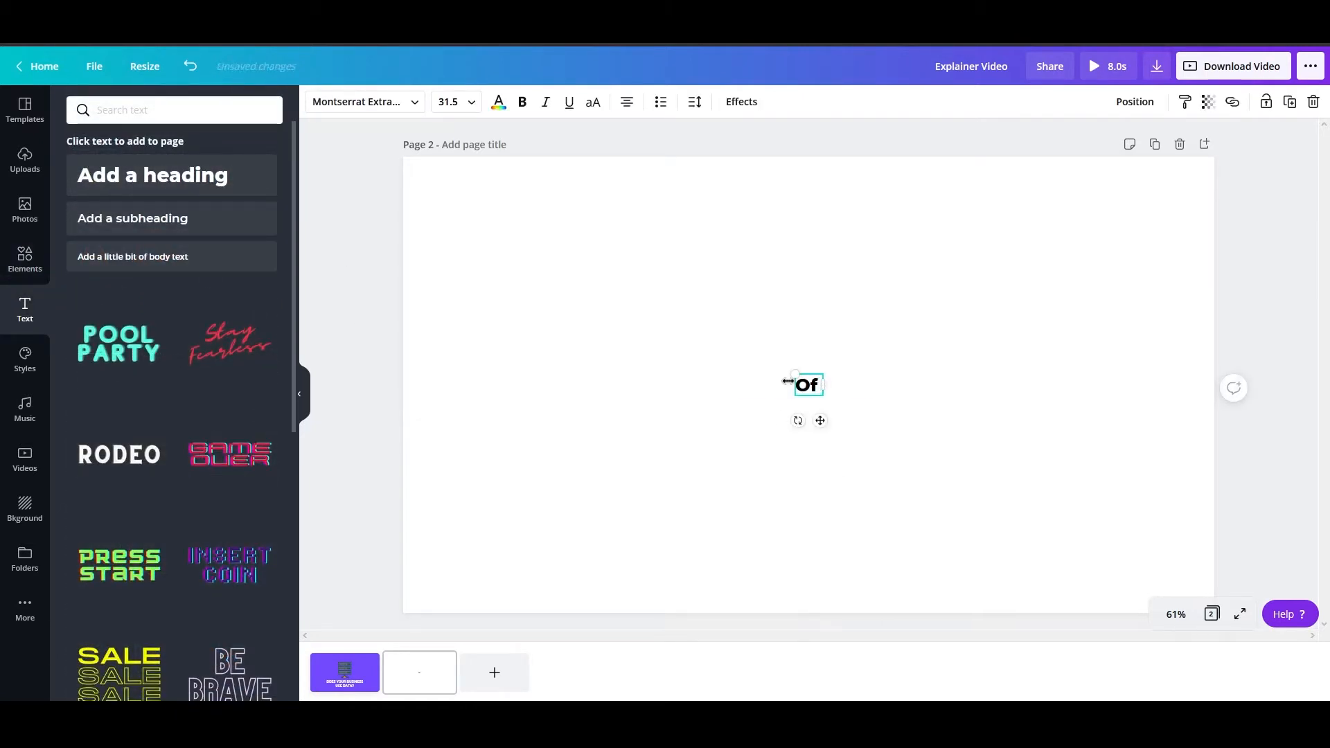
{"action": "type", "text": "course it does"}
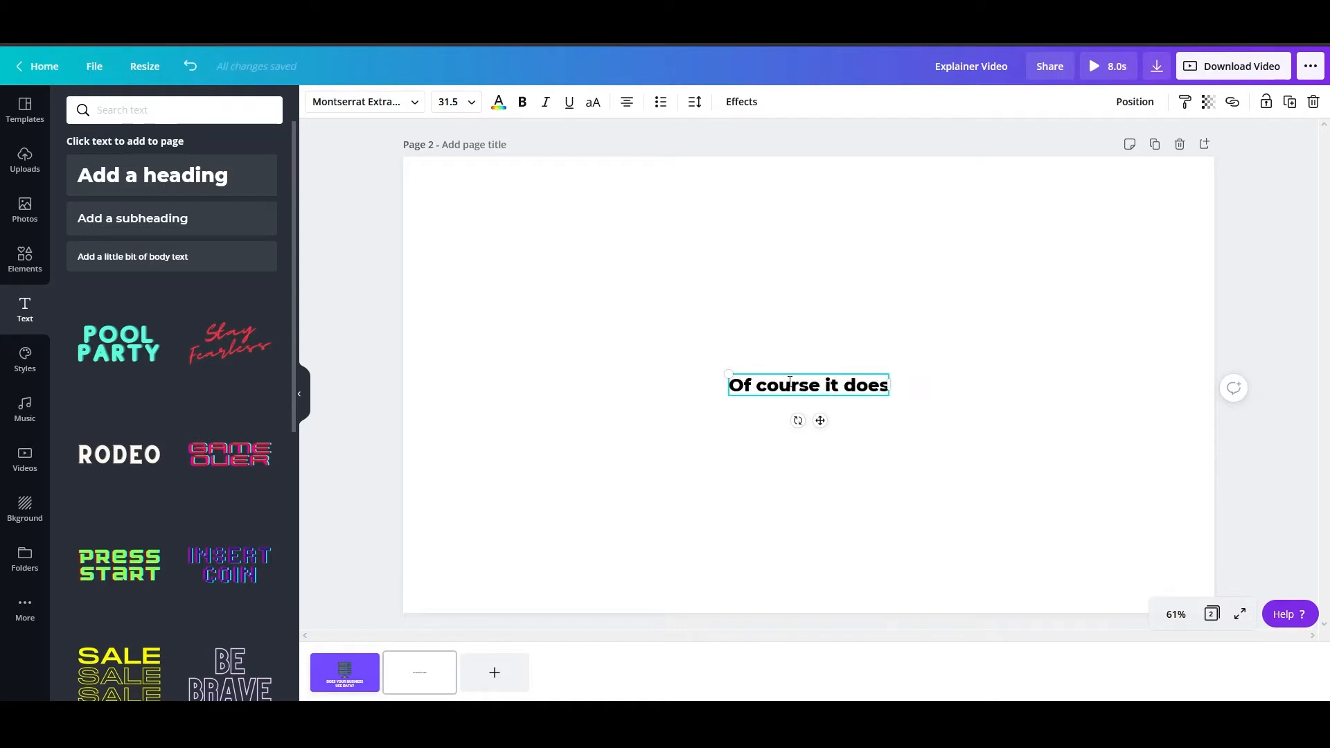
{"action": "type", "text": "!"}
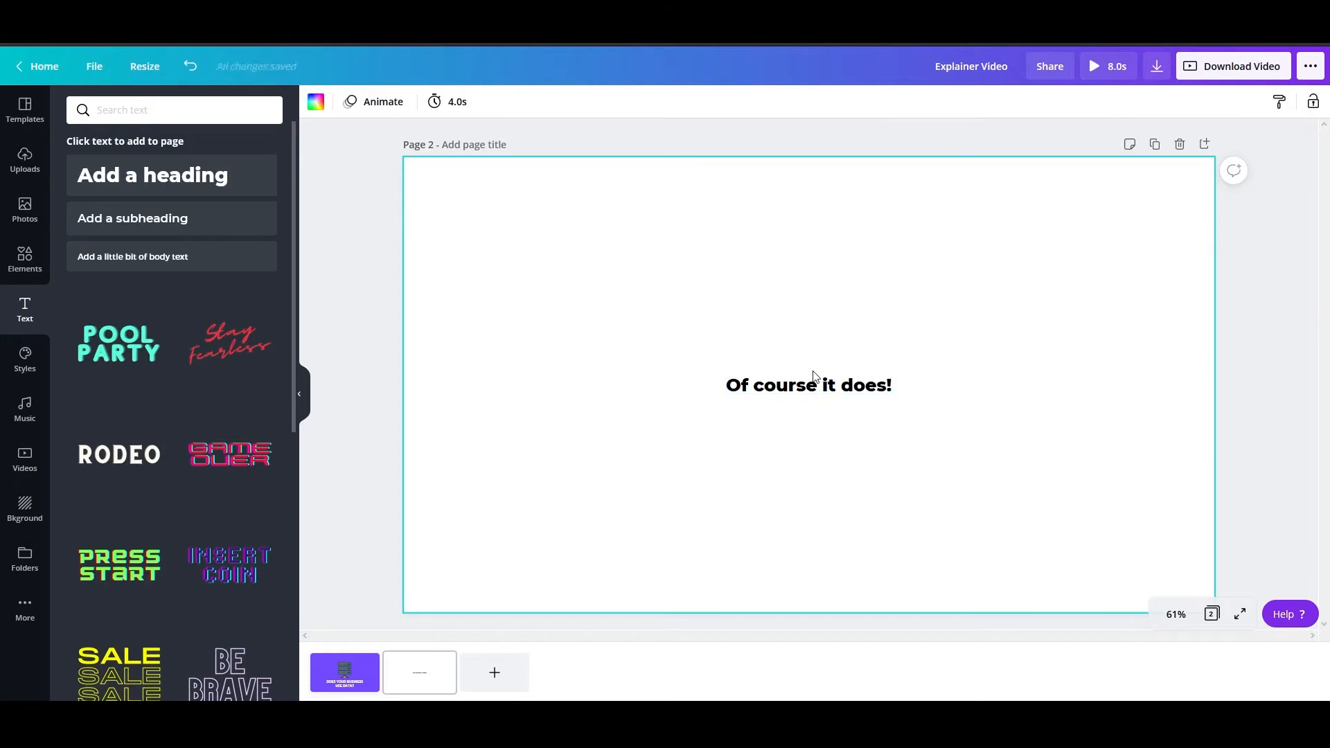
{"action": "left_click", "coordinate": [806, 384]}
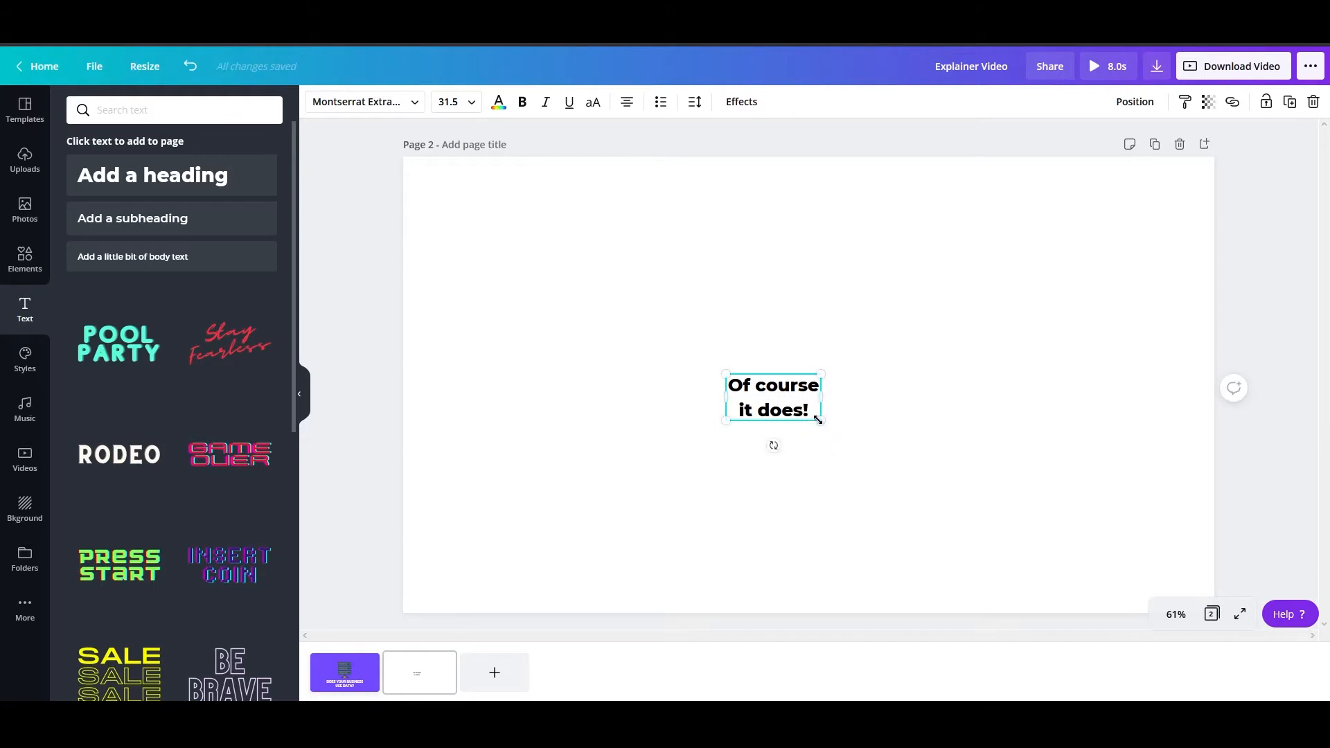
{"action": "left_click_drag", "start_coordinate": [819, 418], "coordinate": [1072, 525]}
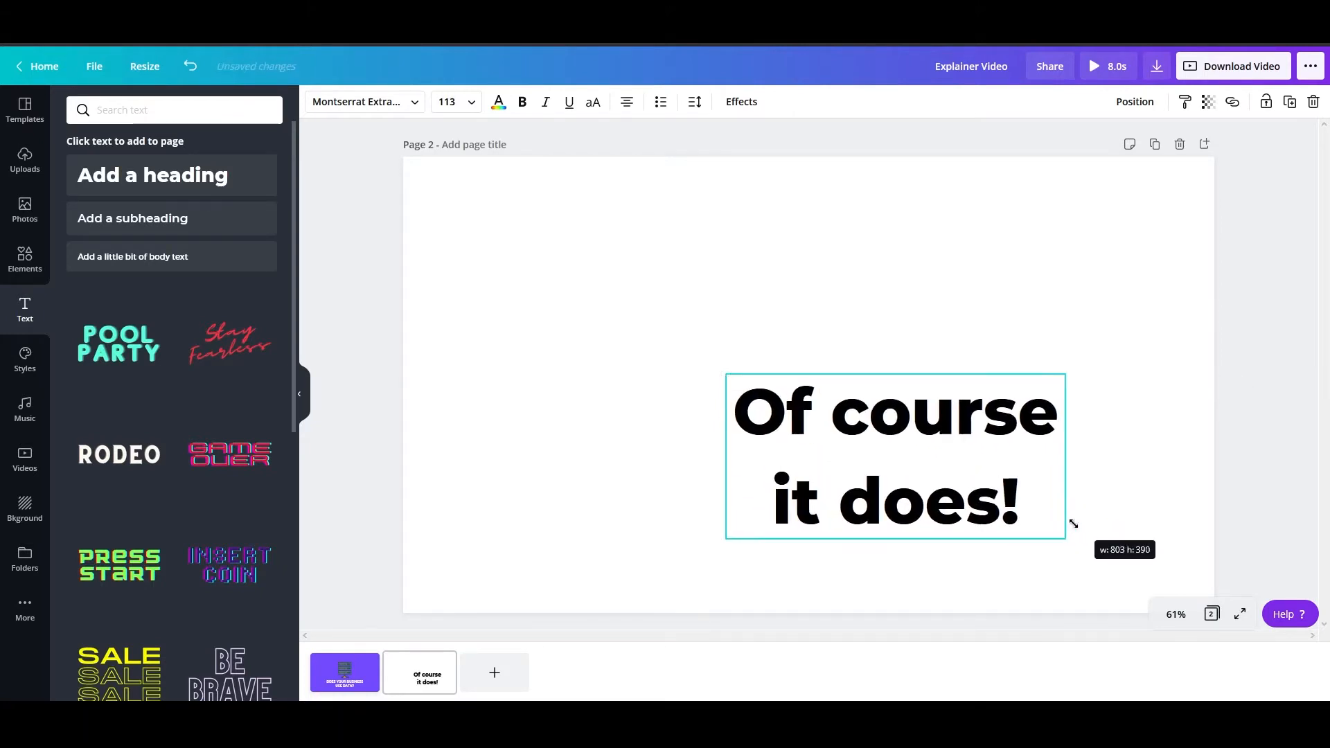
{"action": "left_click", "coordinate": [593, 102]}
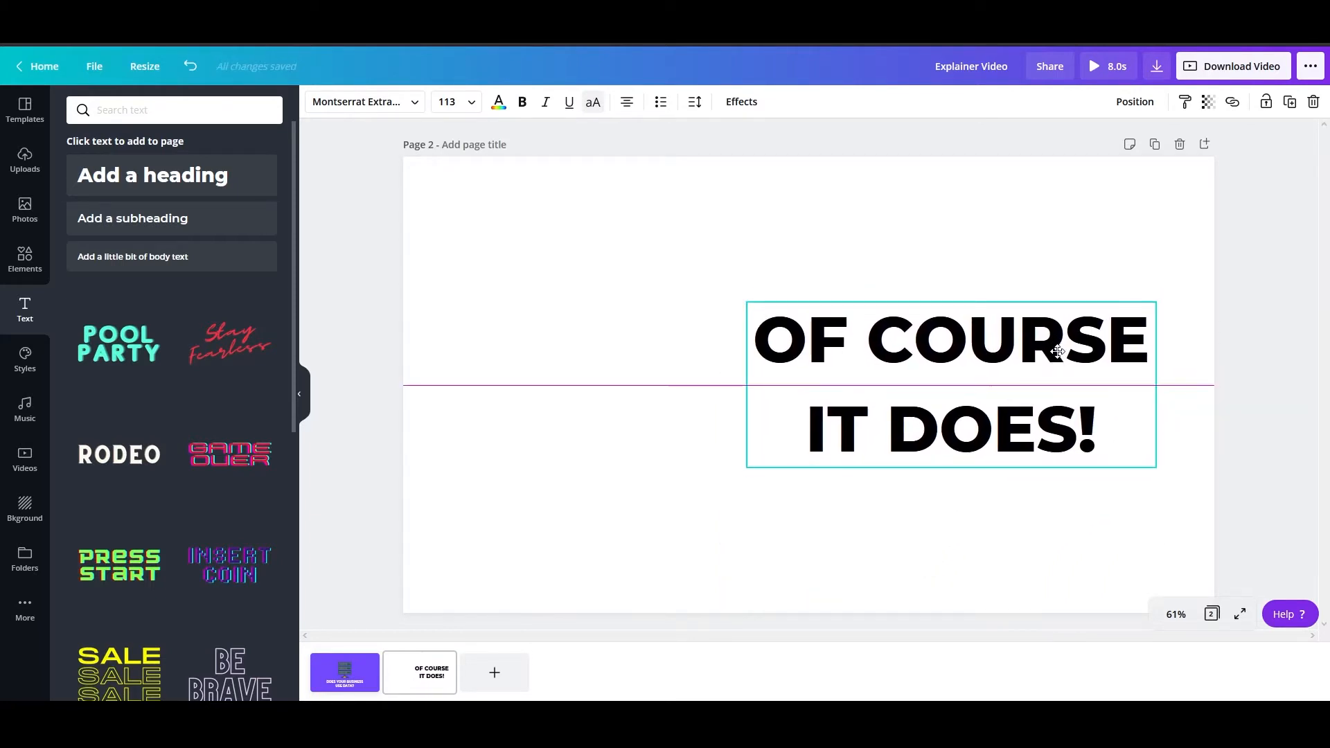
{"action": "left_click", "coordinate": [950, 340]}
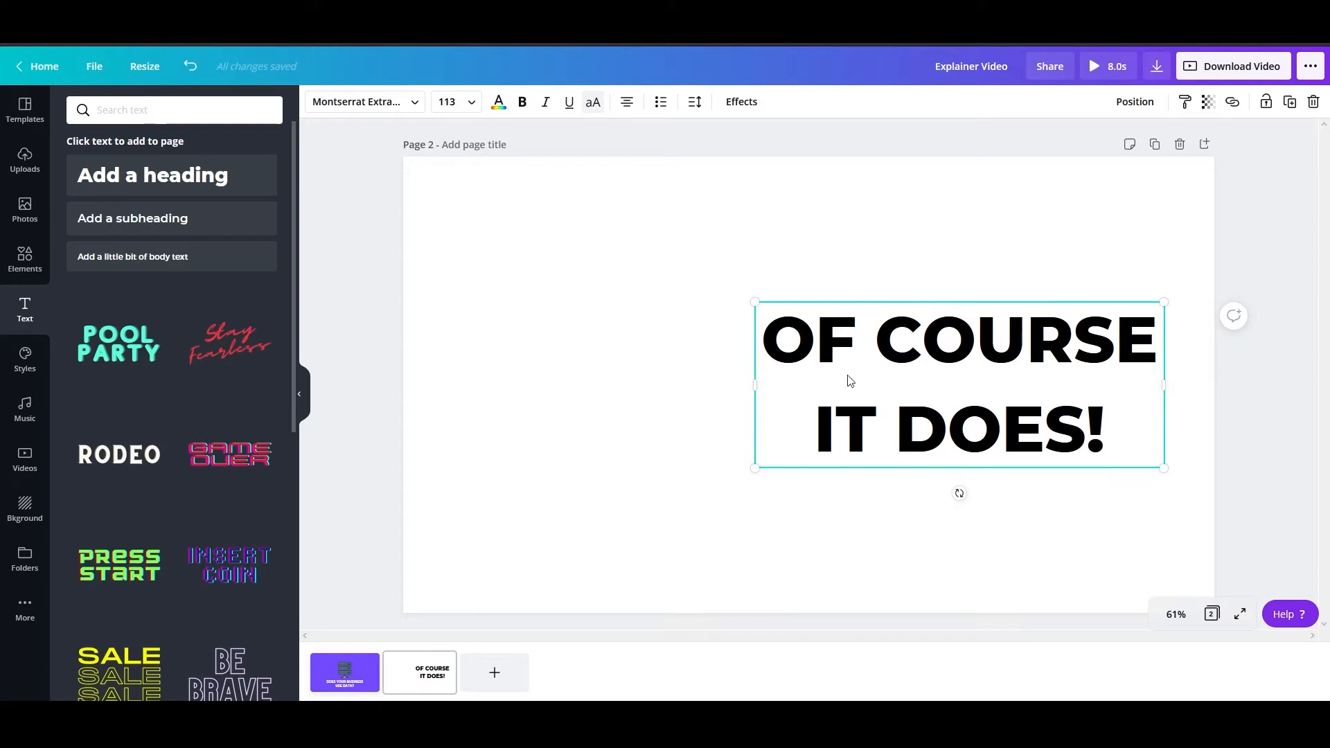
- Add a drop shadow effect to the 'OF COURSE IT DOES!' heading
{"action": "left_click", "coordinate": [740, 101]}
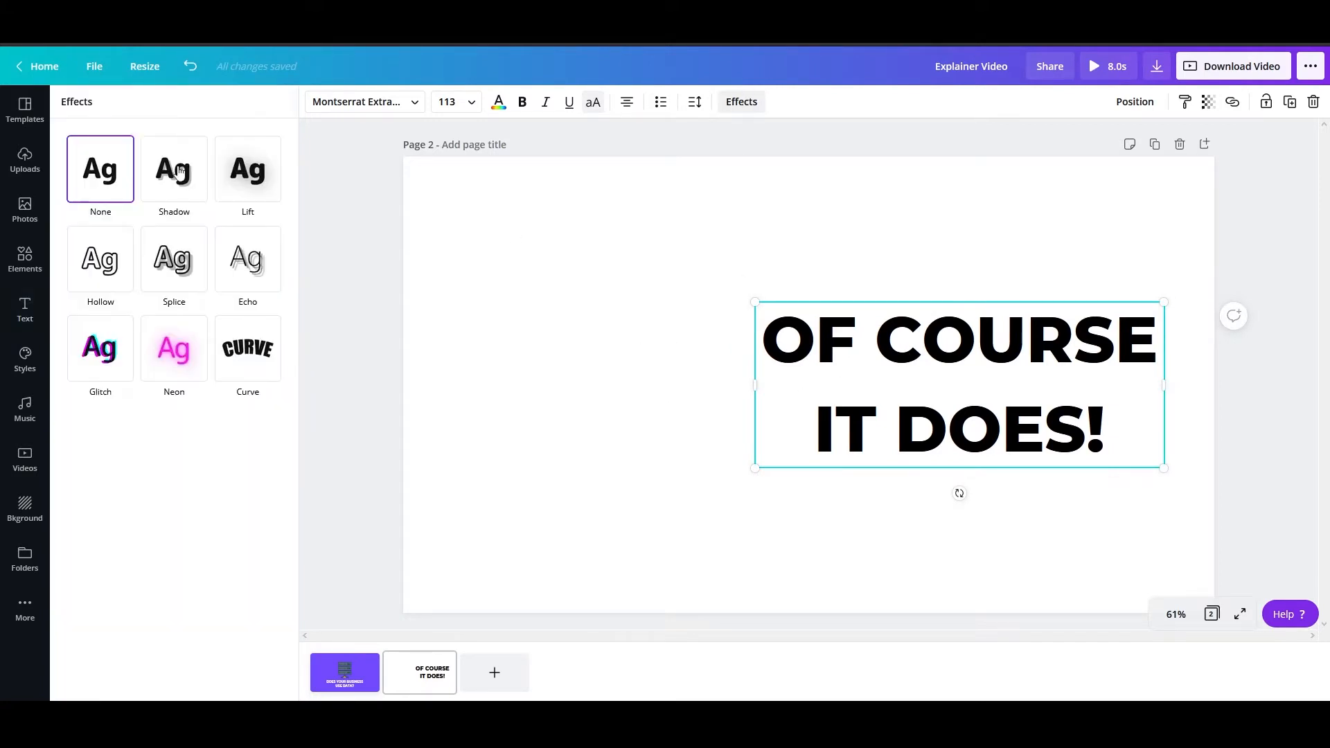
{"action": "left_click", "coordinate": [173, 168]}
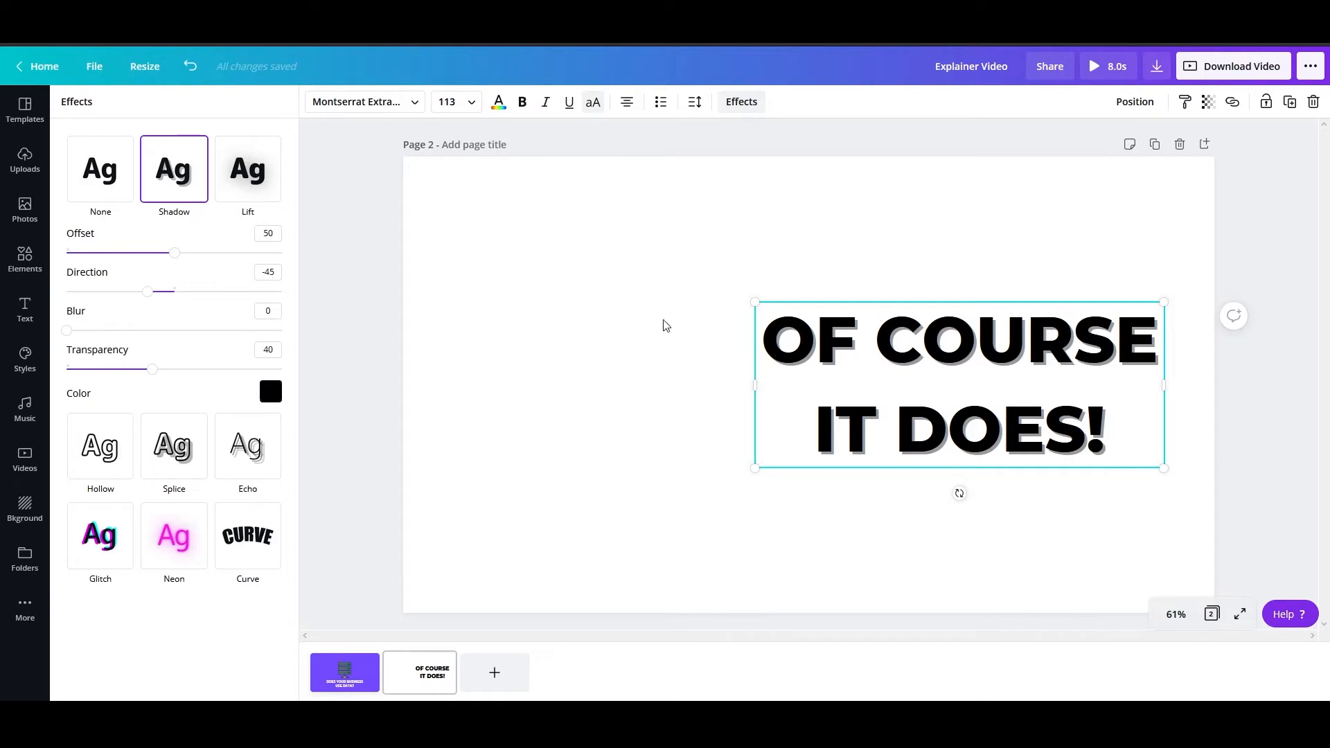
{"action": "left_click", "coordinate": [25, 309]}
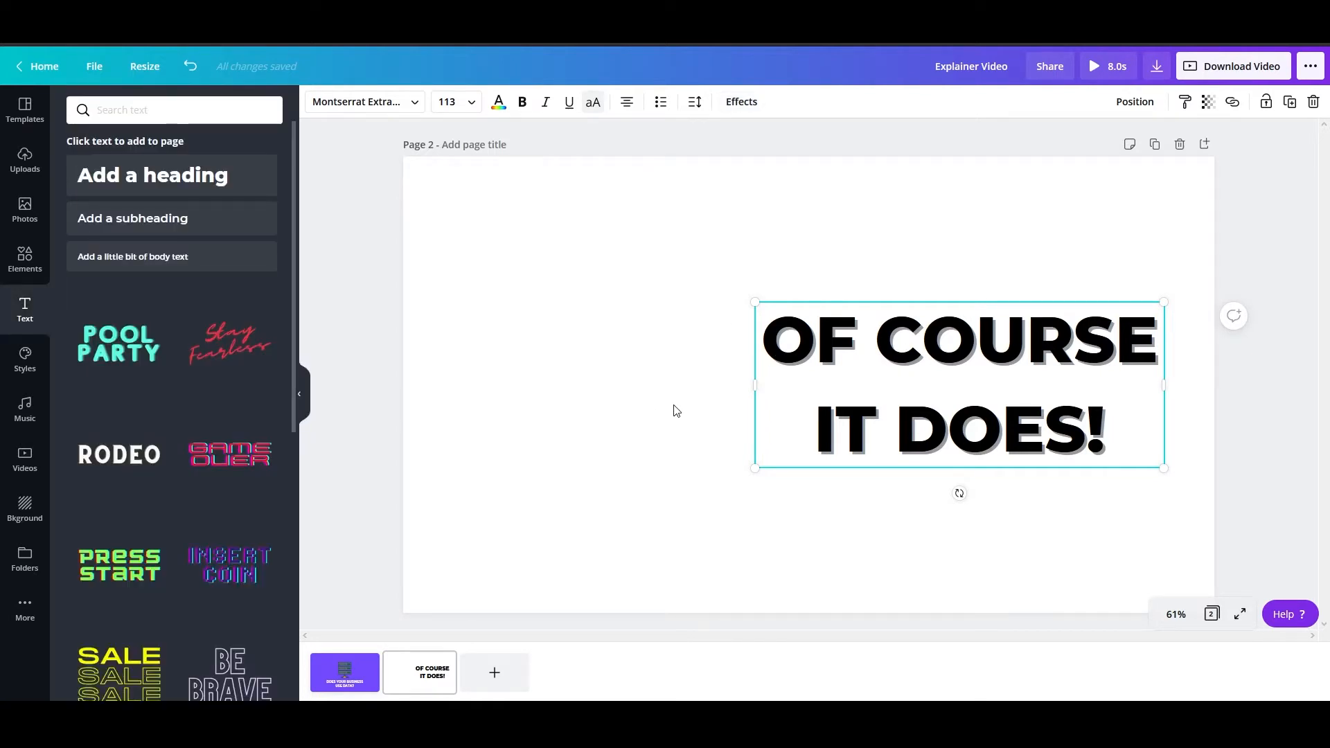
{"action": "mouse_move", "coordinate": [25, 210]}
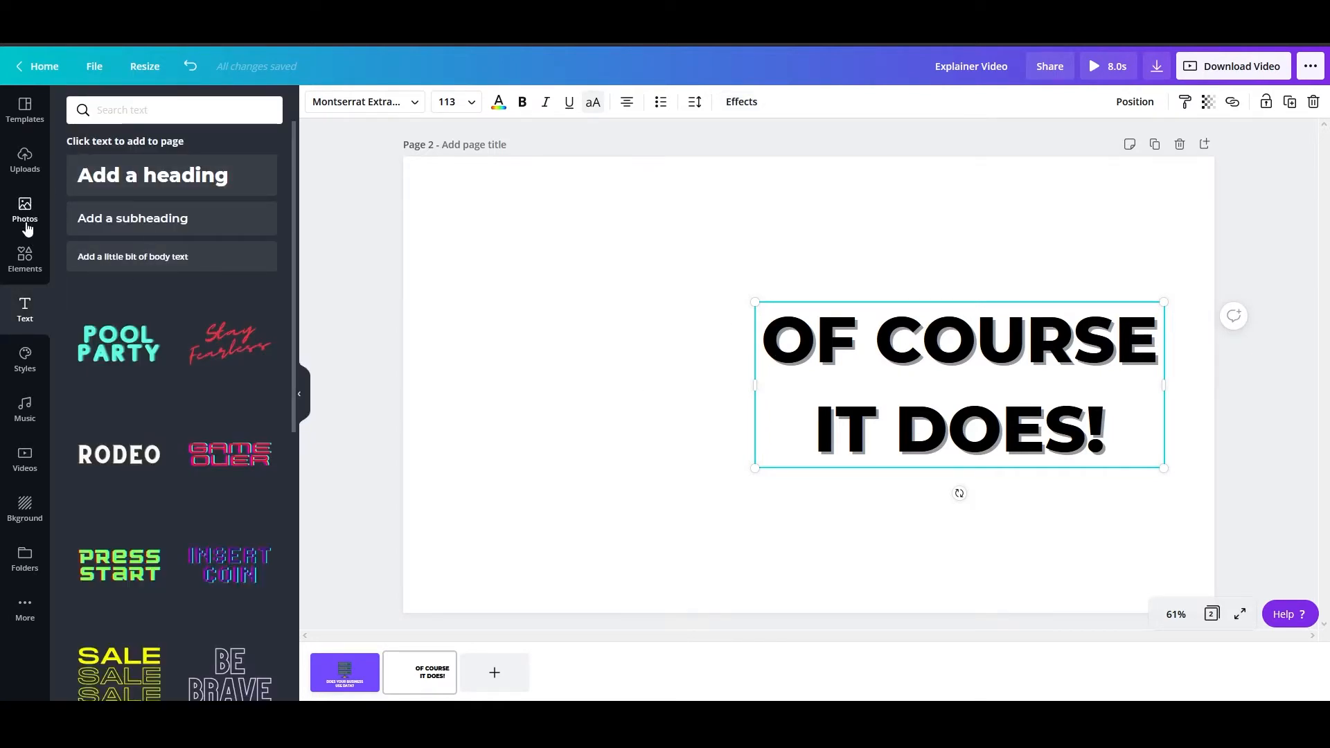
- Add the laughing businessman from Recently used elements and enlarge it left of the headline
{"action": "left_click", "coordinate": [25, 259]}
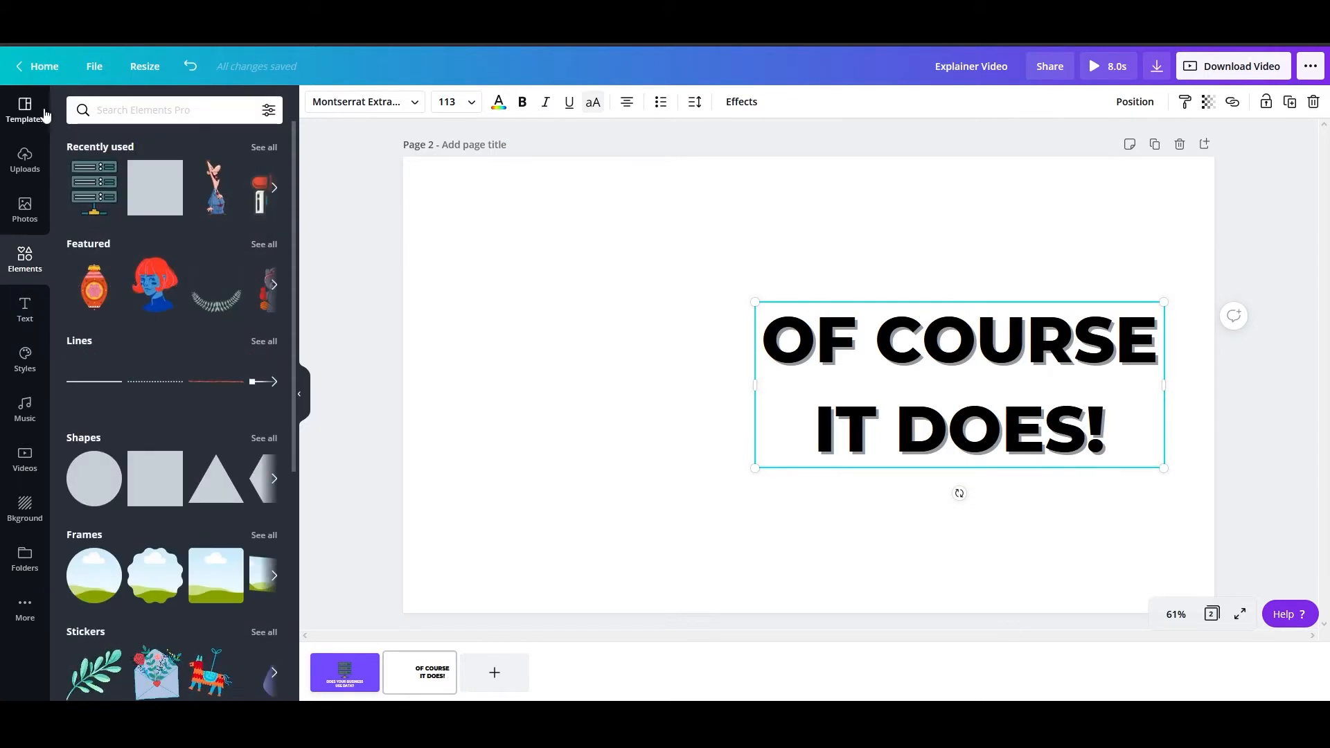
{"action": "left_click", "coordinate": [152, 109]}
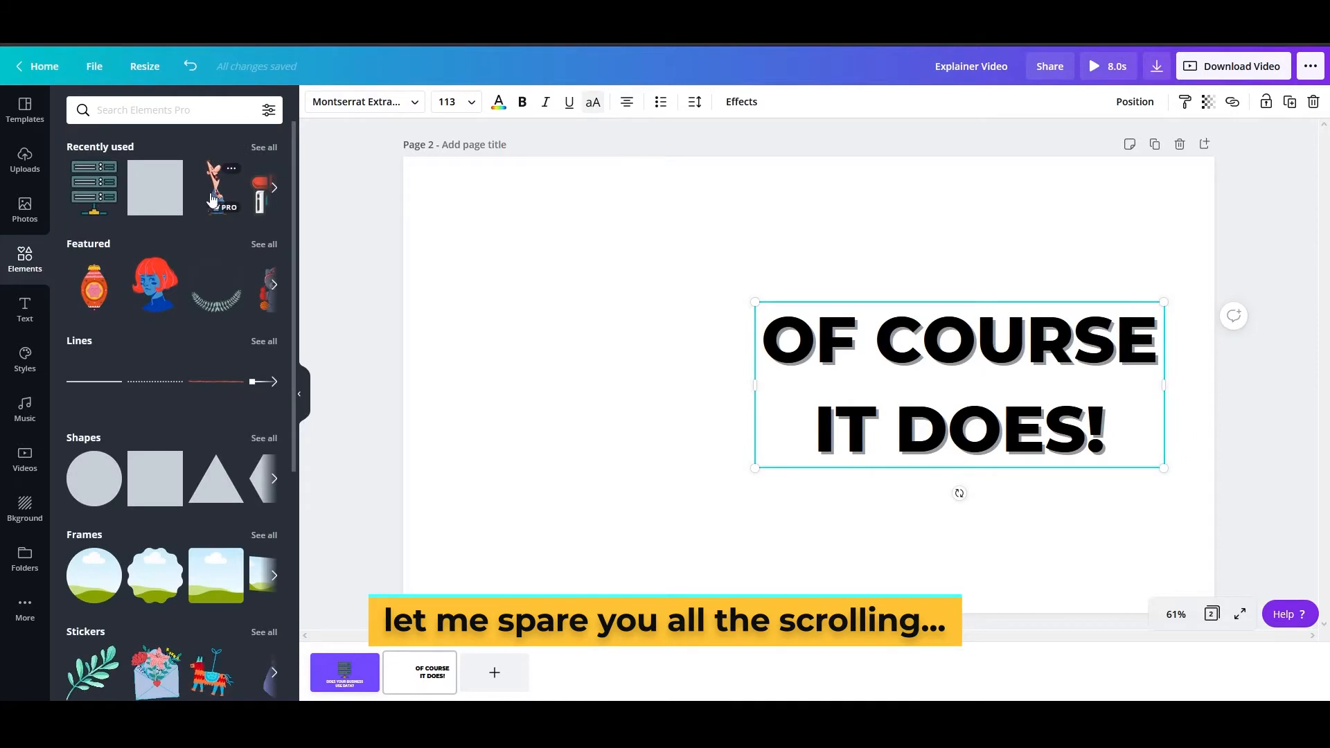
{"action": "left_click", "coordinate": [222, 188]}
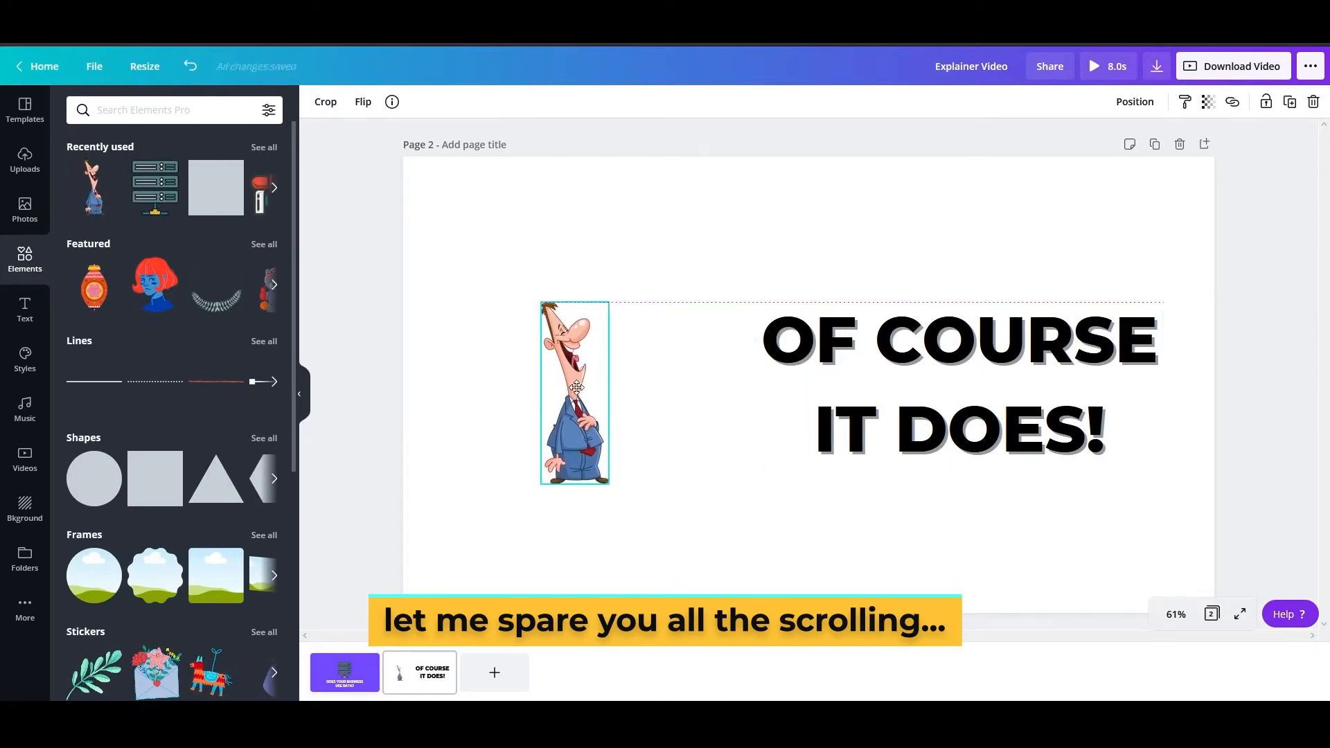
{"action": "left_click_drag", "start_coordinate": [608, 484], "coordinate": [656, 500]}
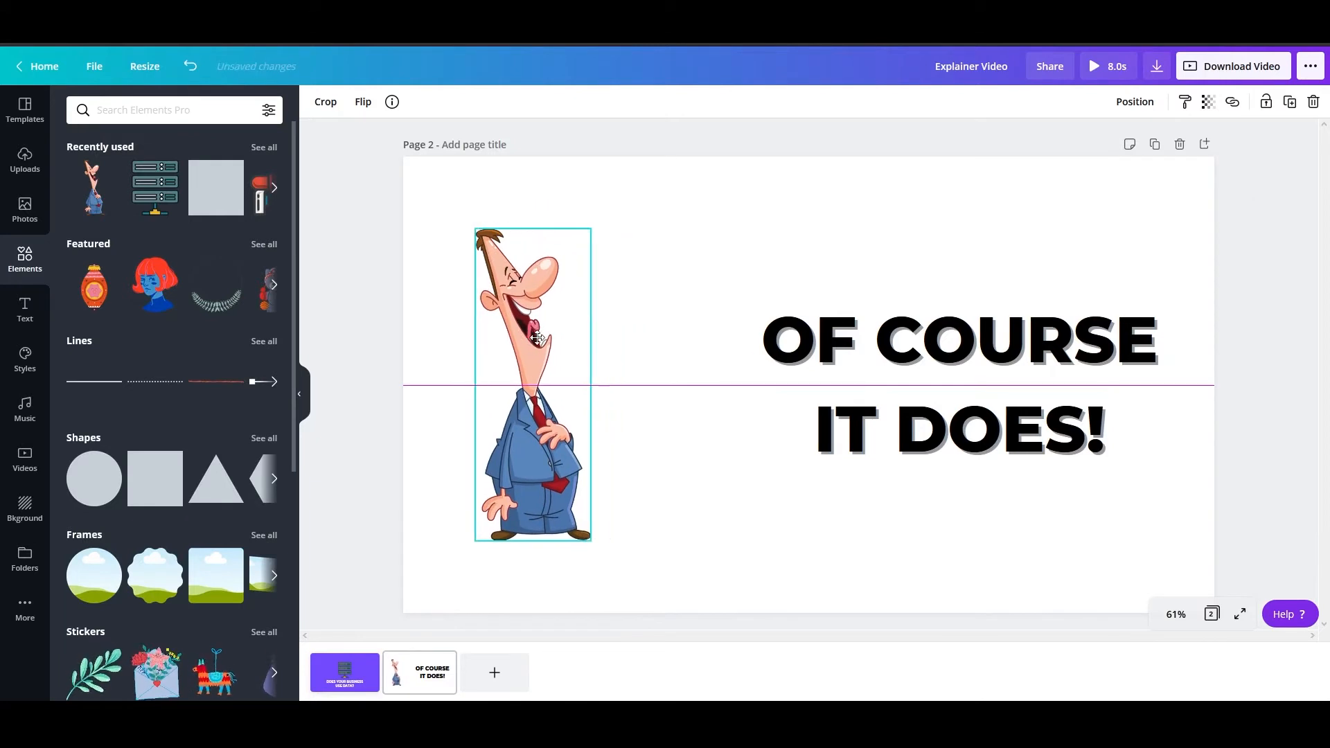
{"action": "left_click", "coordinate": [161, 110]}
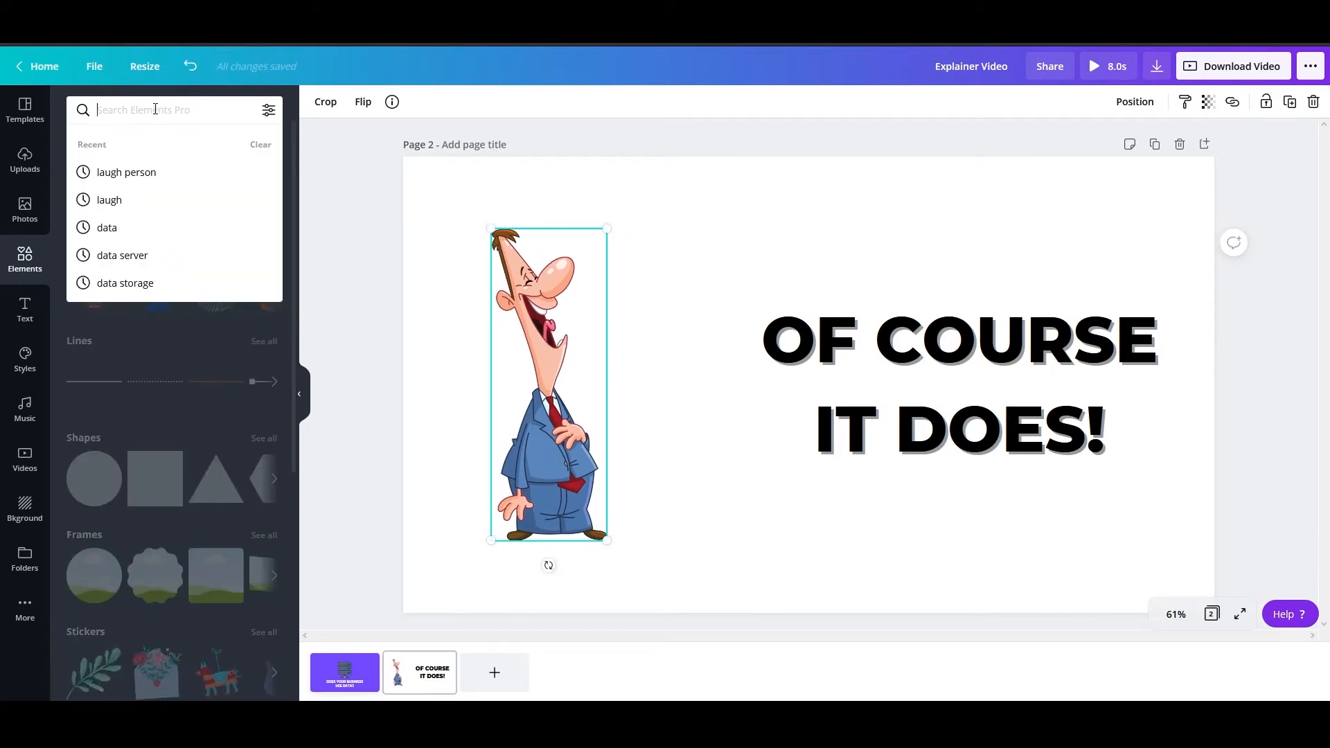
- Show the Free filter options for element search and shrink the businessman to 260 by 704
{"action": "left_click", "coordinate": [386, 181]}
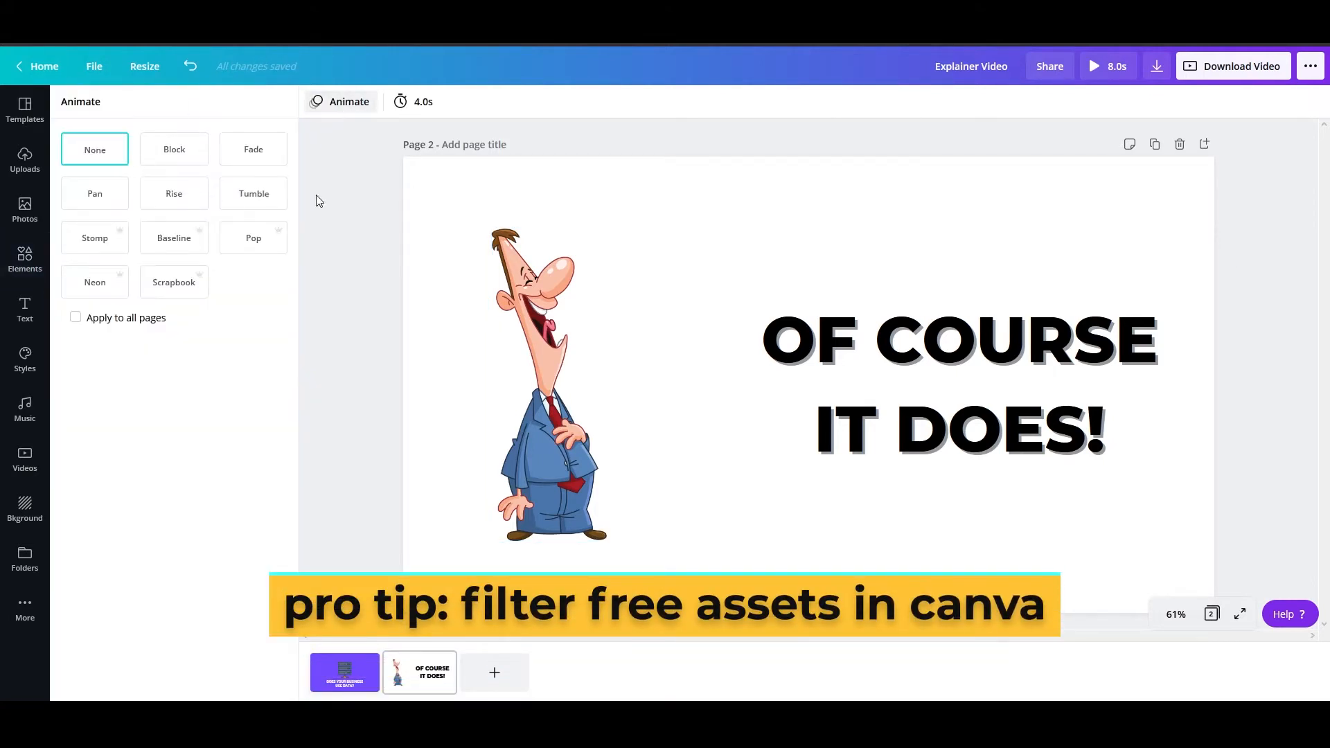
{"action": "left_click", "coordinate": [25, 258]}
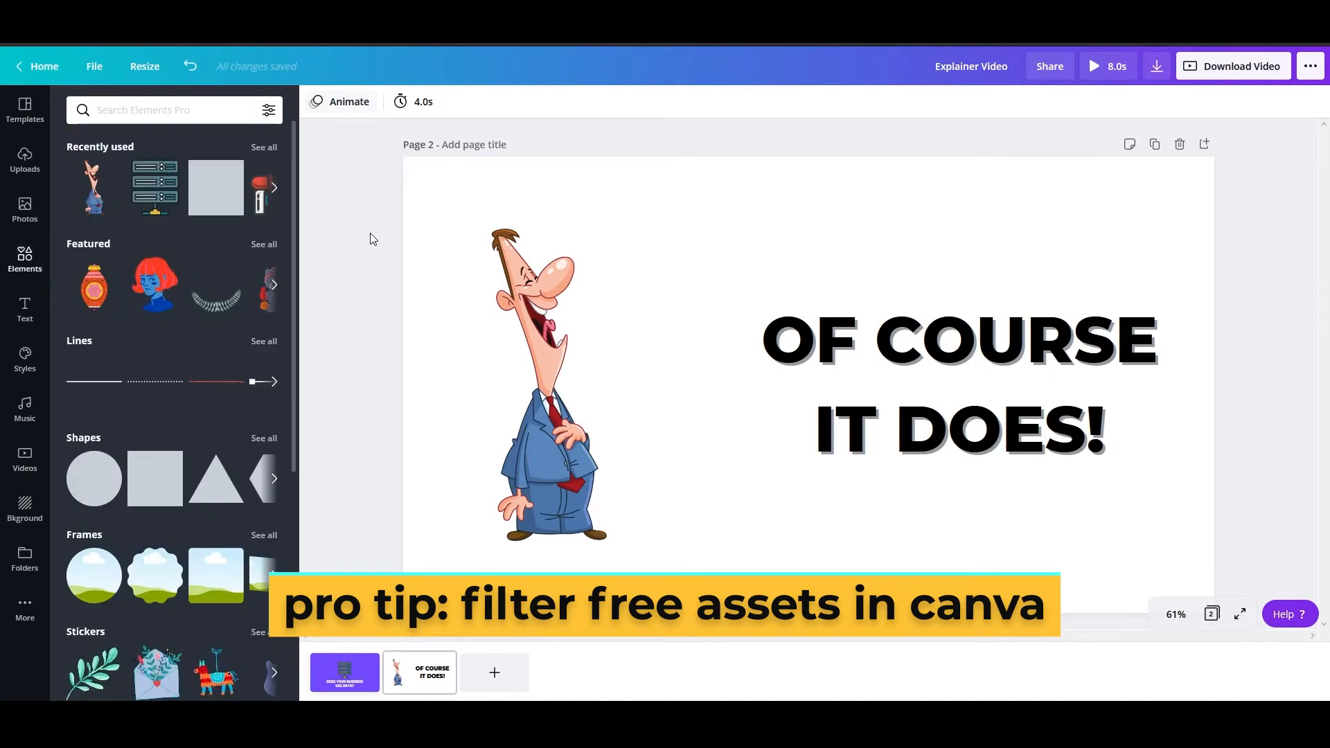
{"action": "left_click", "coordinate": [161, 109]}
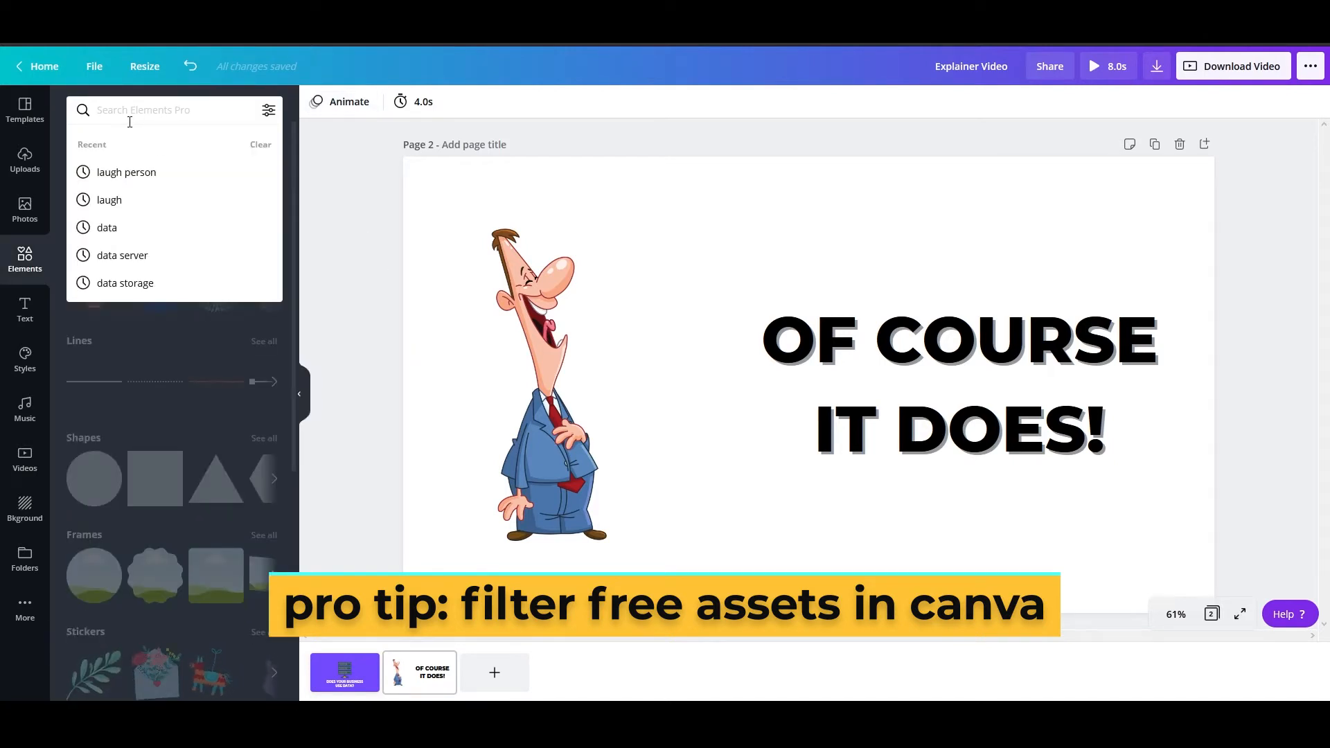
{"action": "mouse_move", "coordinate": [185, 244]}
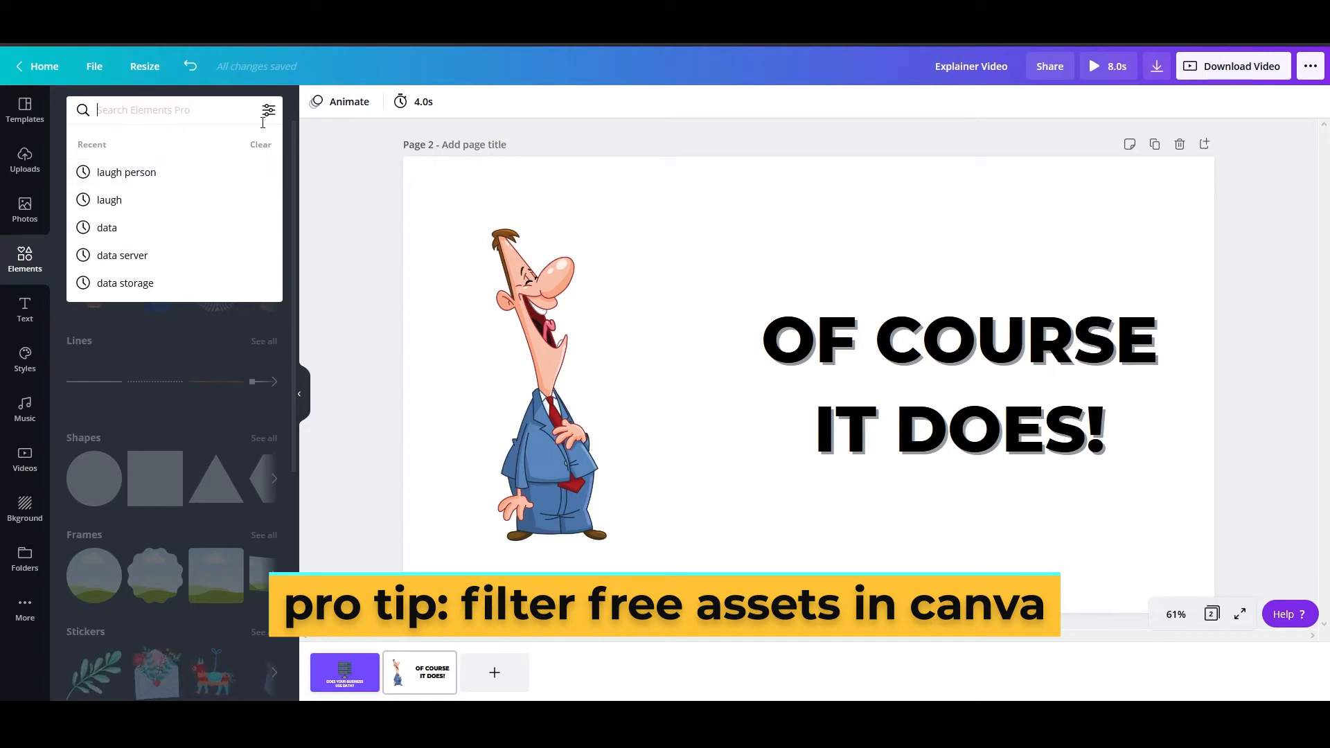
{"action": "left_click", "coordinate": [268, 110]}
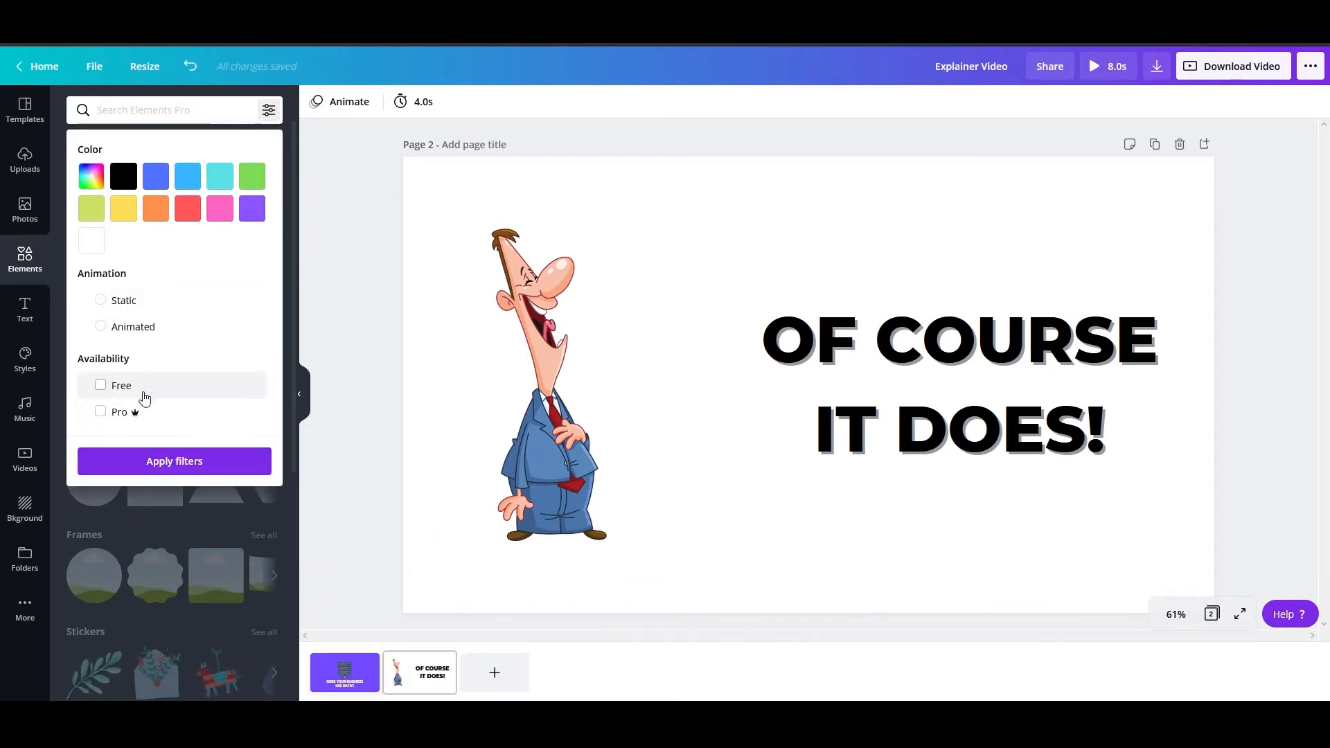
{"action": "left_click", "coordinate": [545, 390]}
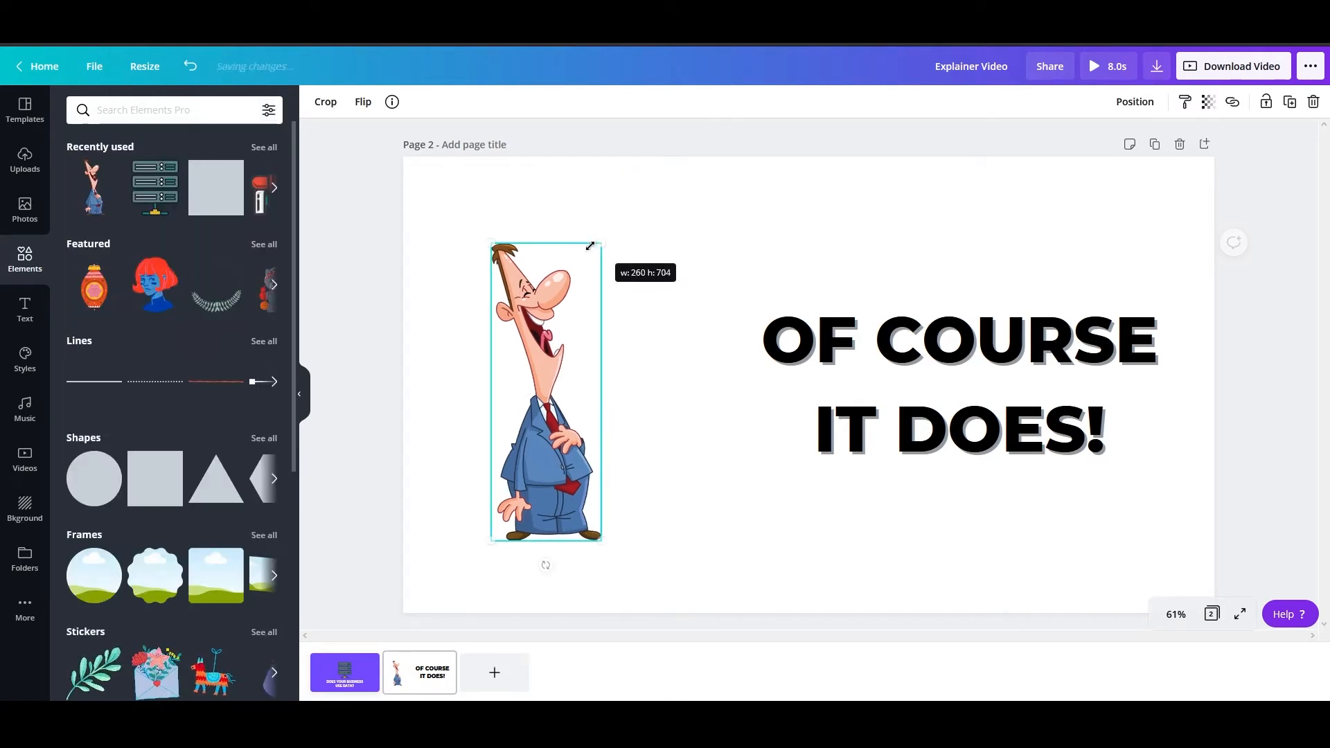
{"action": "left_click_drag", "start_coordinate": [545, 390], "coordinate": [556, 381]}
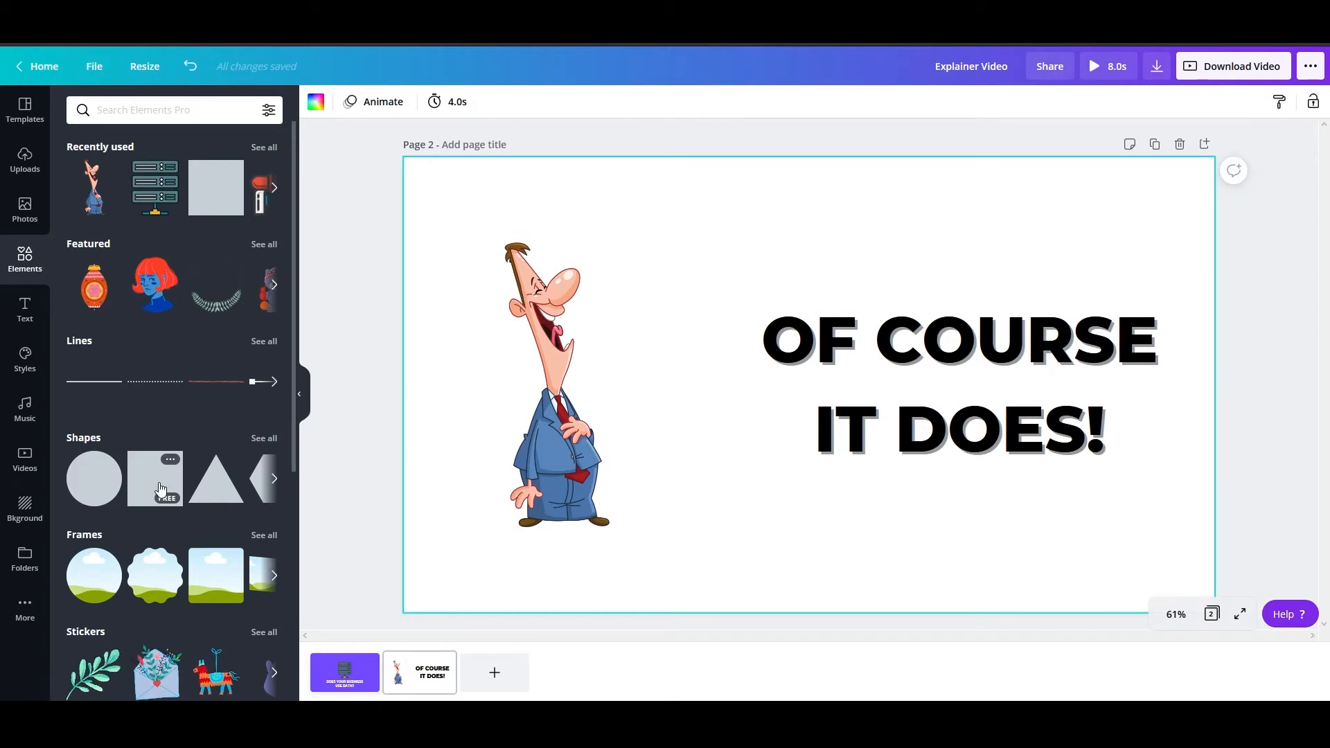
- Add a square shape to page 2 and send it behind the businessman
{"action": "left_click", "coordinate": [154, 477]}
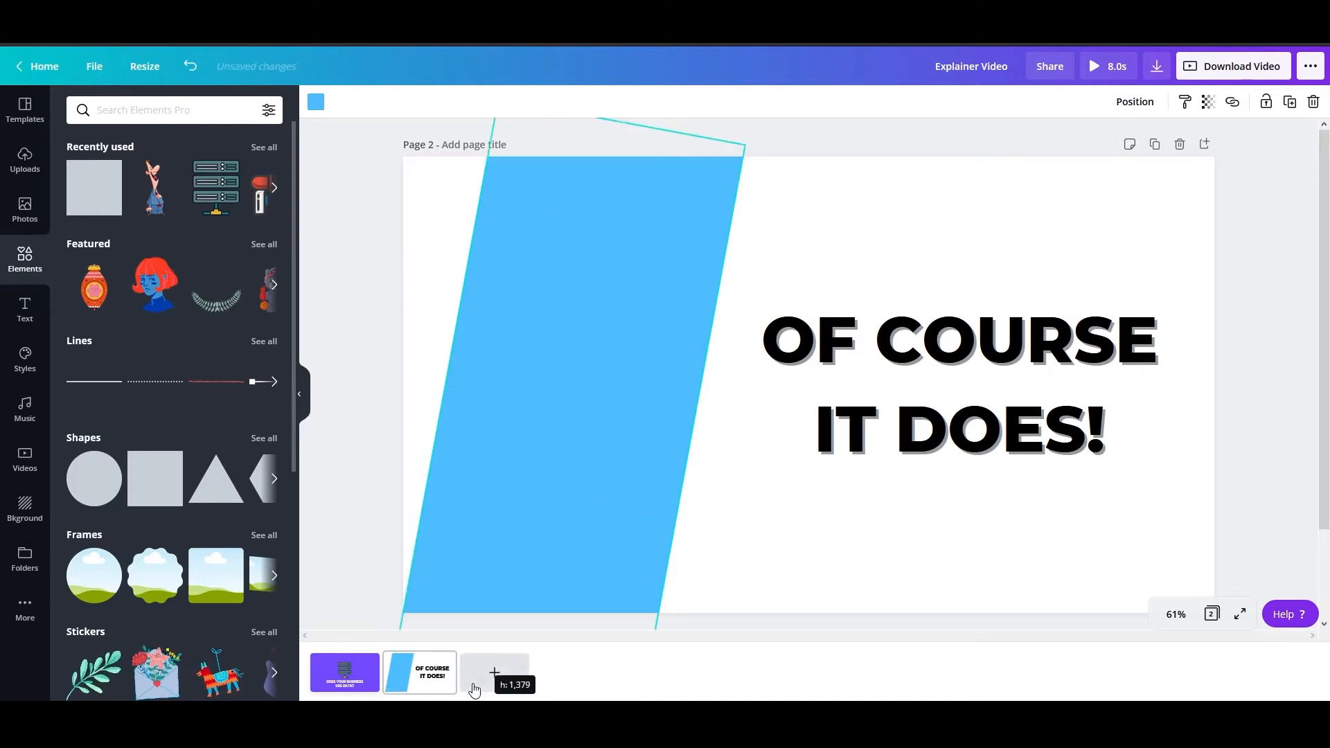
{"action": "left_click", "coordinate": [1134, 101]}
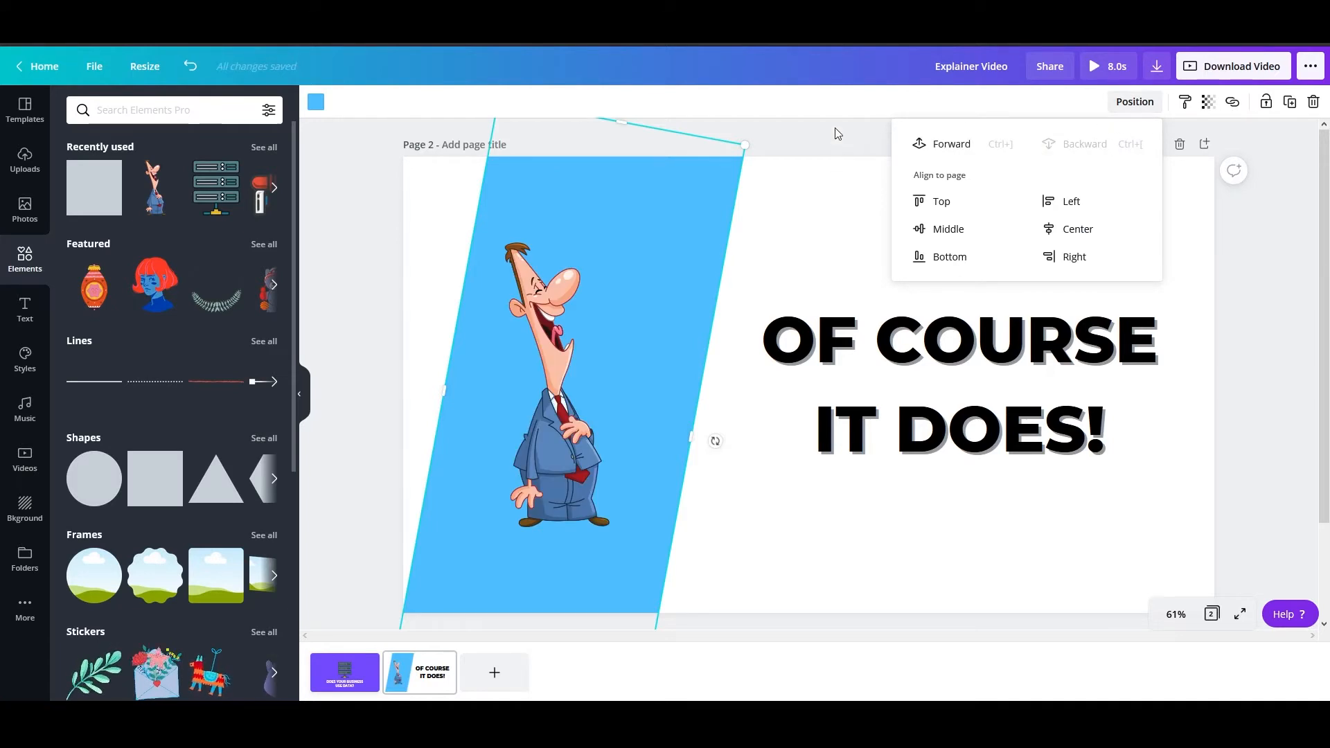
{"action": "left_click", "coordinate": [679, 246]}
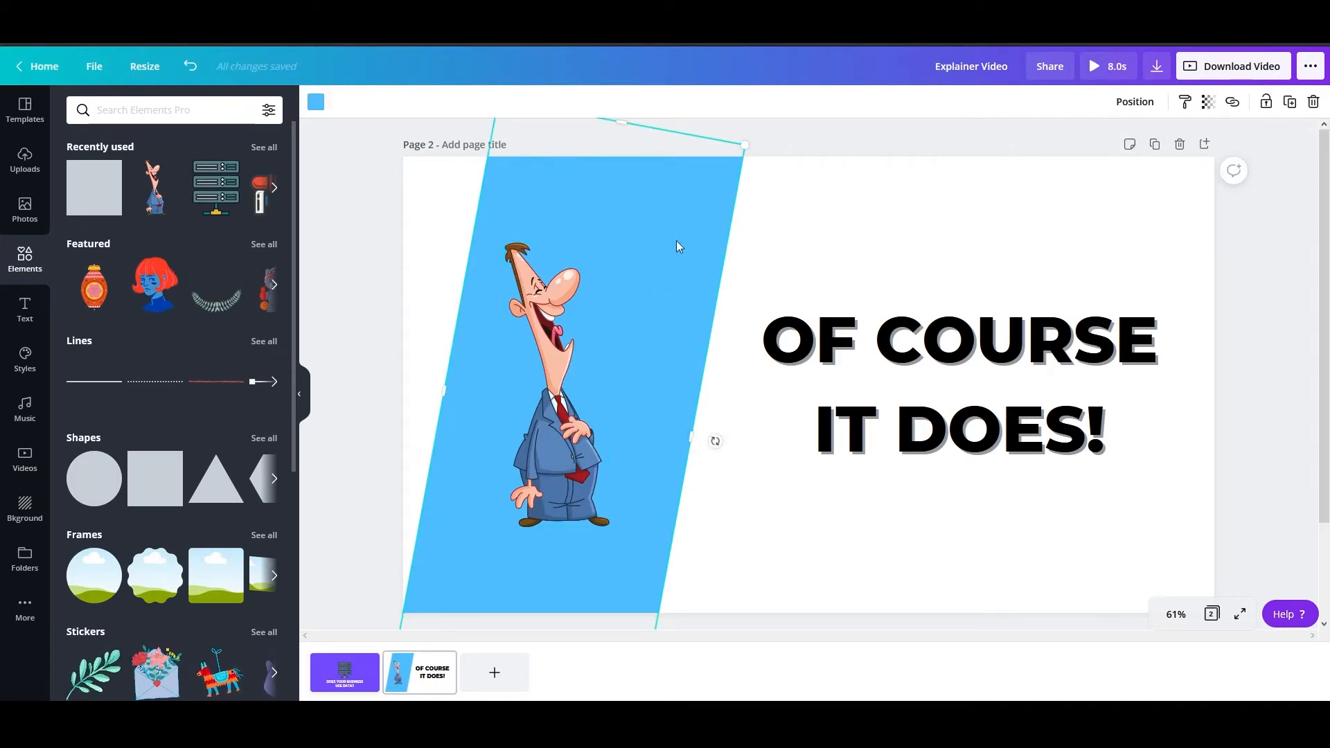
{"action": "mouse_move", "coordinate": [449, 172]}
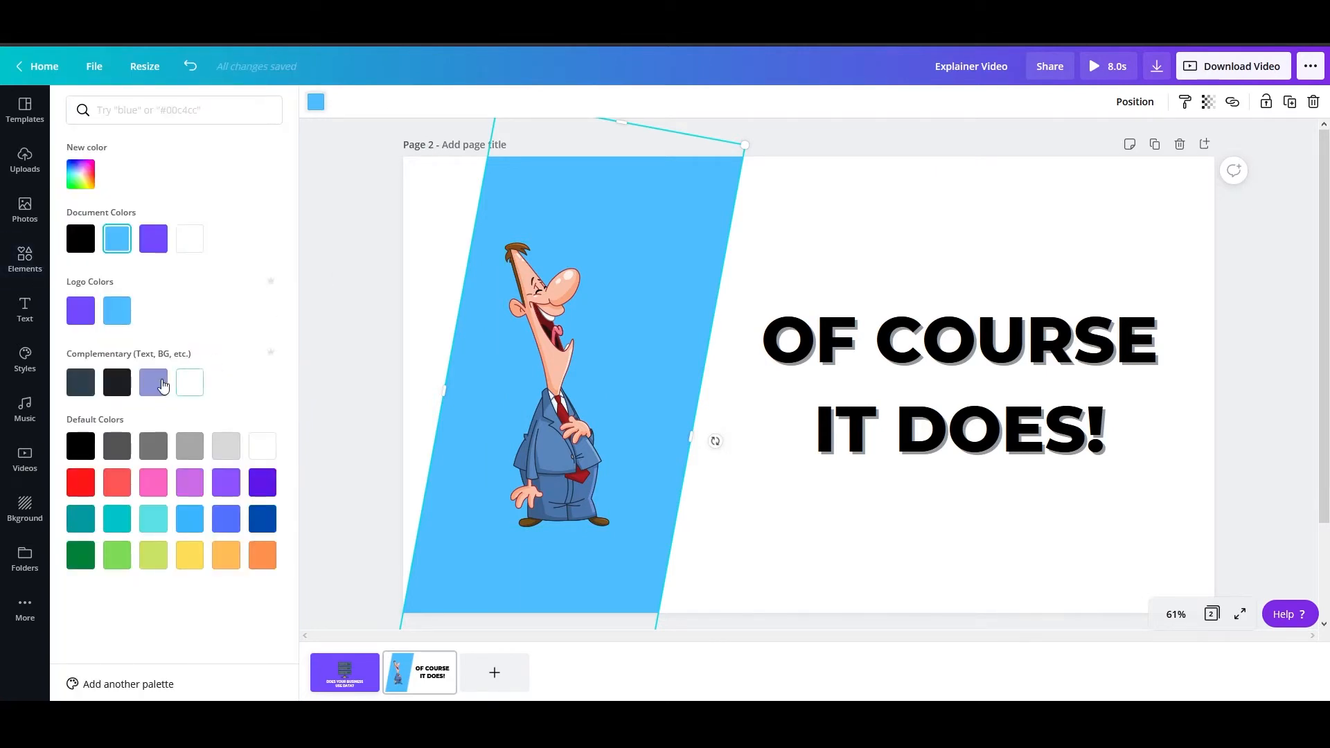
- Make the slanted band lavender and narrower, and centre the businessman on it
{"action": "left_click", "coordinate": [152, 382]}
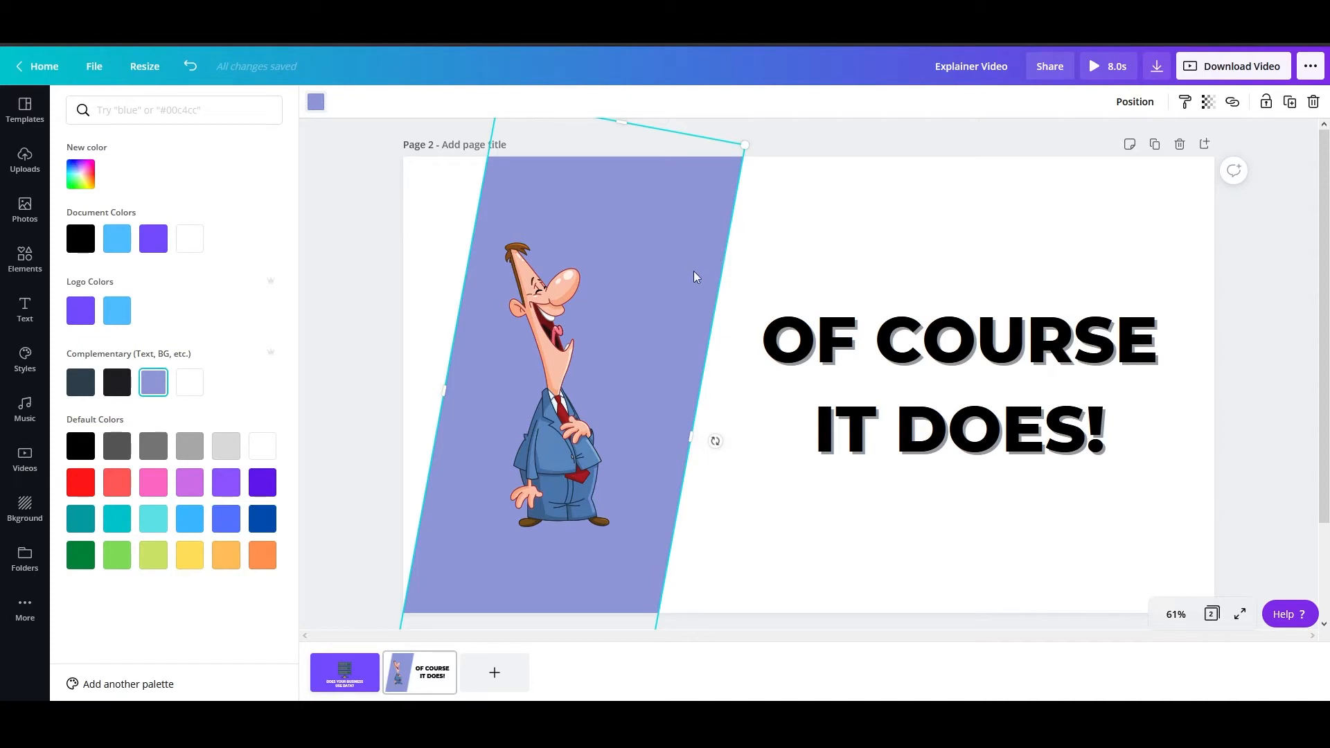
{"action": "left_click_drag", "start_coordinate": [696, 275], "coordinate": [666, 276]}
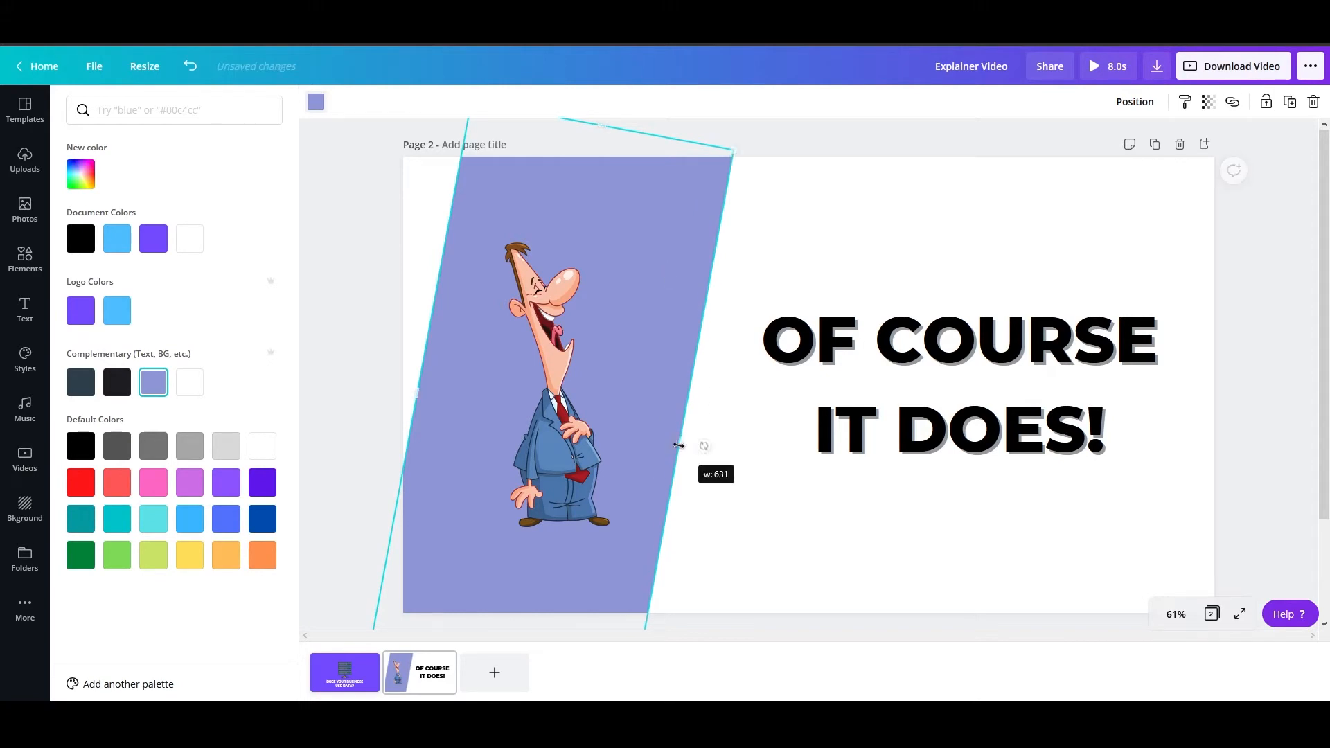
{"action": "left_click", "coordinate": [555, 381]}
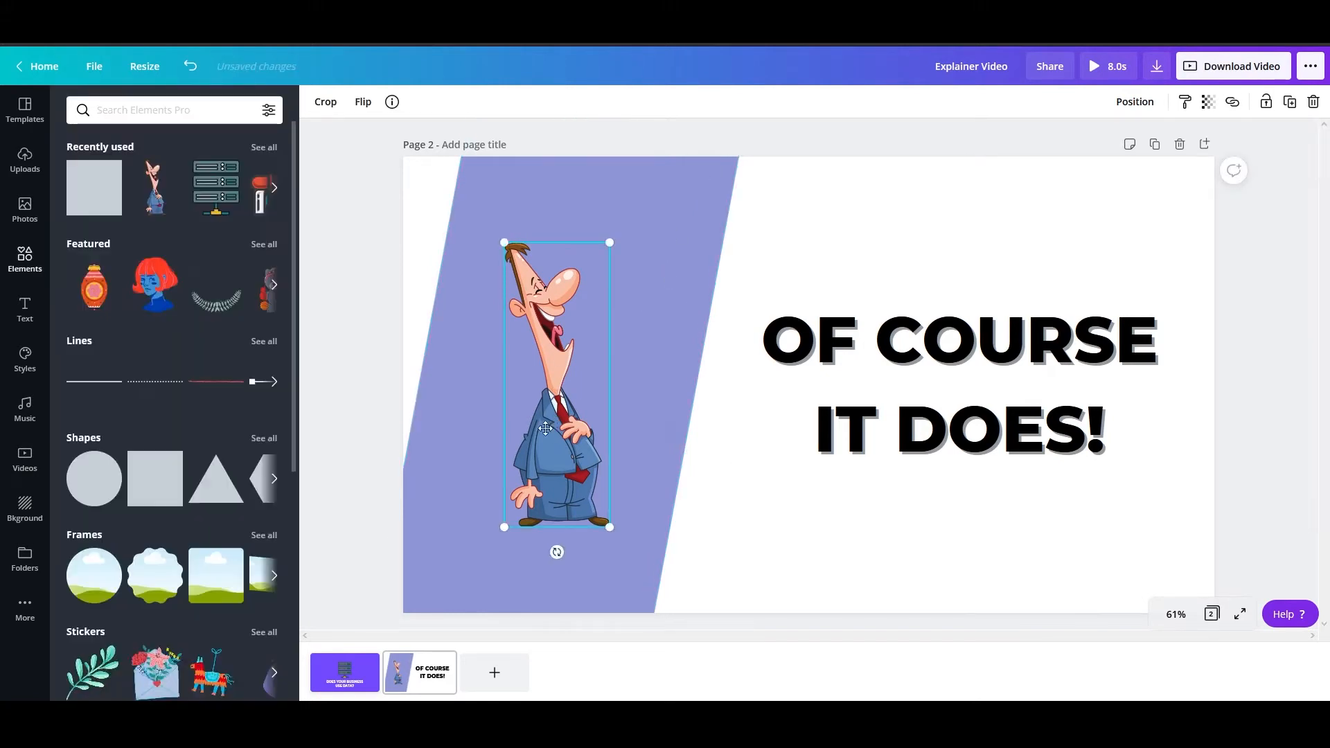
{"action": "left_click_drag", "start_coordinate": [556, 383], "coordinate": [538, 383]}
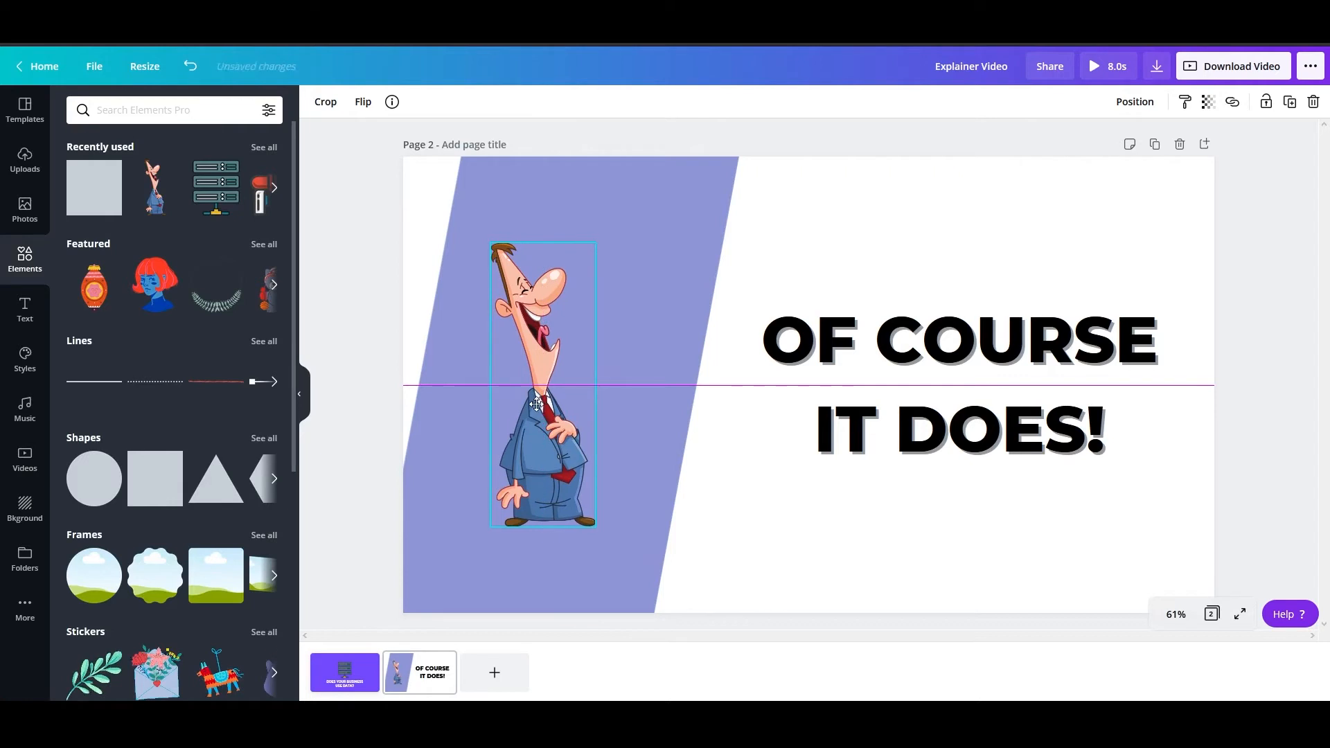
{"action": "left_click_drag", "start_coordinate": [536, 403], "coordinate": [551, 407]}
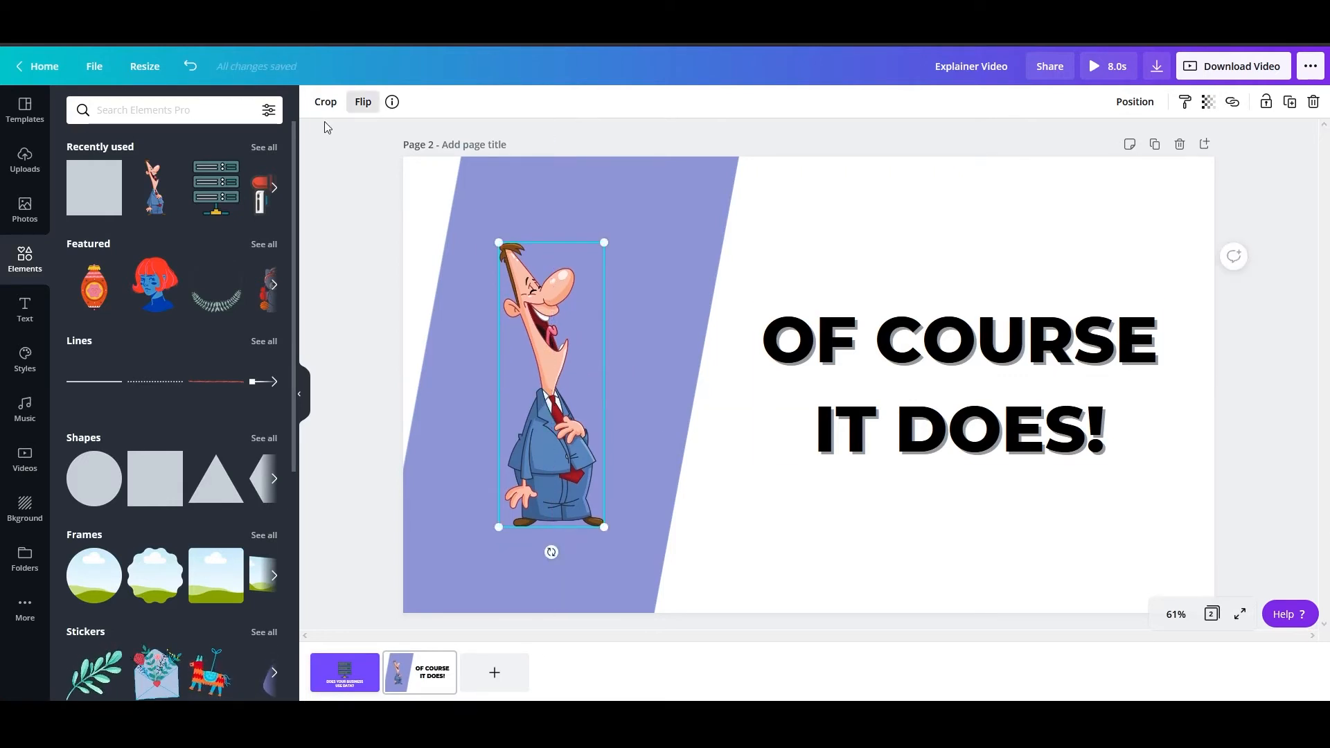
- Try the Block, Pan and Rise animations on page 2, then apply Tumble
{"action": "left_click", "coordinate": [347, 102]}
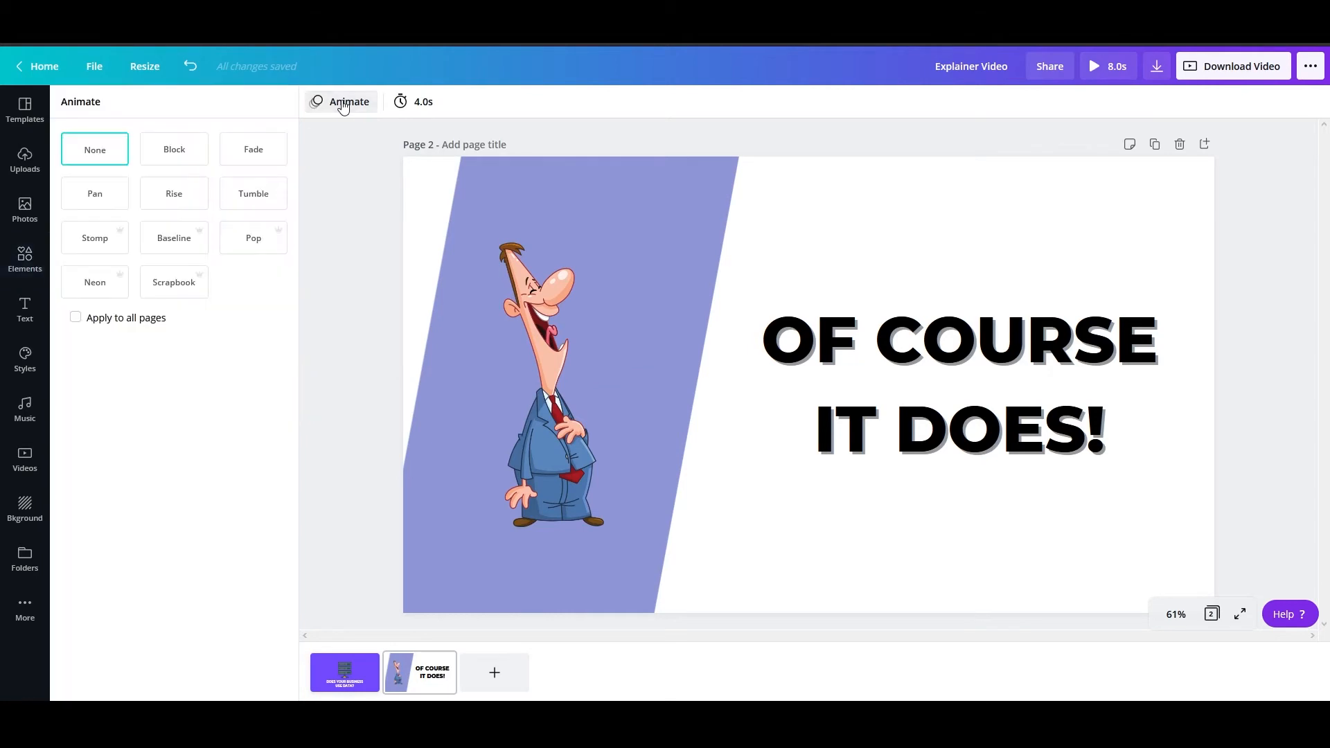
{"action": "mouse_move", "coordinate": [94, 193]}
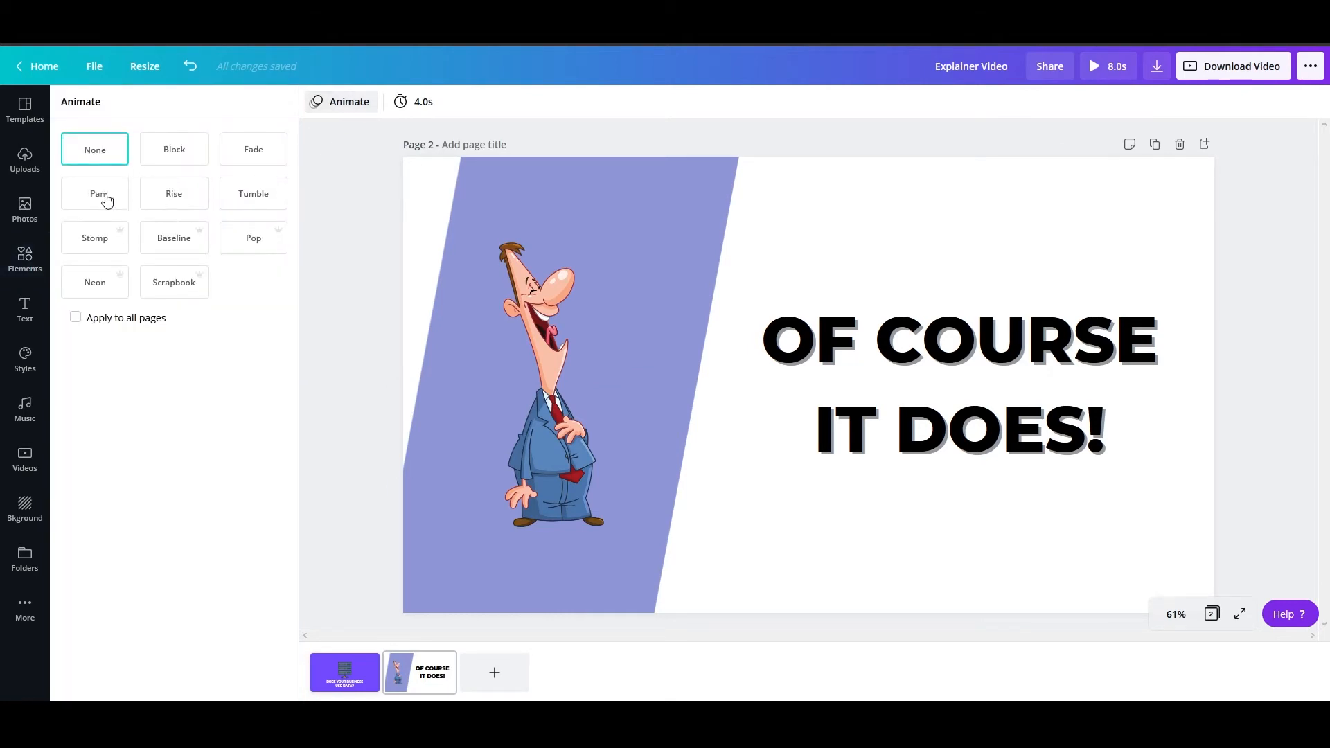
{"action": "left_click", "coordinate": [174, 148]}
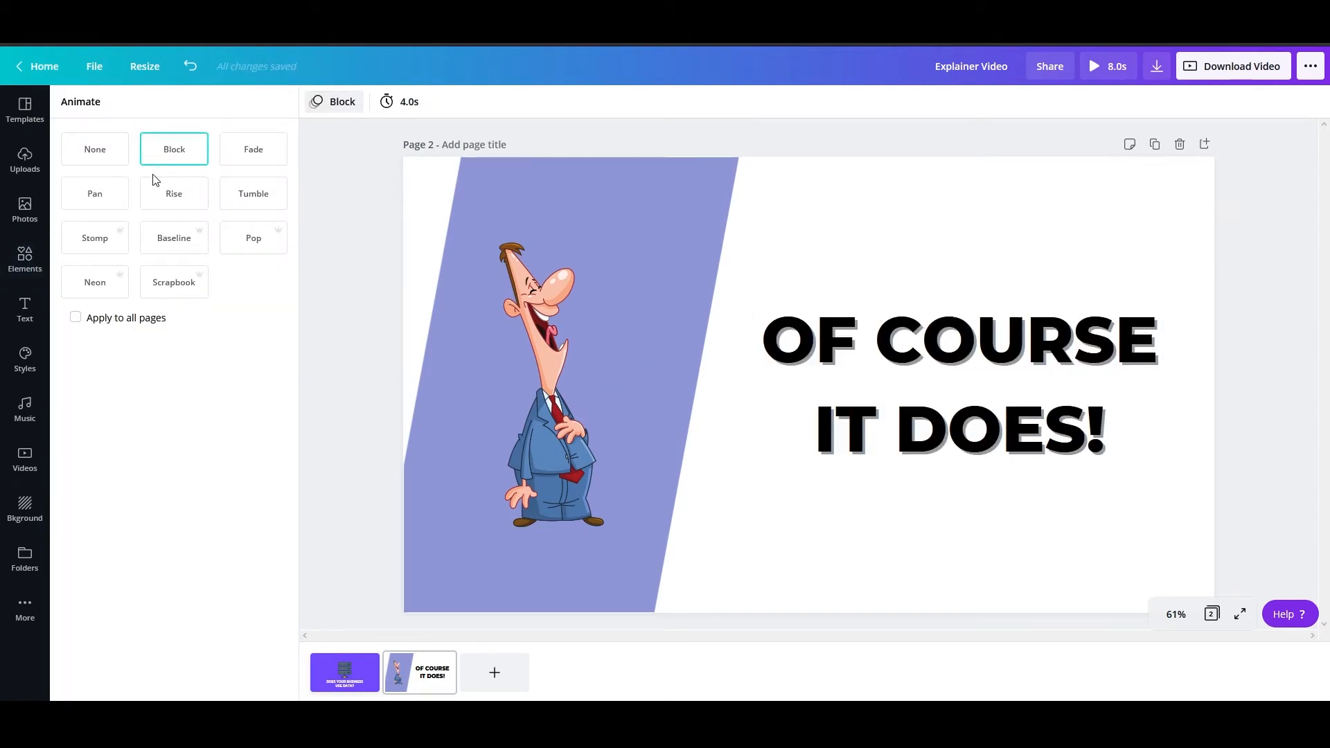
{"action": "left_click", "coordinate": [94, 193]}
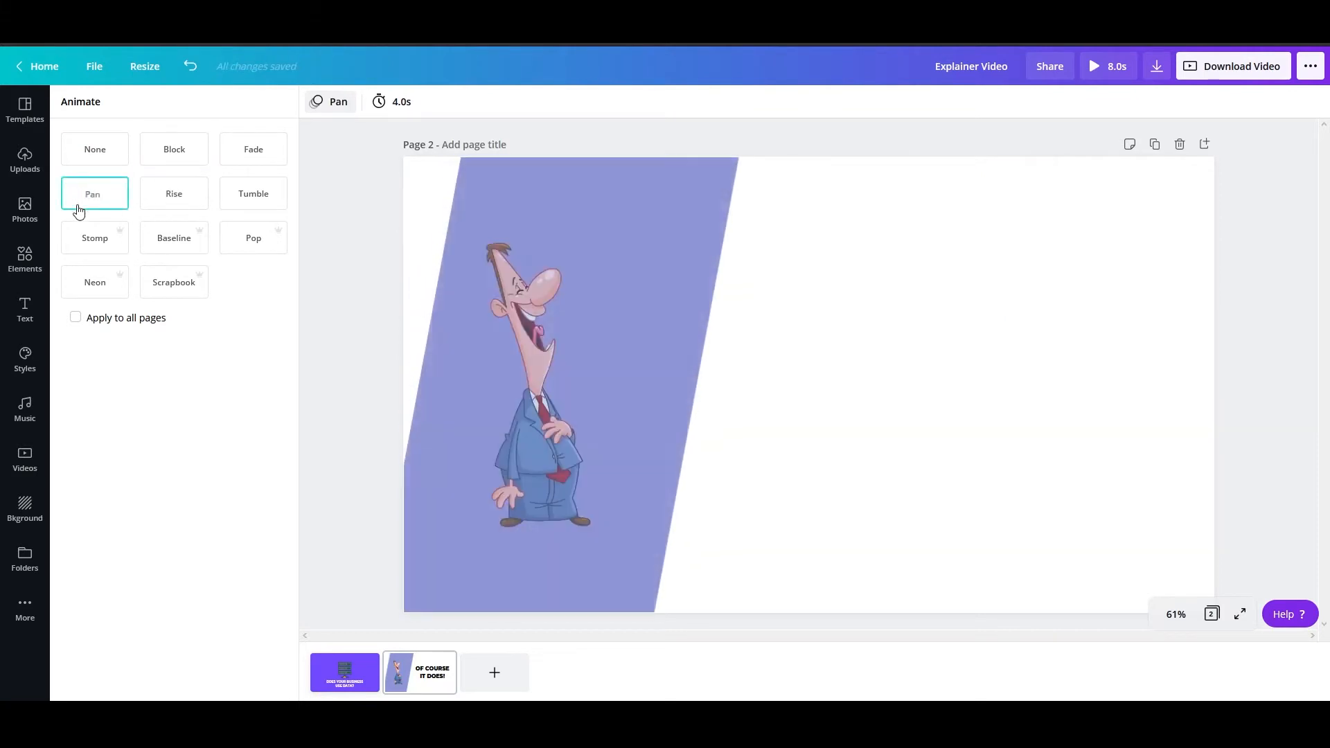
{"action": "left_click", "coordinate": [173, 193]}
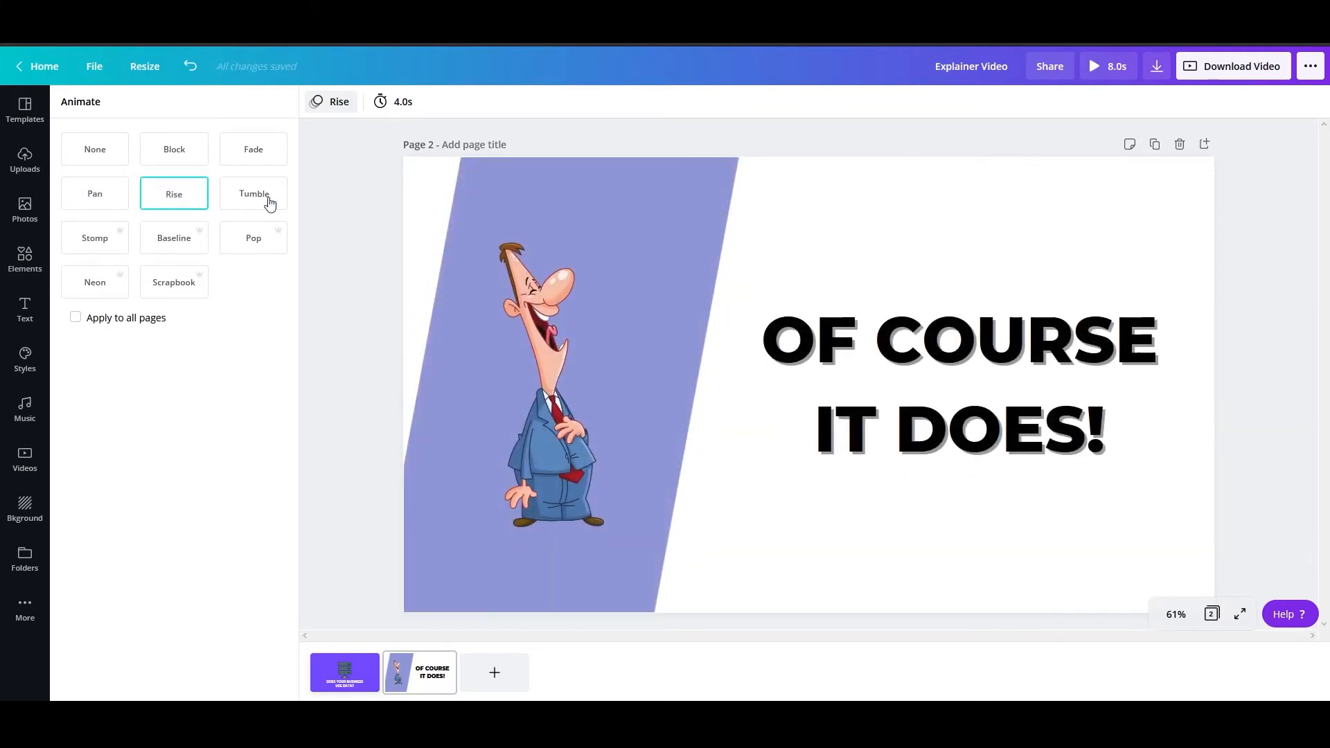
{"action": "left_click", "coordinate": [253, 194]}
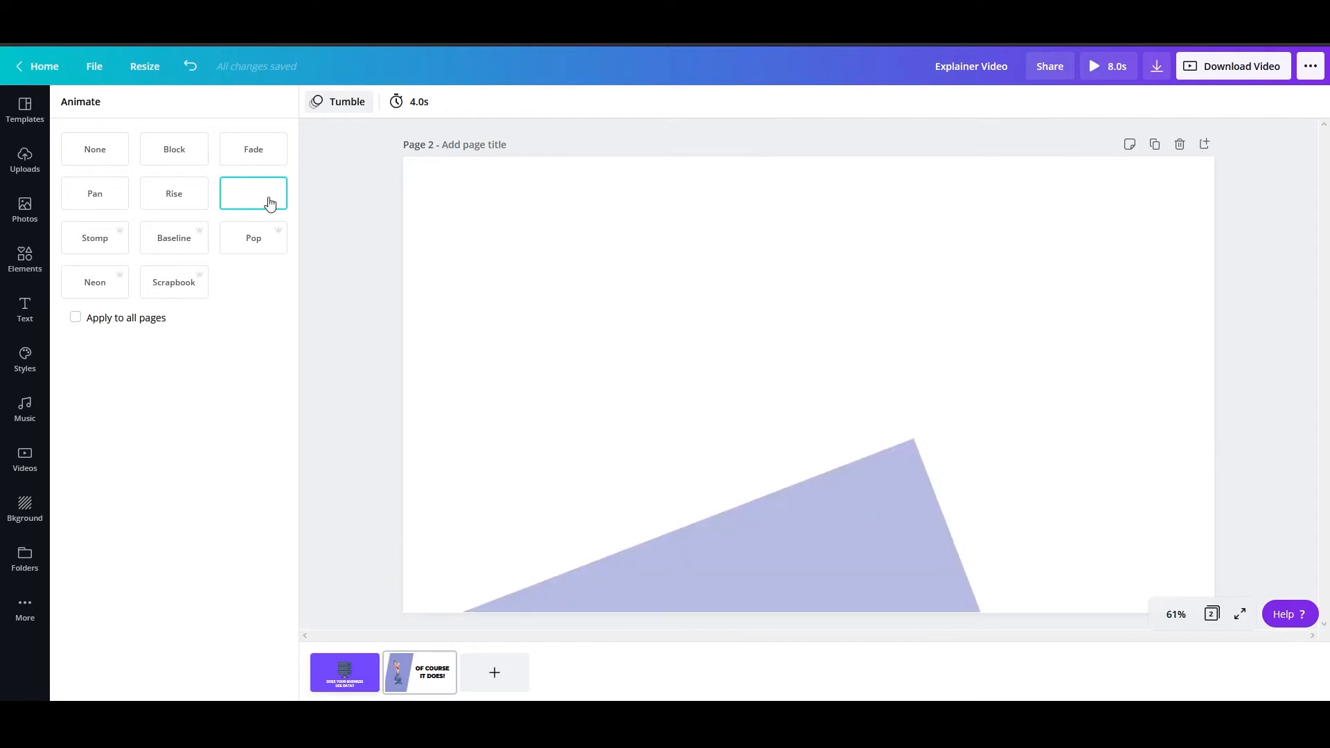
{"action": "left_click", "coordinate": [253, 193]}
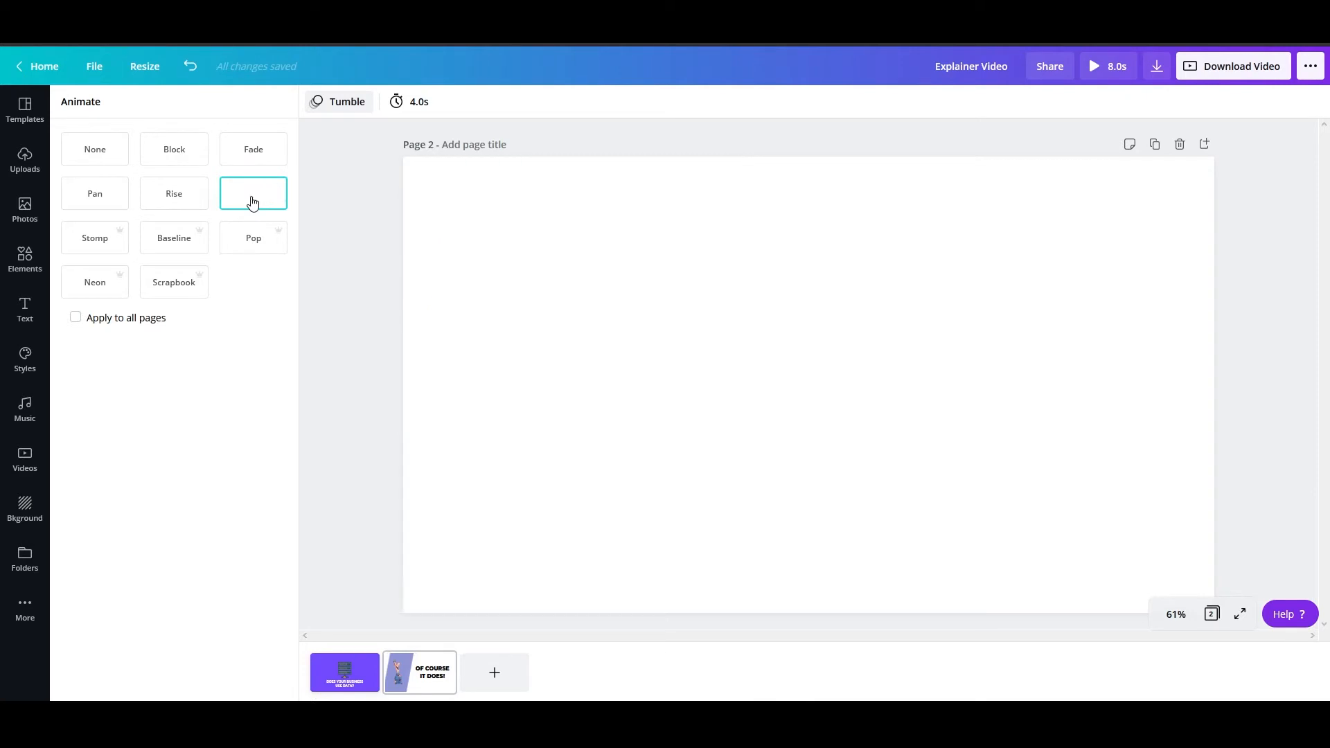
{"action": "left_click", "coordinate": [253, 193]}
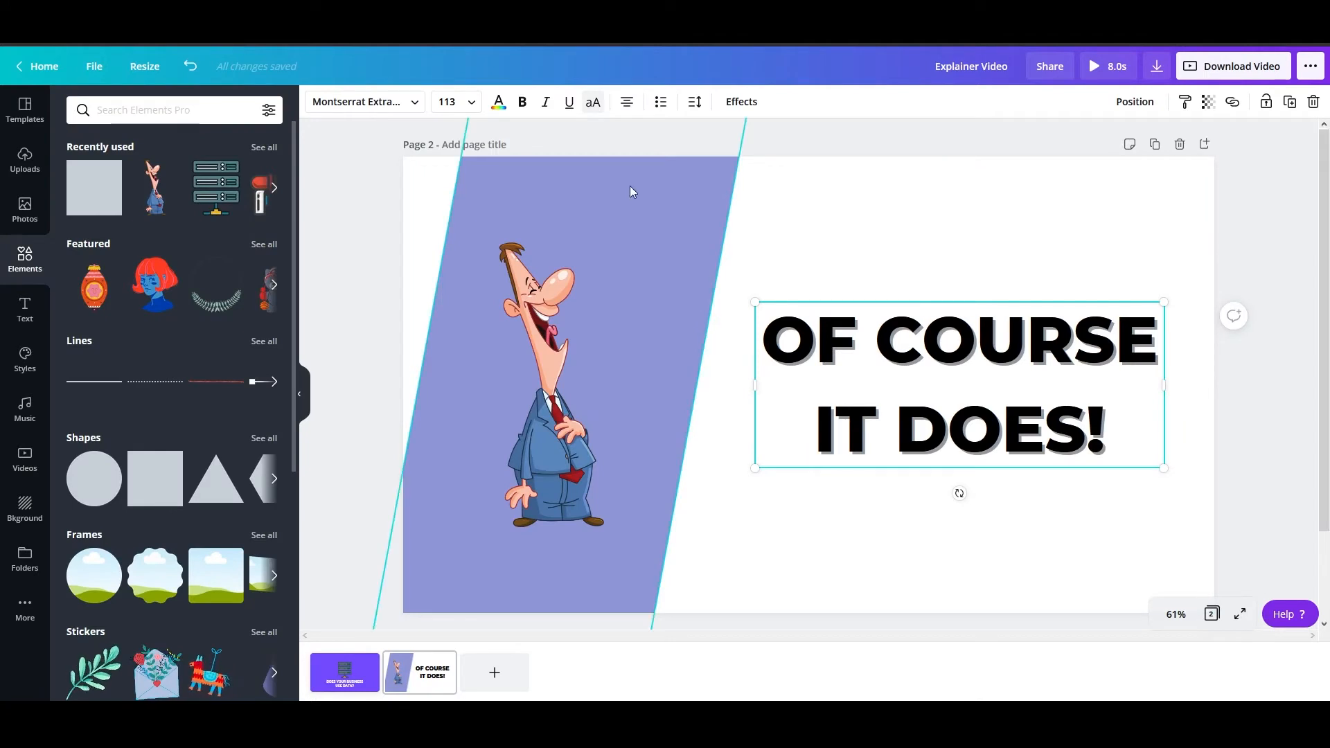
- Recolour the 'OF COURSE IT DOES!' headline dark slate grey and deselect it
{"action": "left_click", "coordinate": [498, 102]}
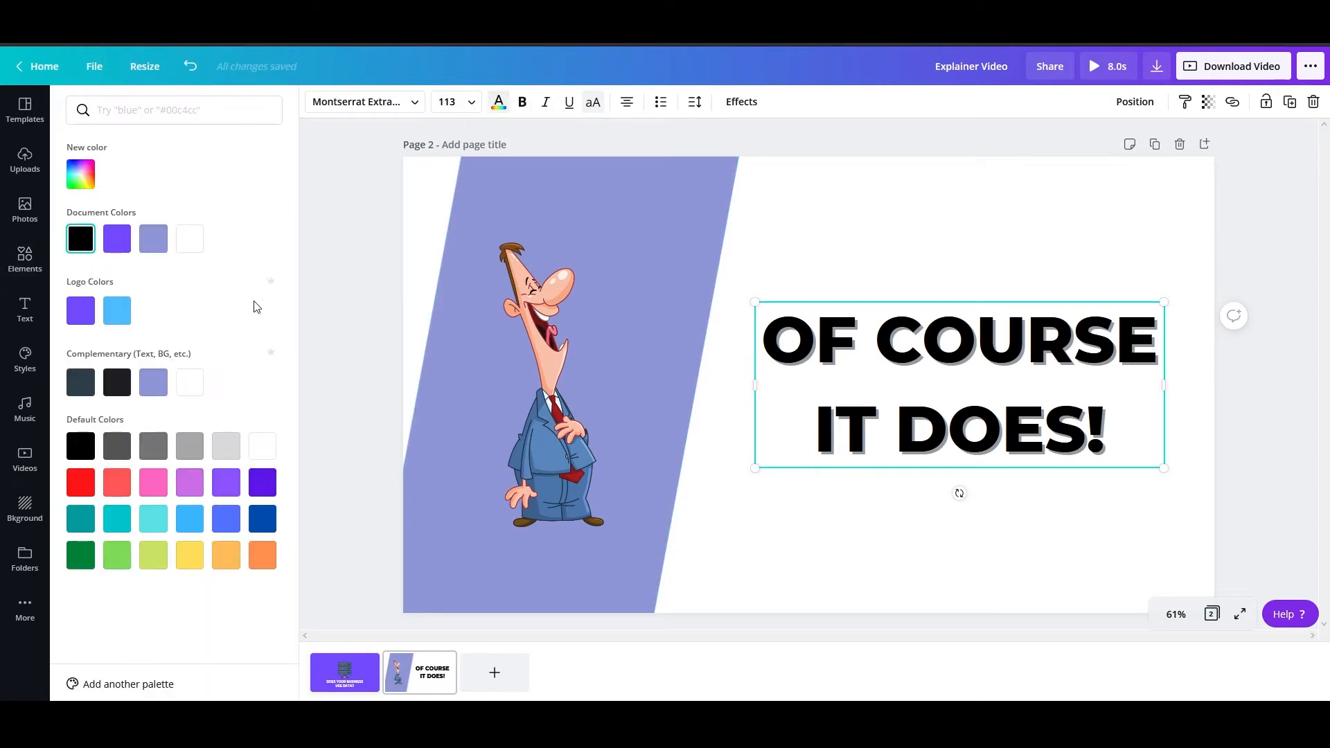
{"action": "left_click", "coordinate": [79, 381]}
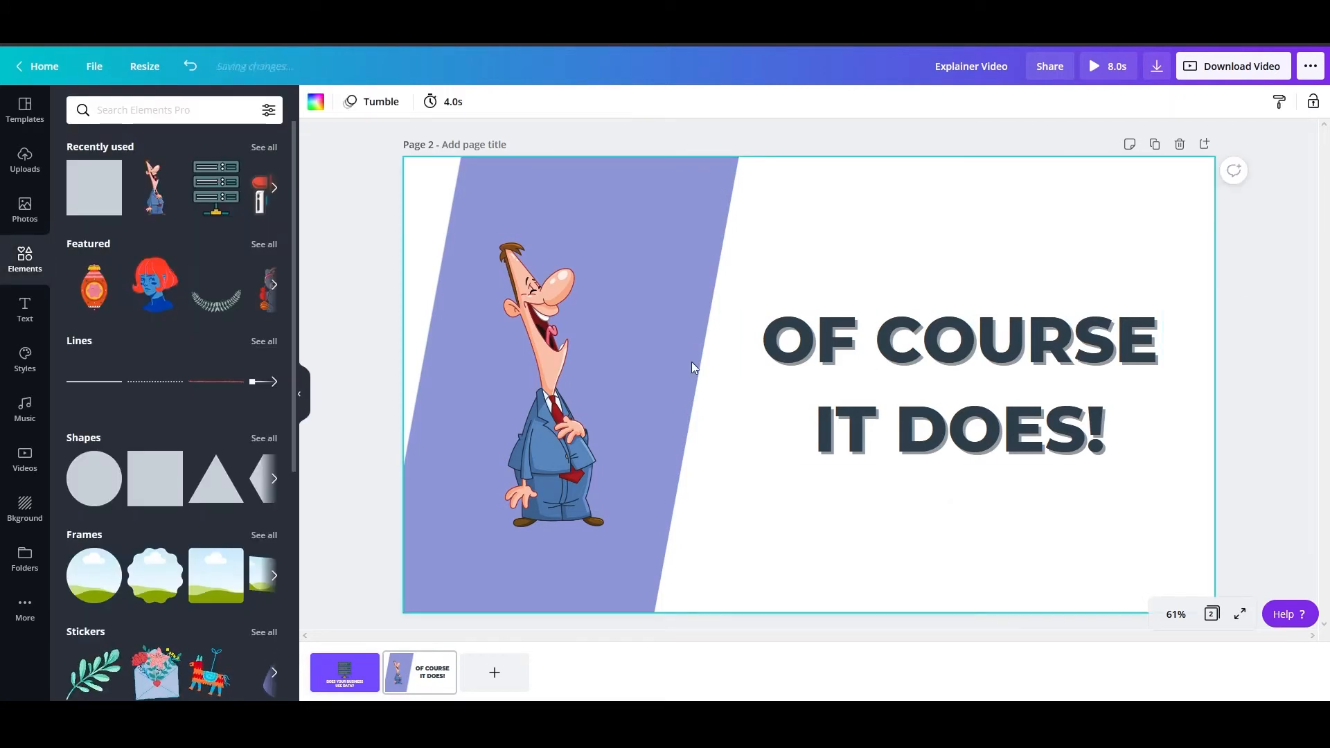
{"action": "left_click", "coordinate": [957, 382]}
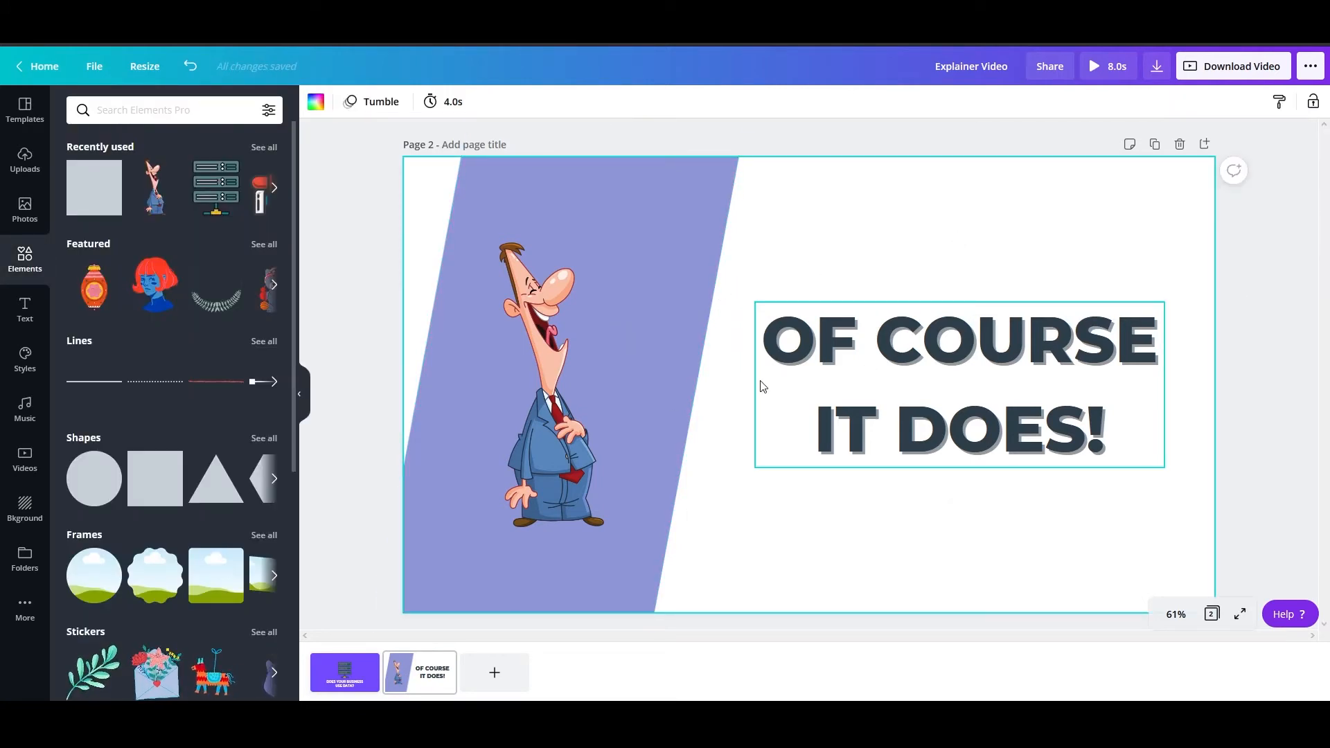
{"action": "left_click", "coordinate": [344, 672]}
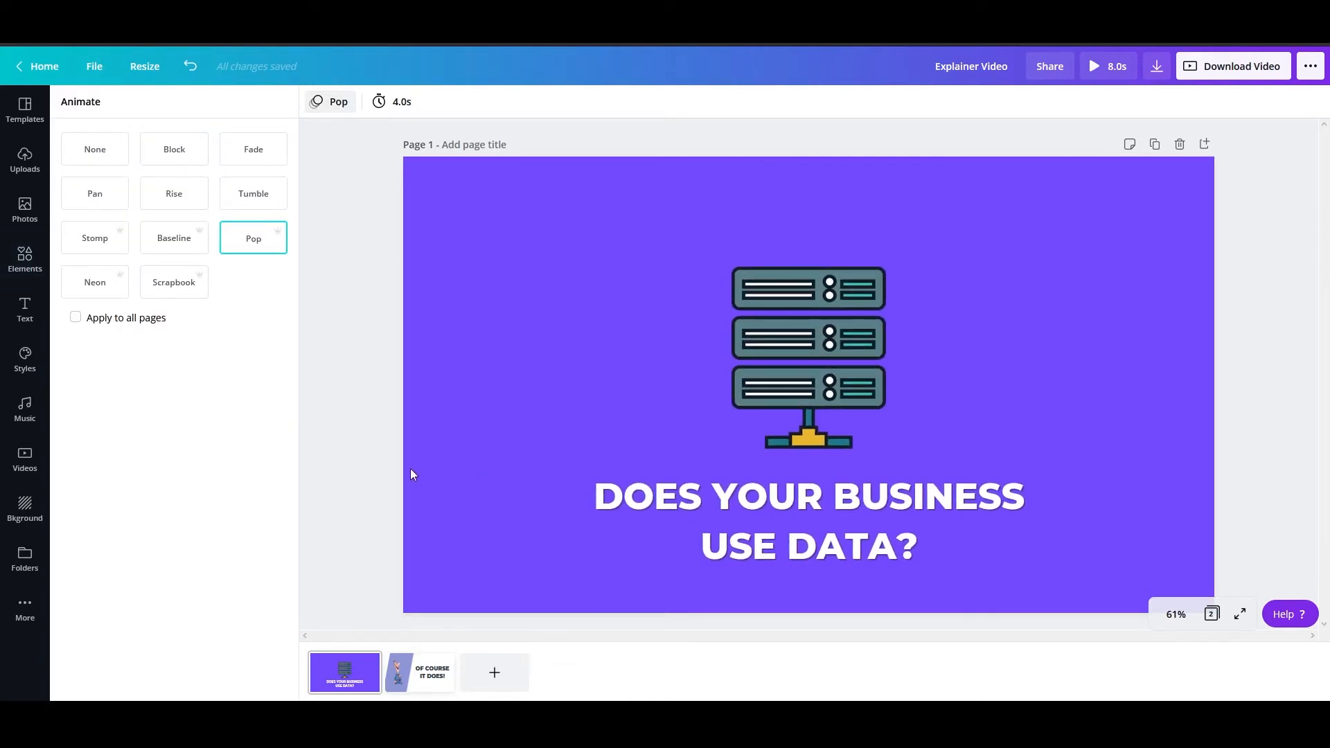
{"action": "mouse_move", "coordinate": [400, 381]}
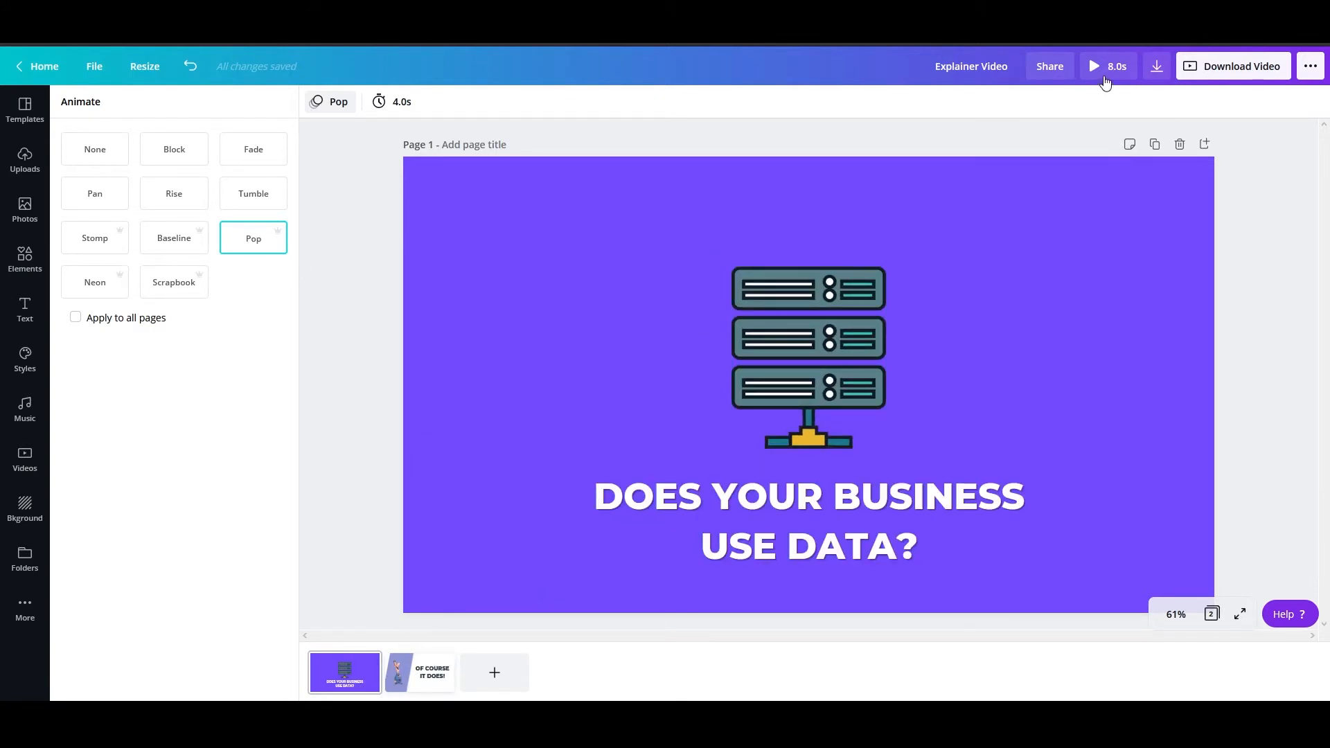
- Preview the video's opening pages in Canva's player, then close the preview
{"action": "left_click", "coordinate": [1094, 67]}
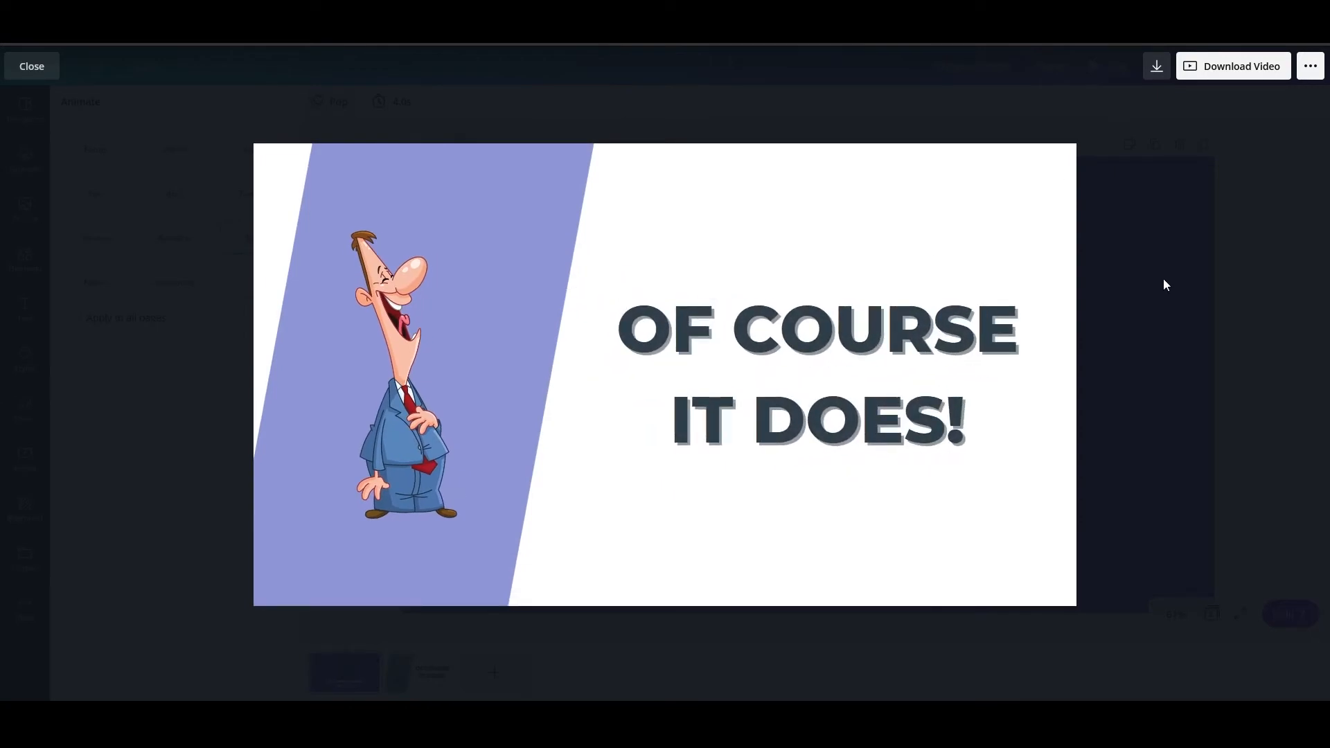
{"action": "left_click", "coordinate": [32, 66]}
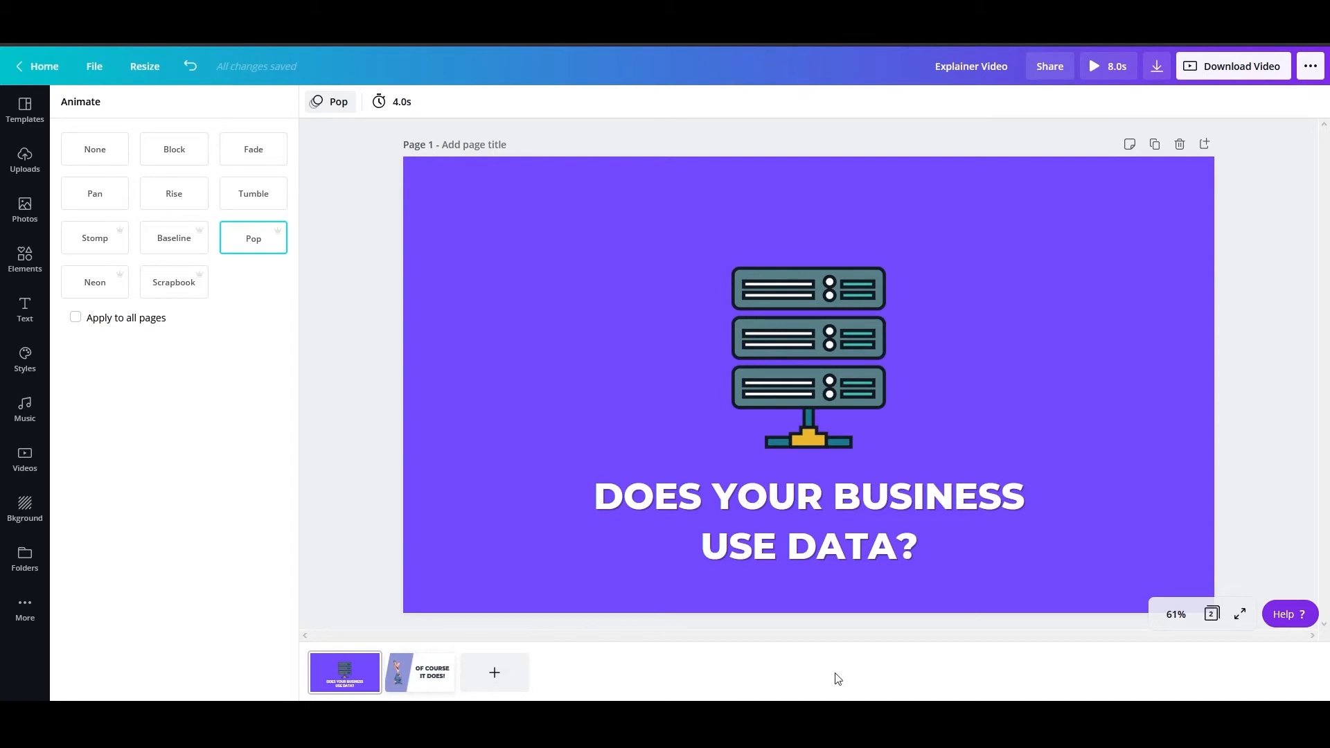
{"action": "mouse_move", "coordinate": [847, 616]}
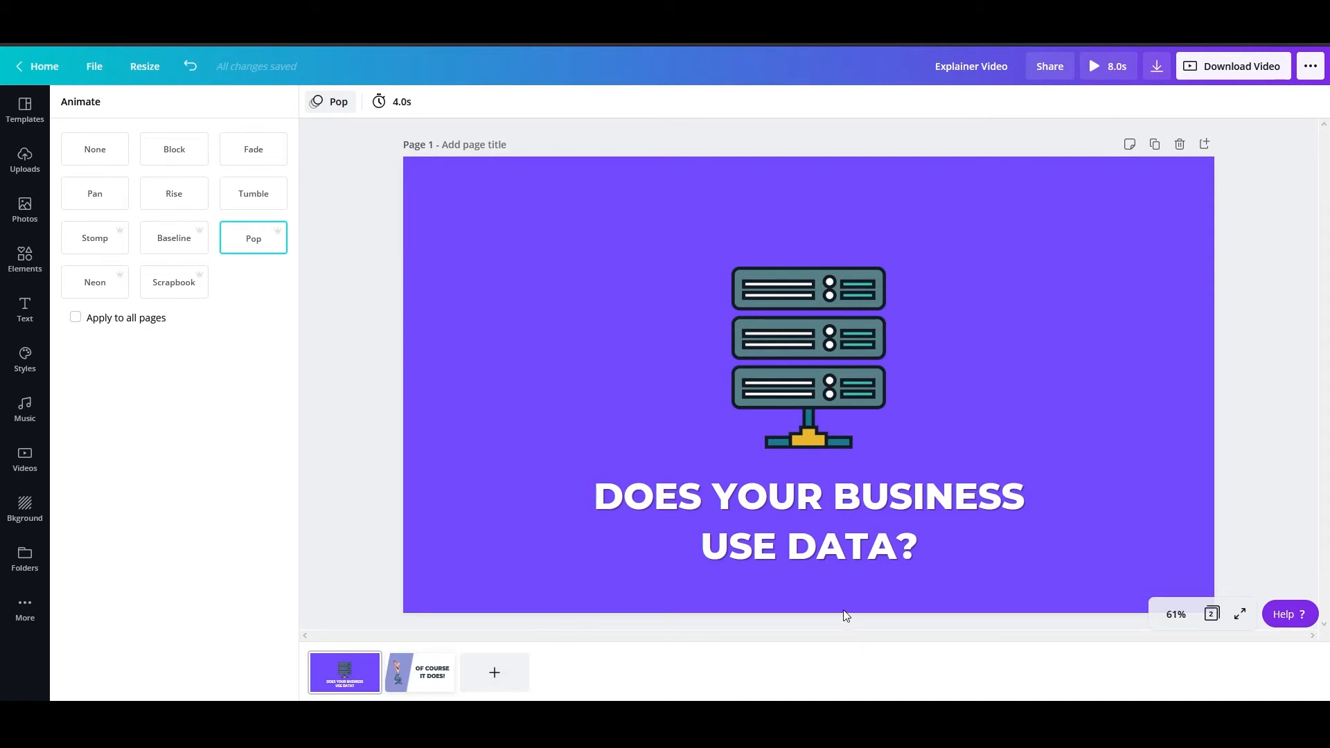
{"action": "left_click", "coordinate": [169, 672]}
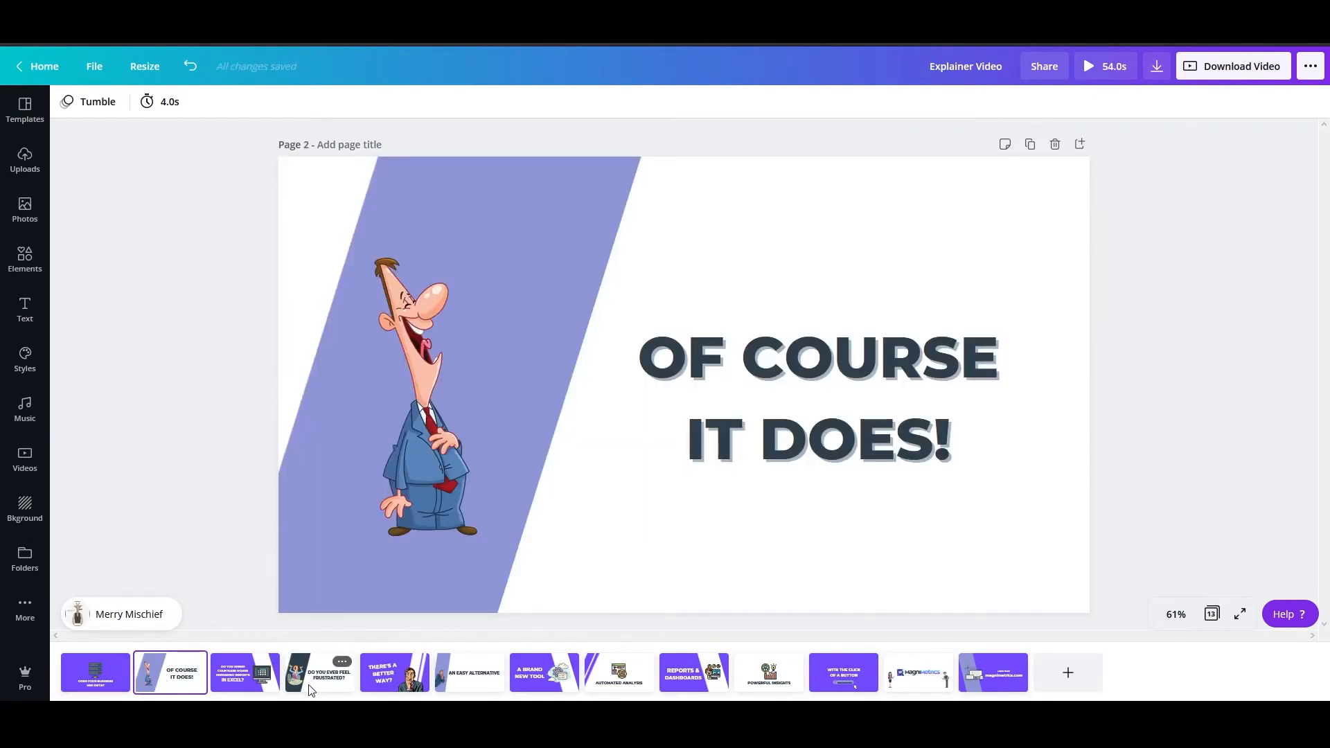
- Review page 6, page 10 and the final magnimetrics.com page
{"action": "left_click", "coordinate": [469, 672]}
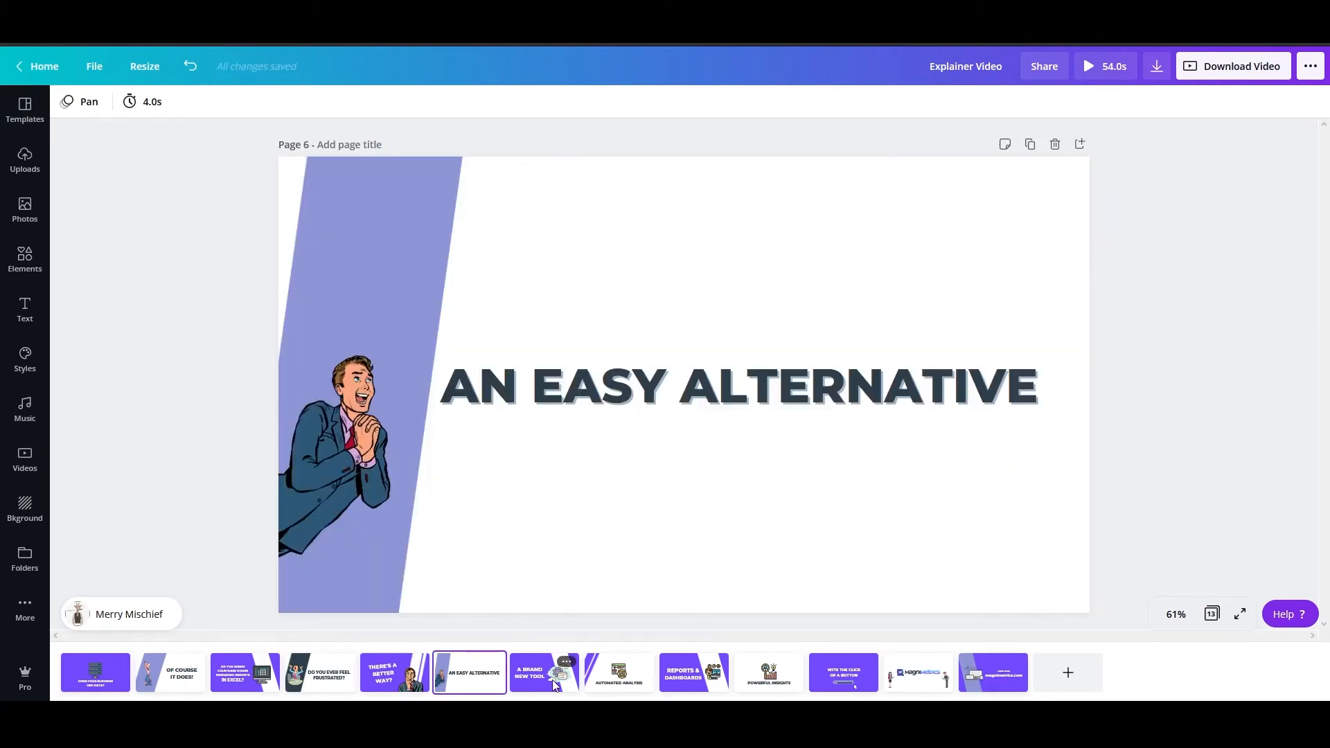
{"action": "left_click", "coordinate": [767, 672]}
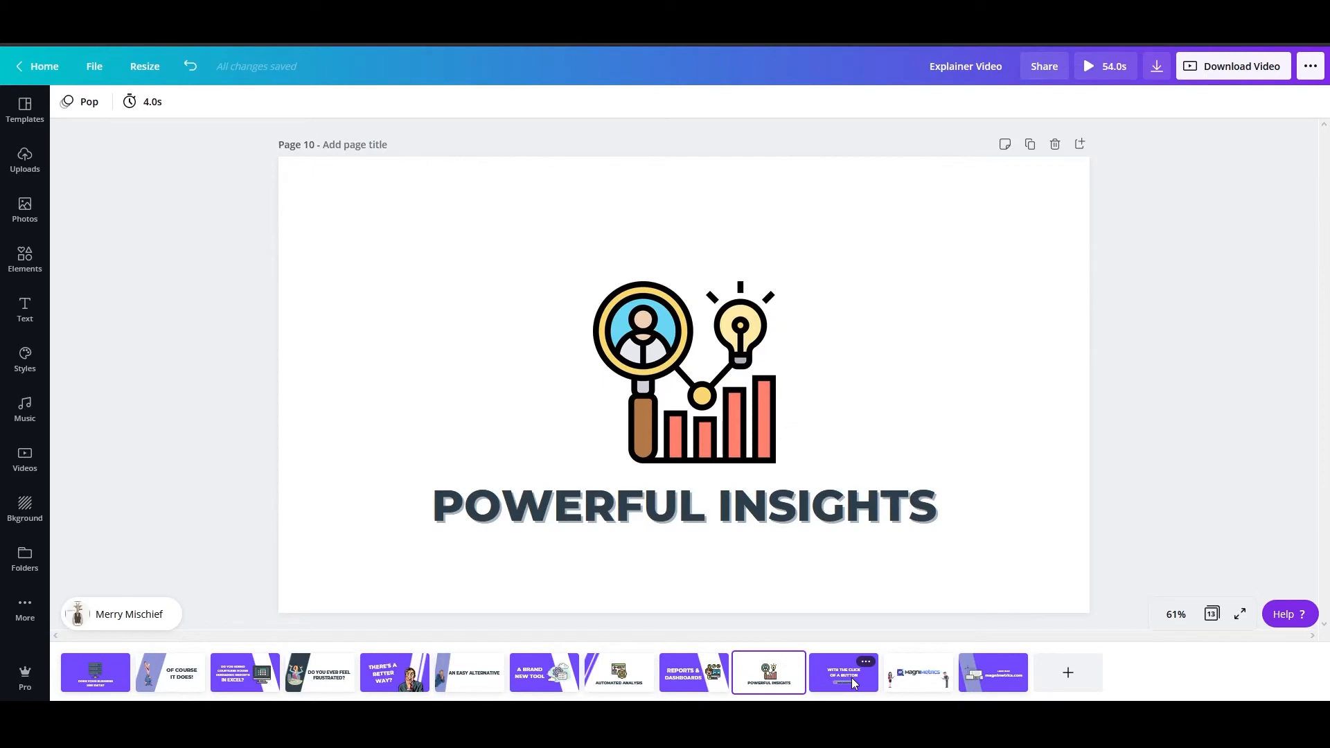
{"action": "left_click", "coordinate": [991, 672]}
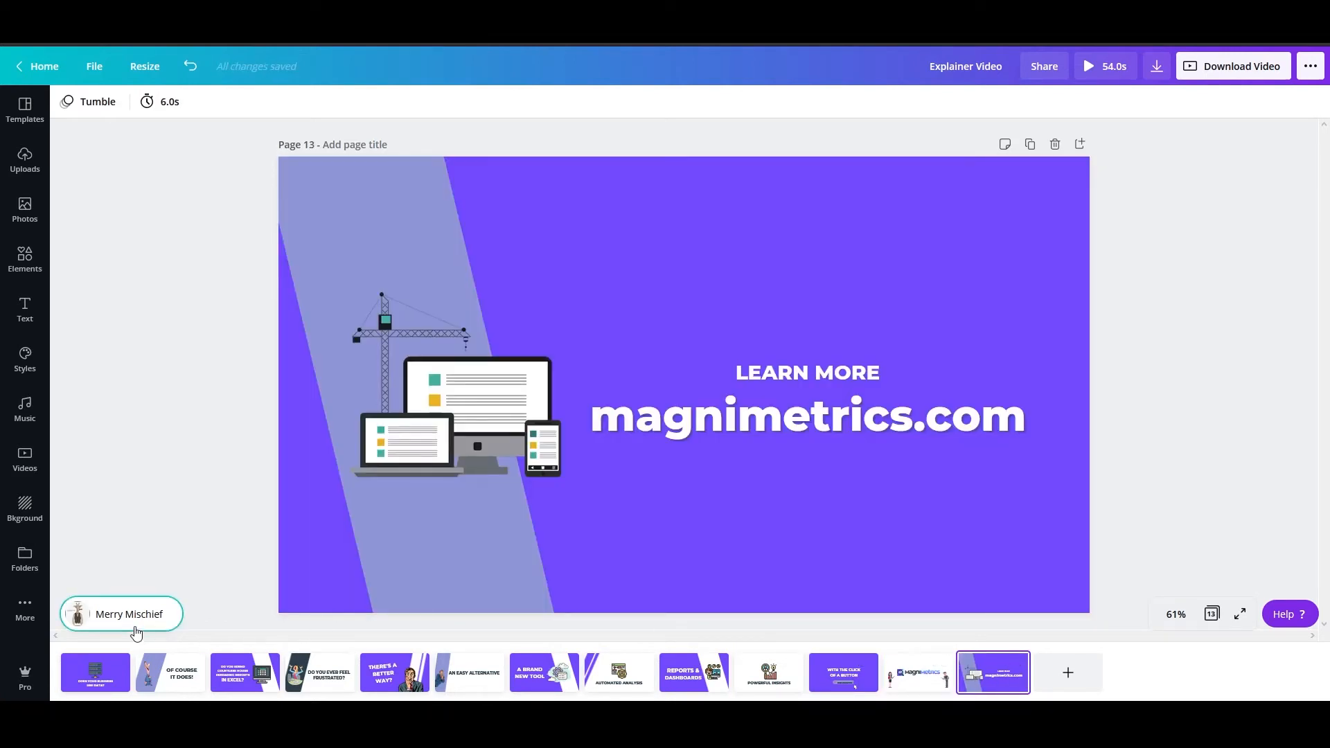
- Inspect the Merry Mischief music track, open the audio library, and return to page 1
{"action": "left_click", "coordinate": [67, 102]}
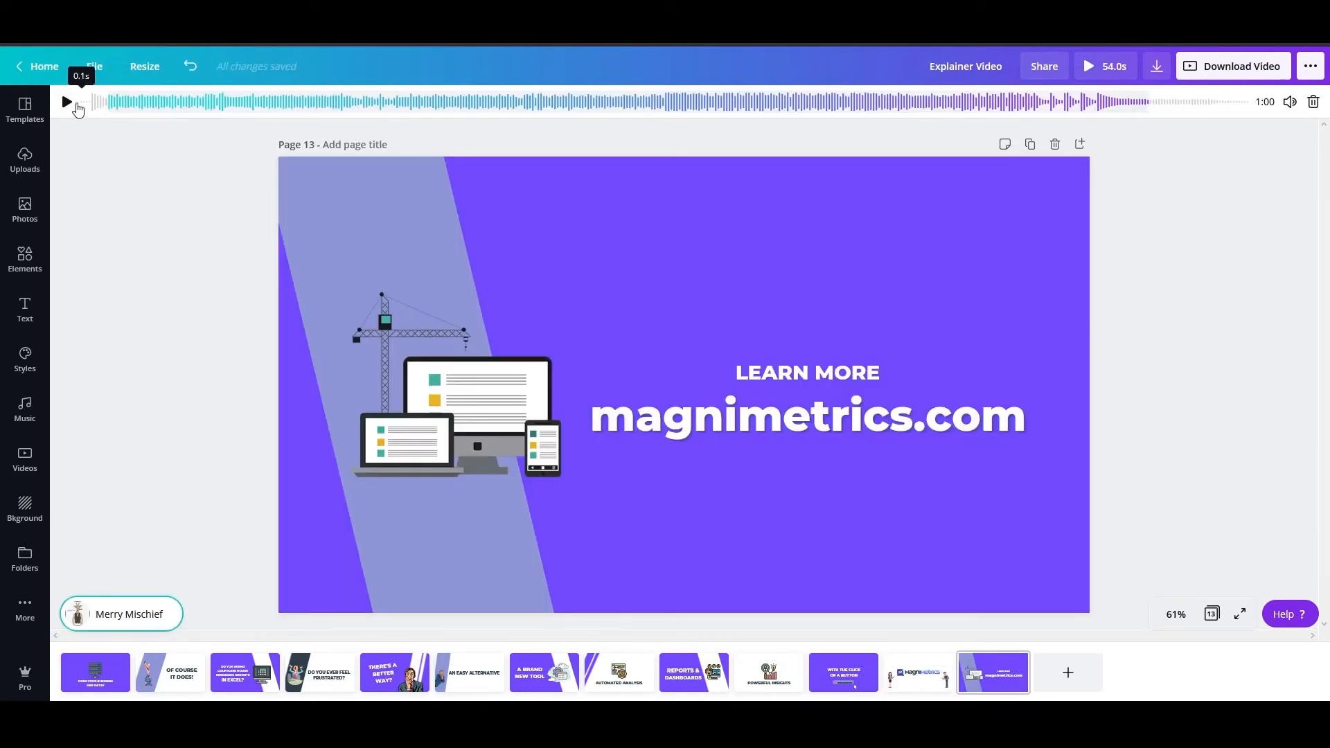
{"action": "left_click", "coordinate": [25, 410]}
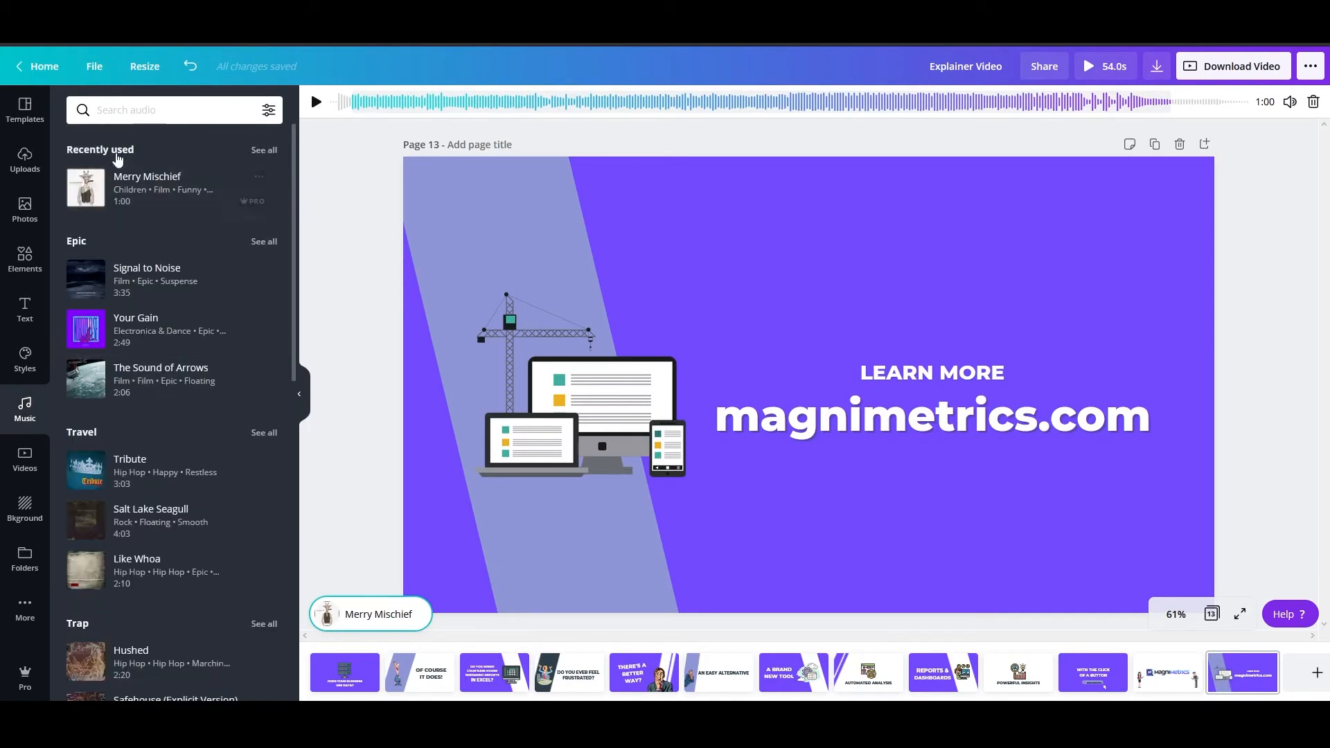
{"action": "mouse_move", "coordinate": [181, 182]}
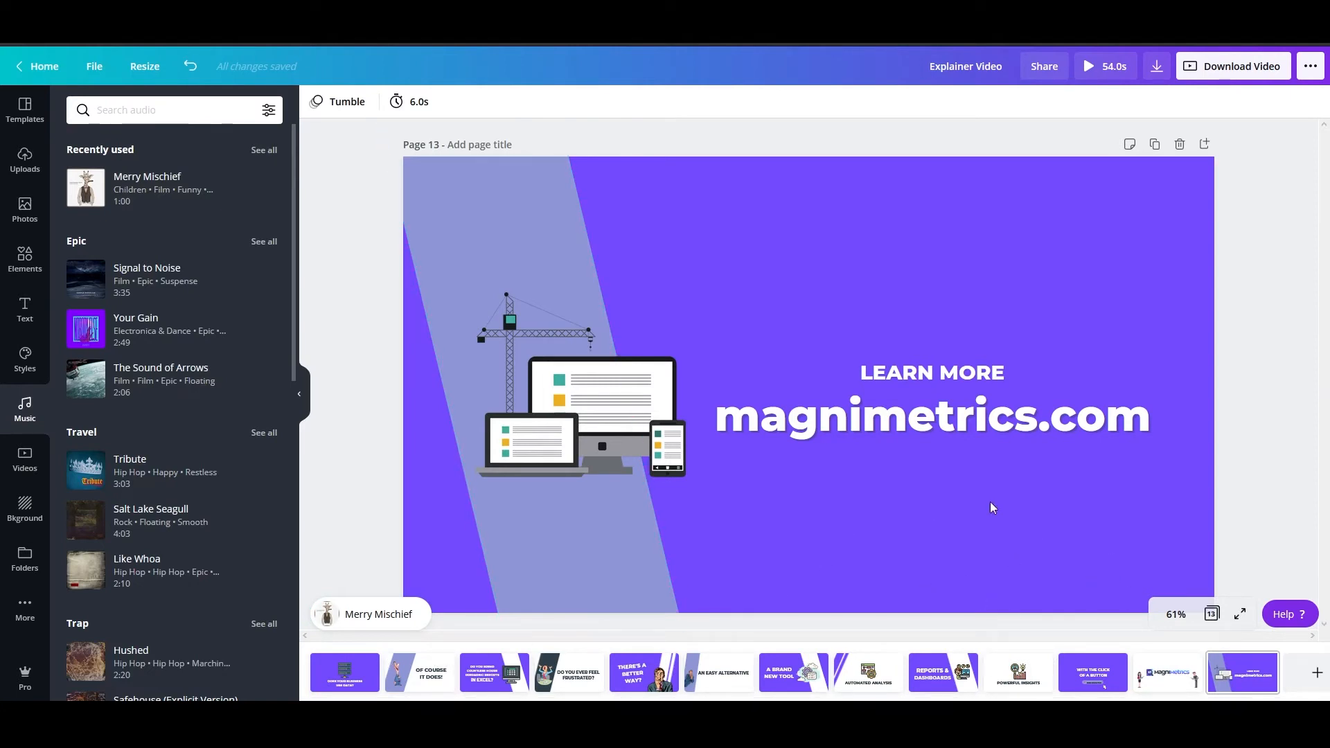
{"action": "left_click", "coordinate": [344, 672]}
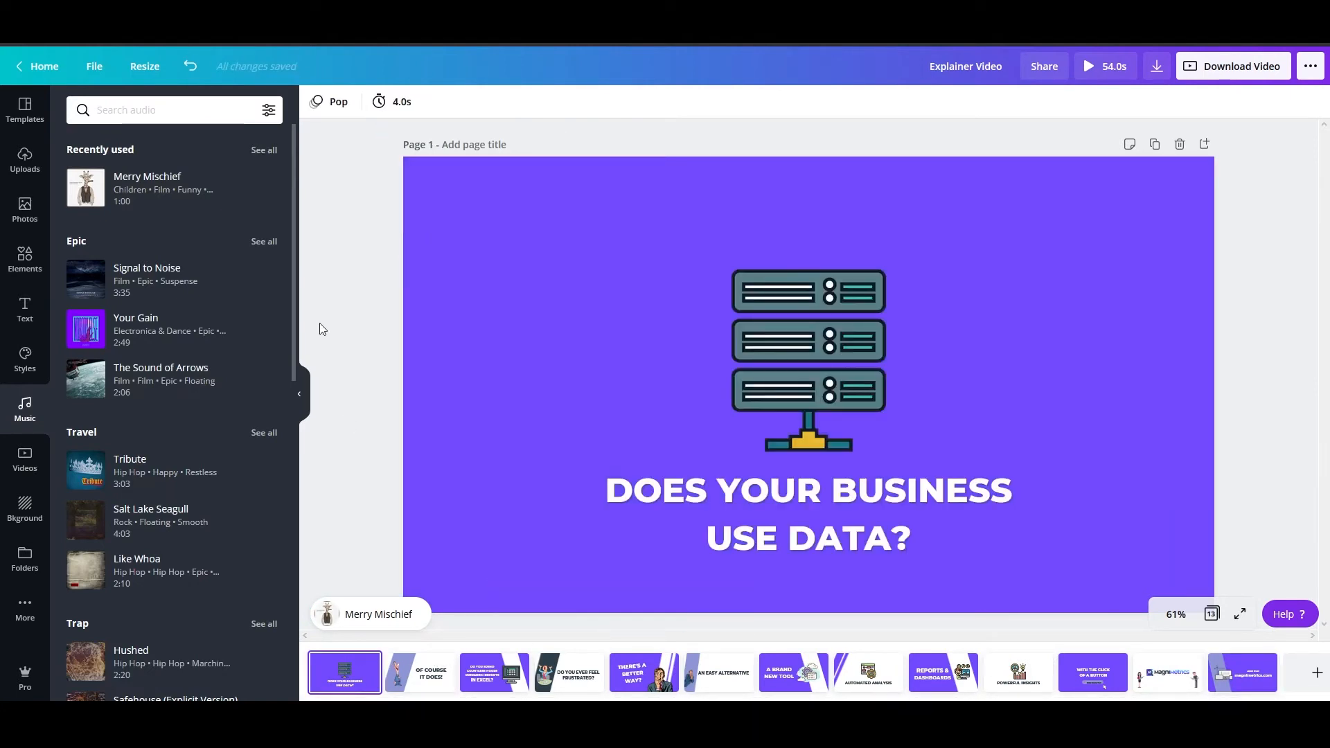
{"action": "mouse_move", "coordinate": [344, 348]}
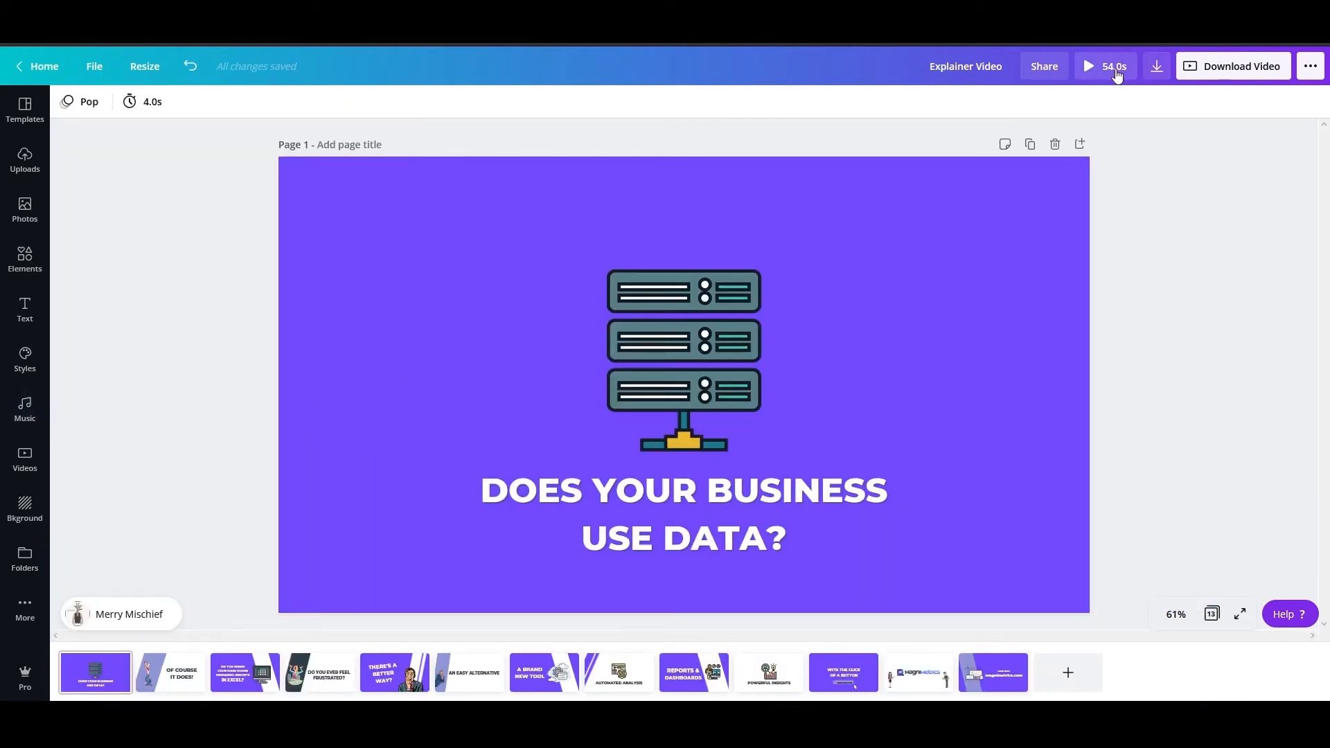
{"action": "left_click", "coordinate": [1088, 66]}
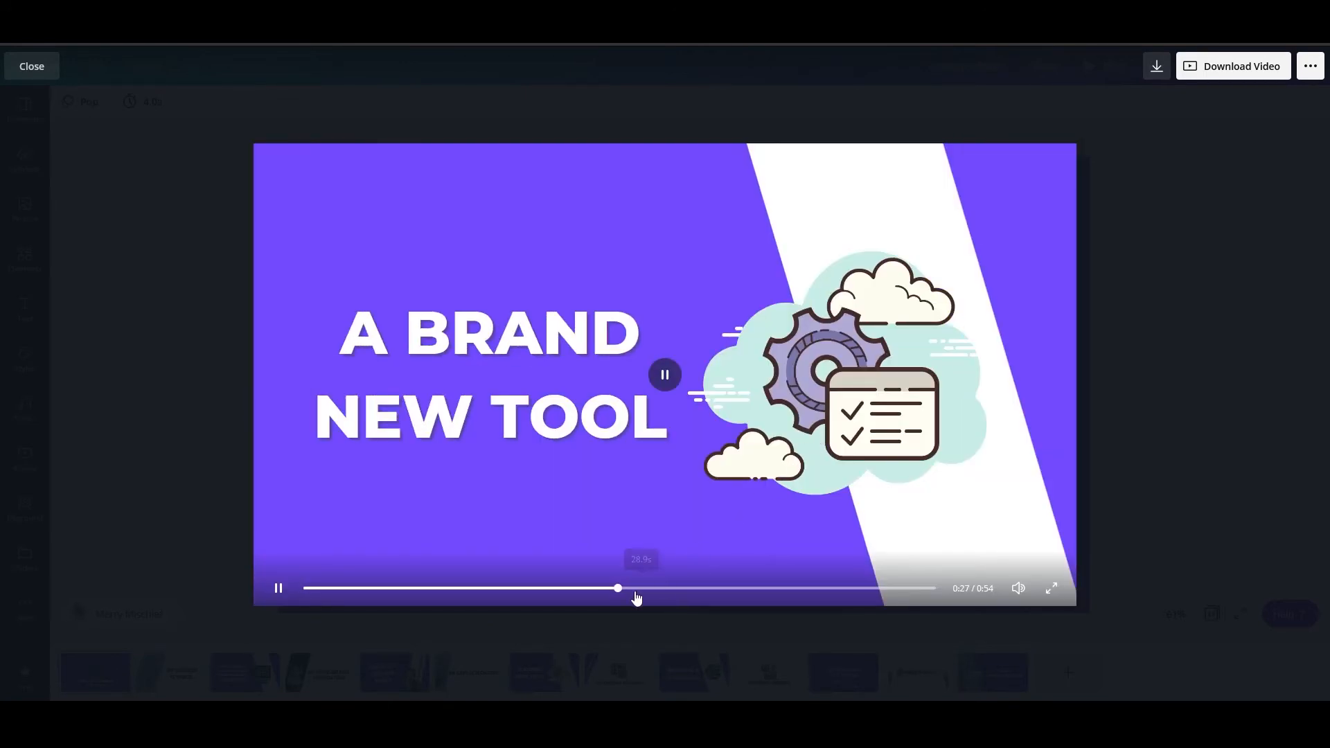
{"action": "left_click_drag", "start_coordinate": [617, 588], "coordinate": [640, 588]}
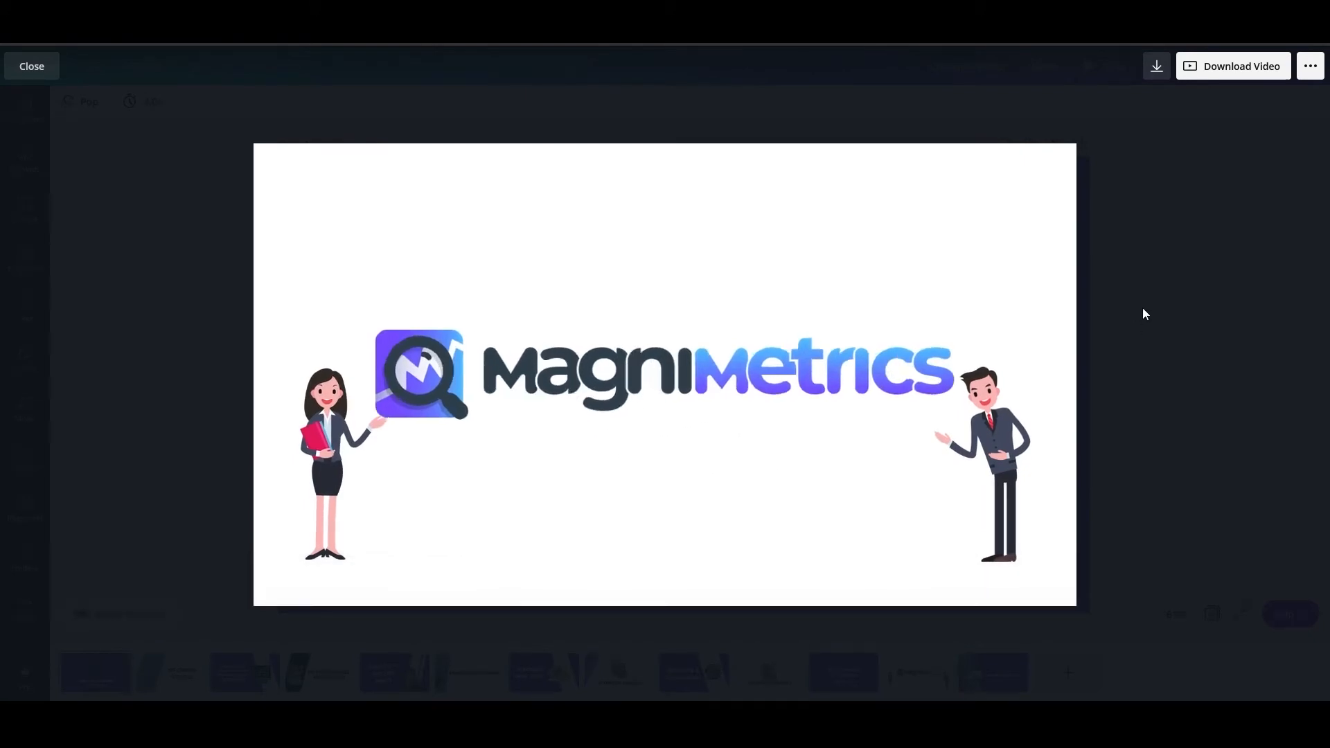
{"action": "left_click", "coordinate": [31, 66]}
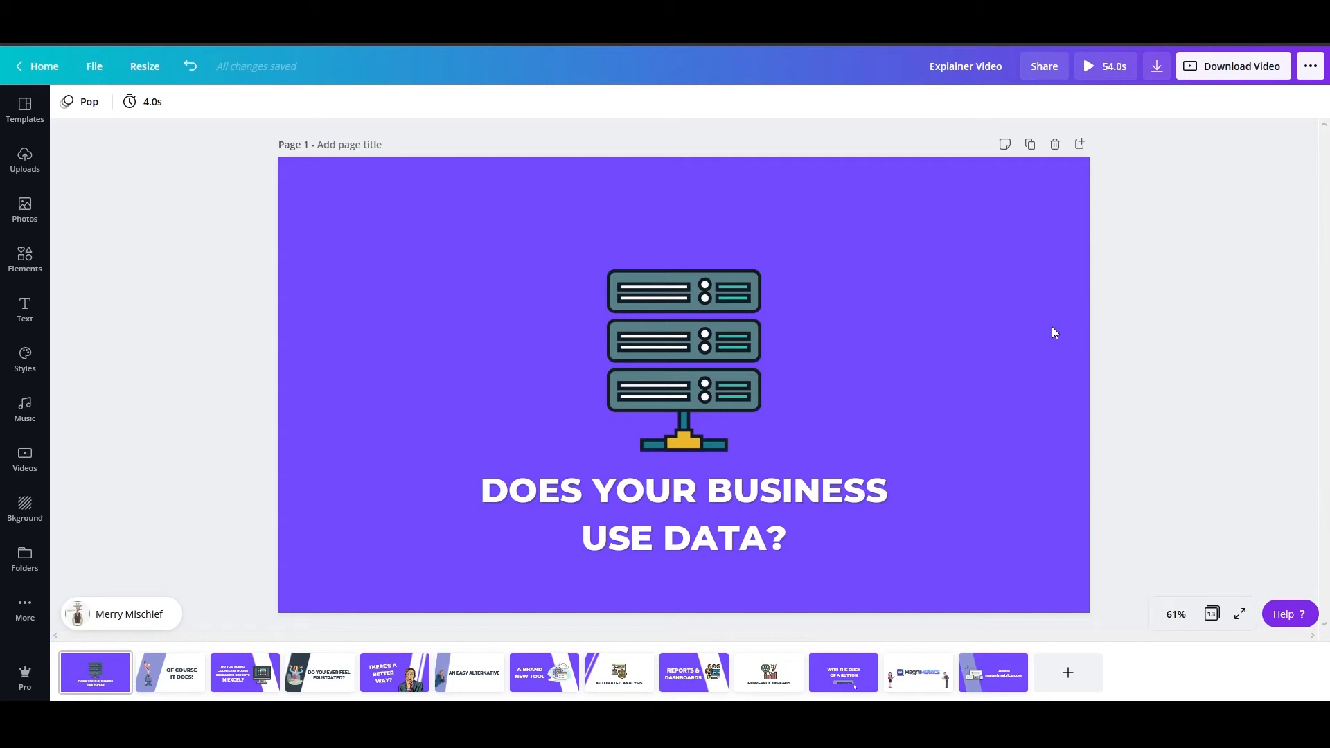
{"action": "mouse_move", "coordinate": [630, 661]}
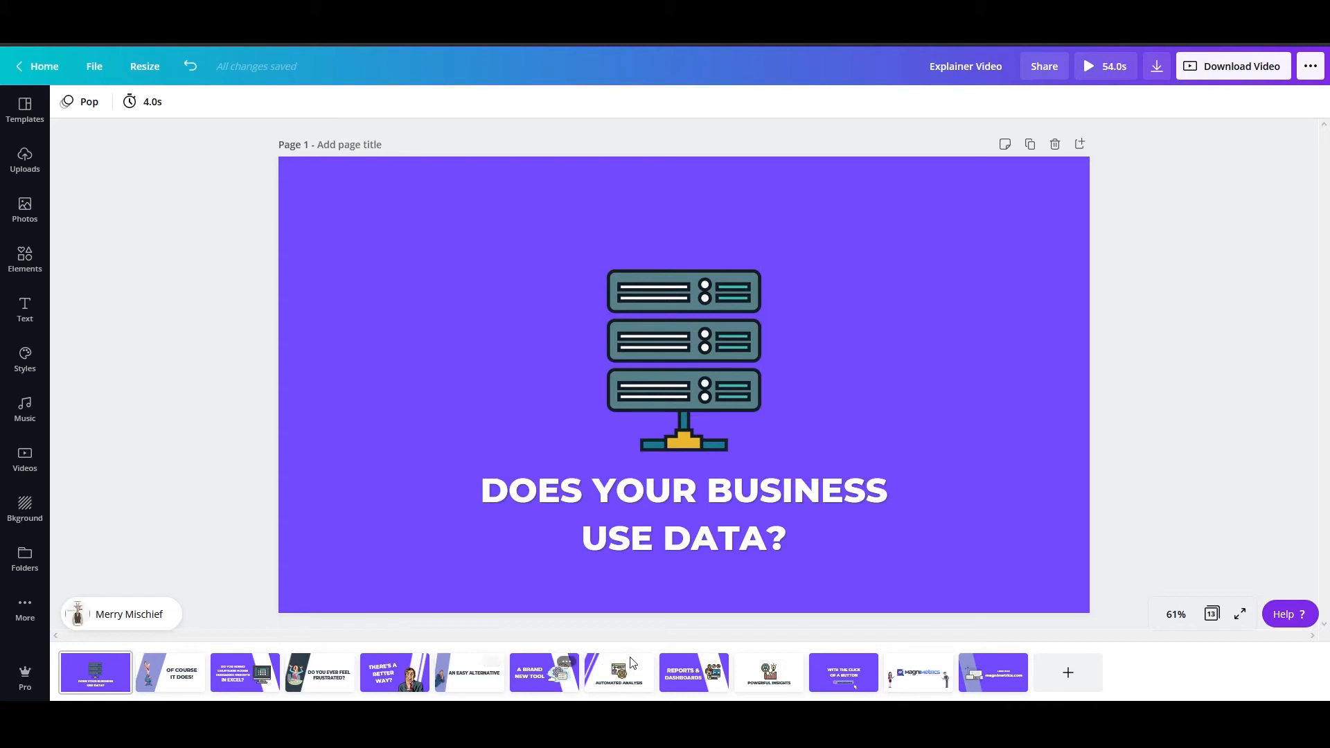
{"action": "mouse_move", "coordinate": [1187, 358]}
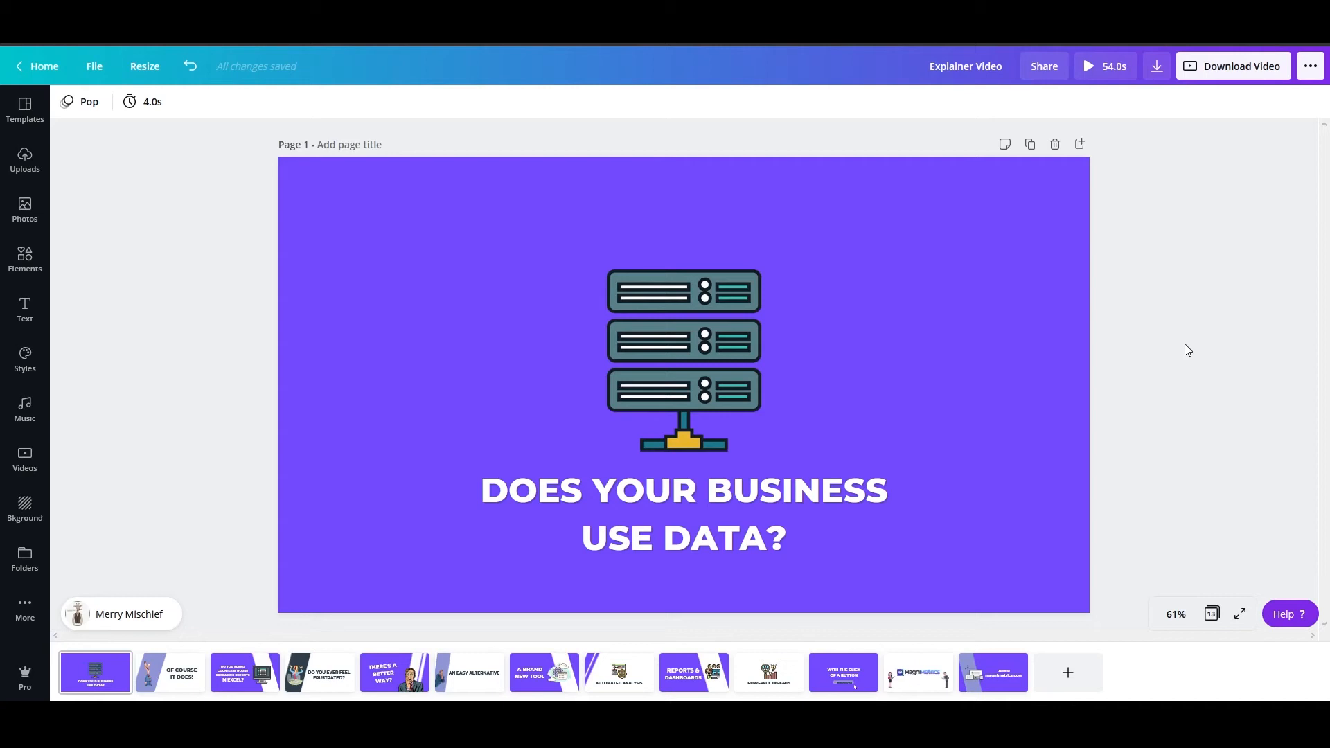
{"action": "mouse_move", "coordinate": [1144, 344]}
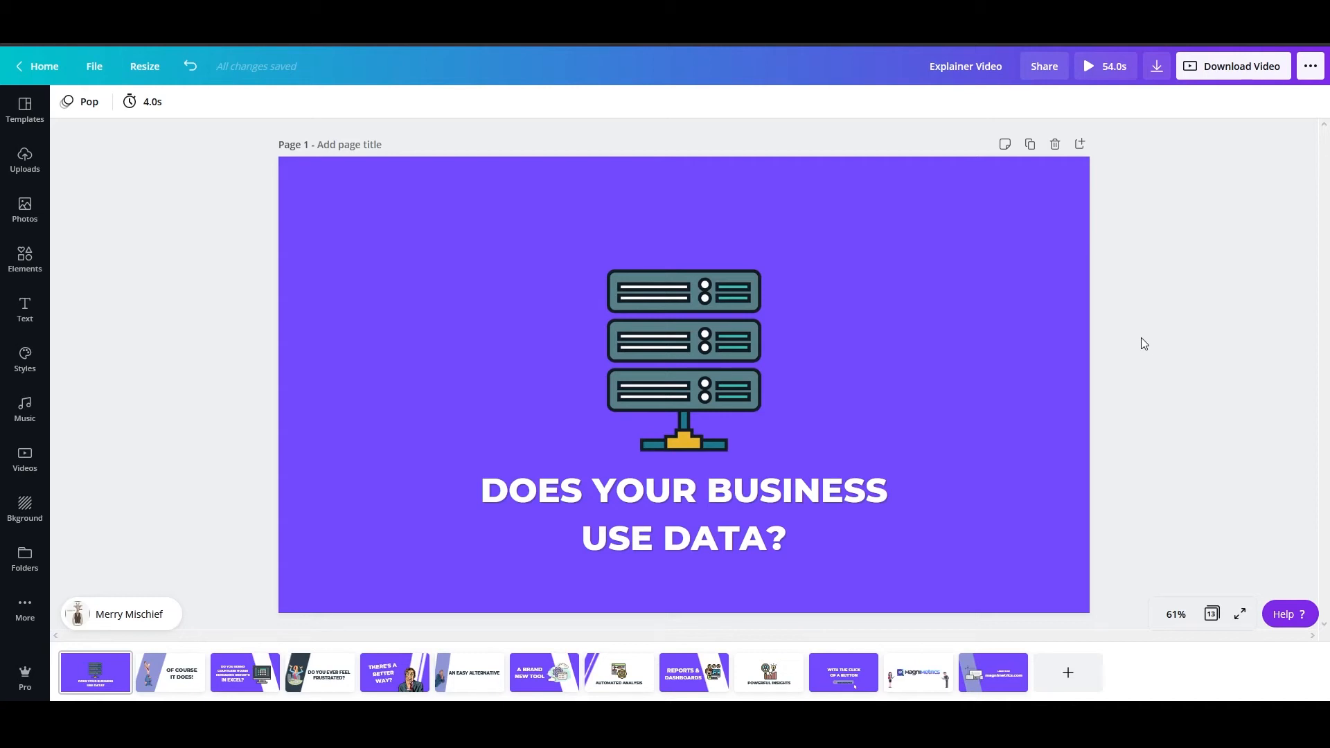
{"action": "mouse_move", "coordinate": [952, 175]}
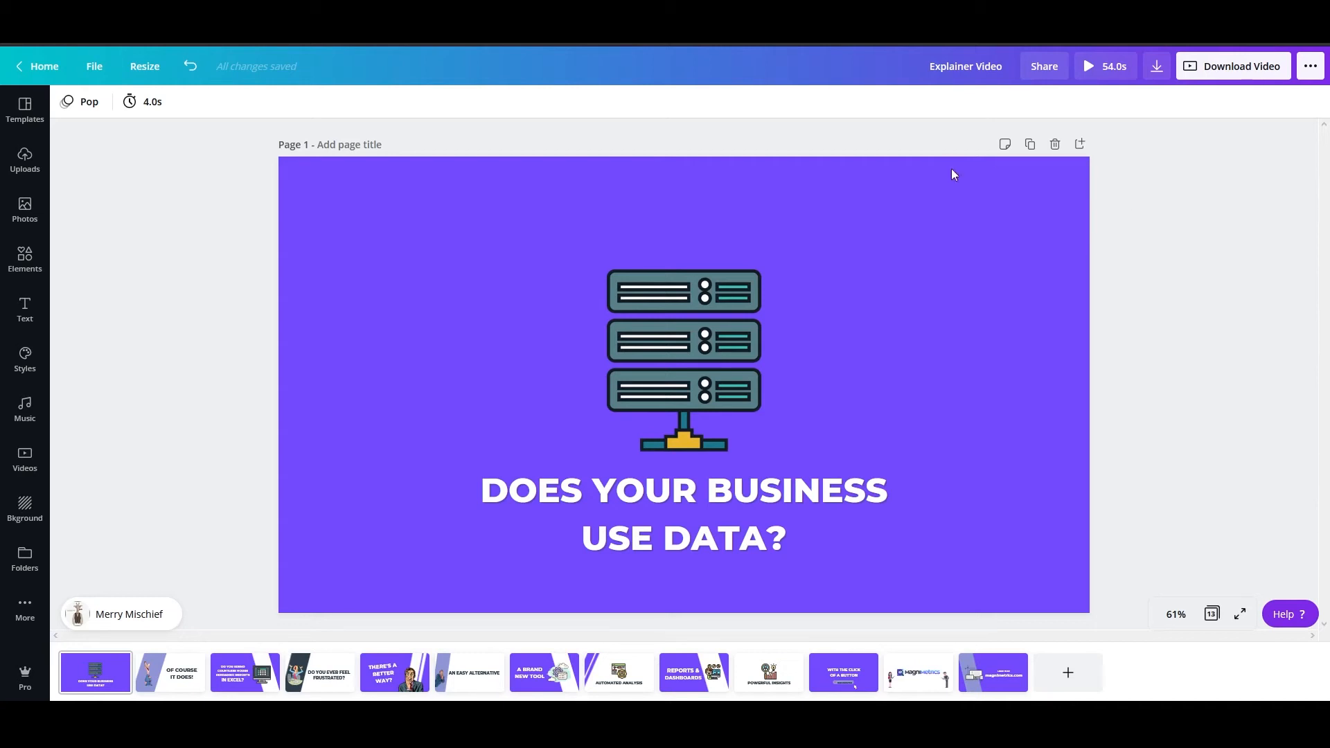
{"action": "mouse_move", "coordinate": [1150, 308]}
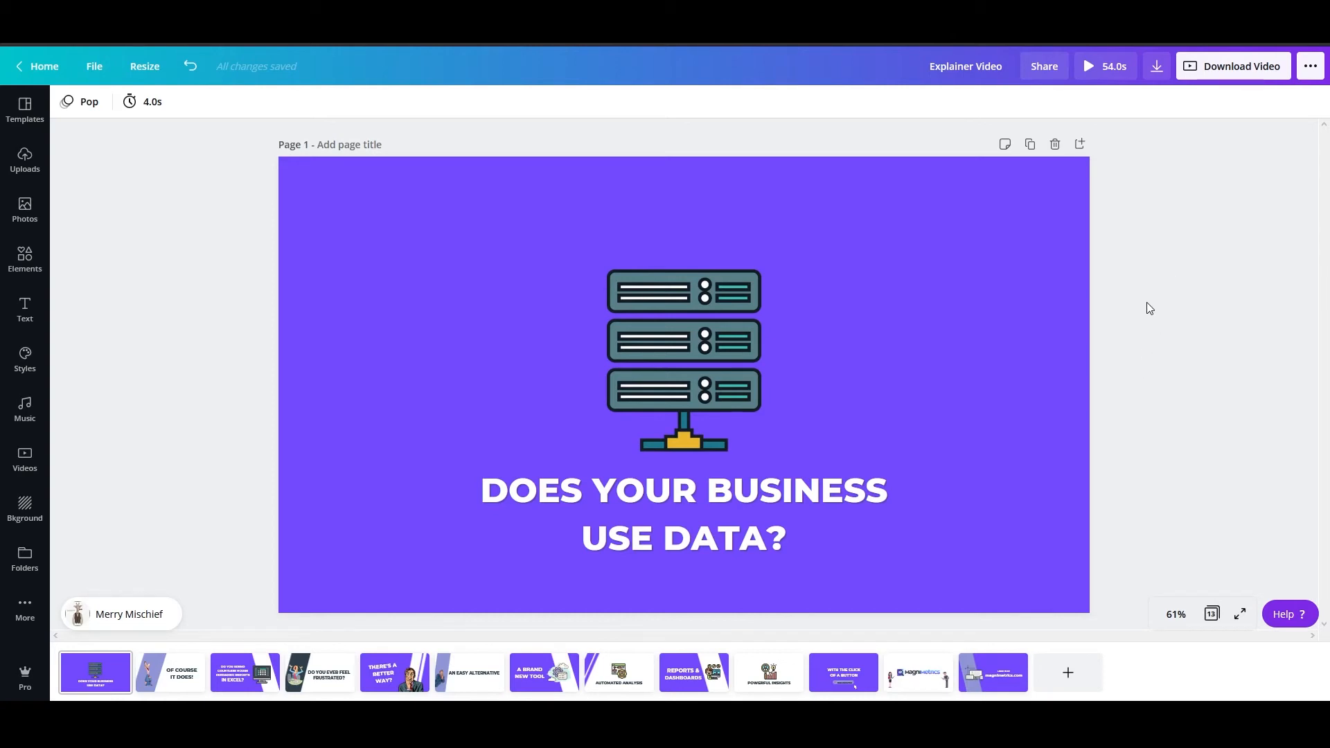
{"action": "mouse_move", "coordinate": [1136, 326]}
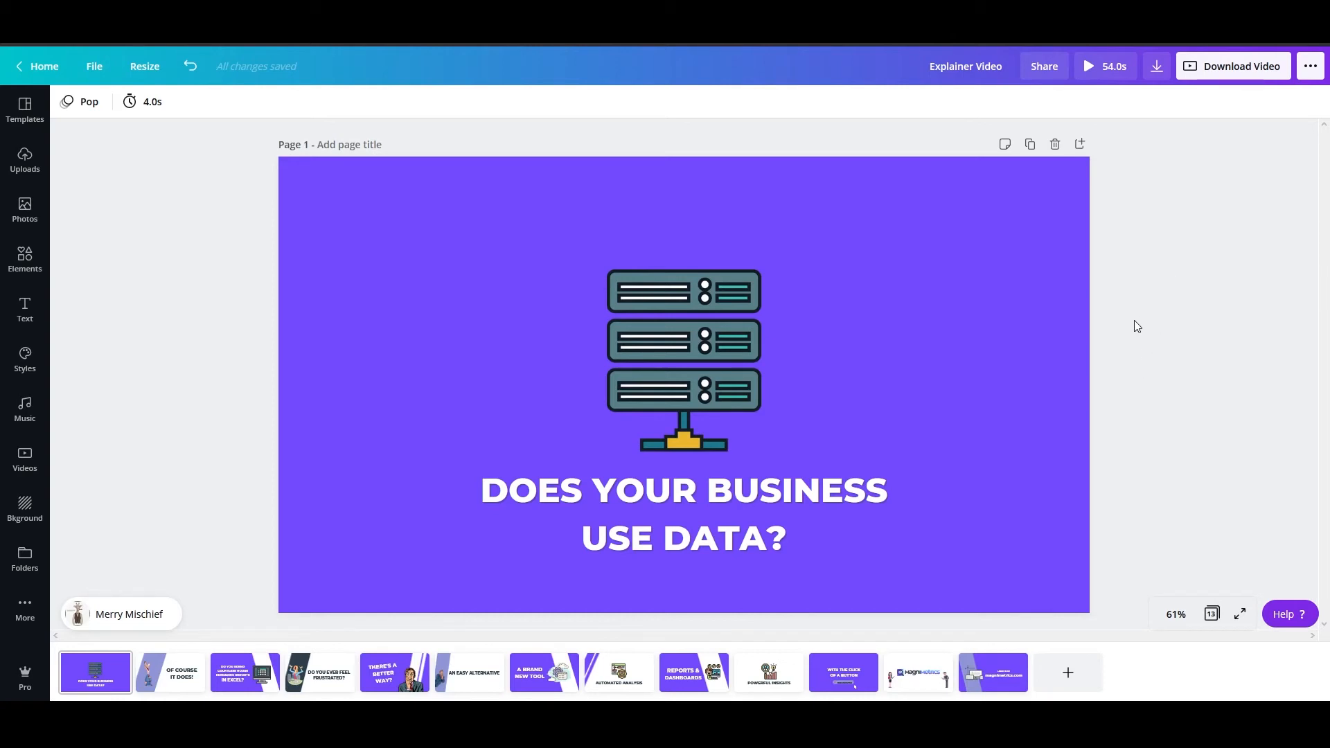
{"action": "mouse_move", "coordinate": [1072, 273]}
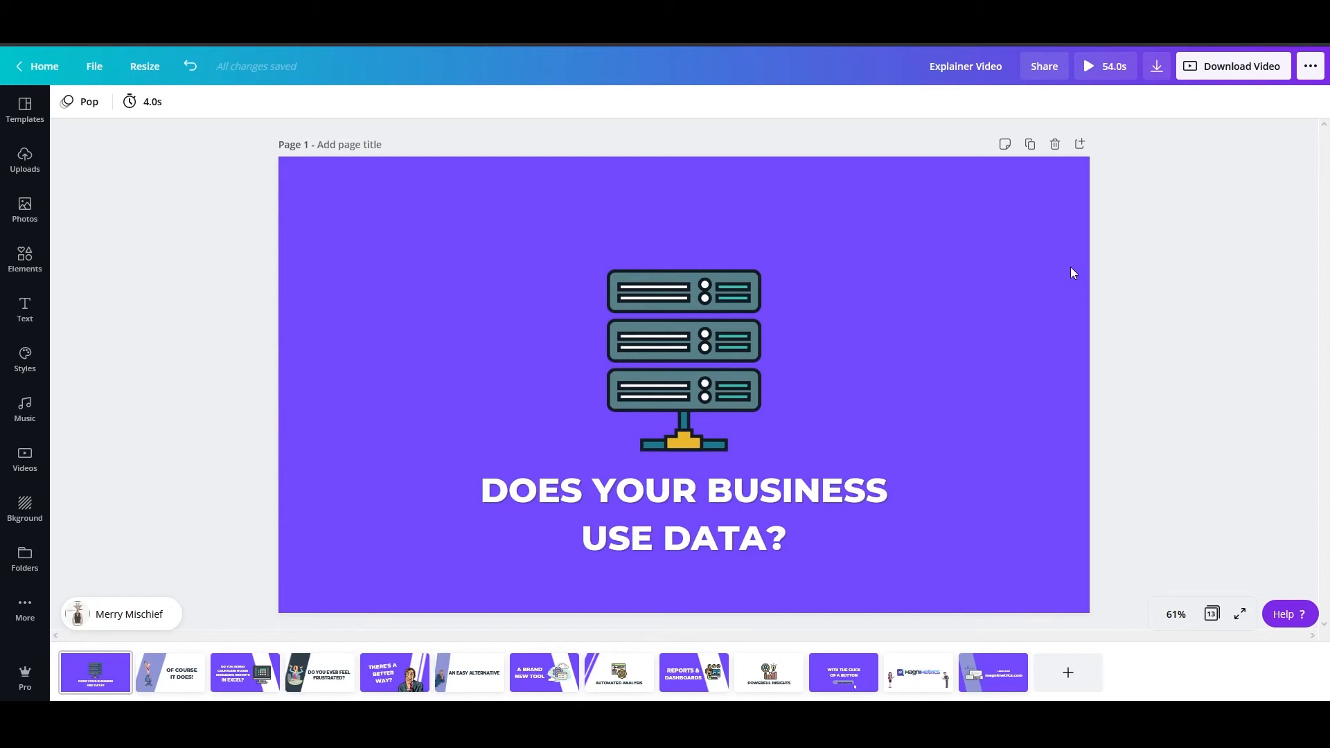